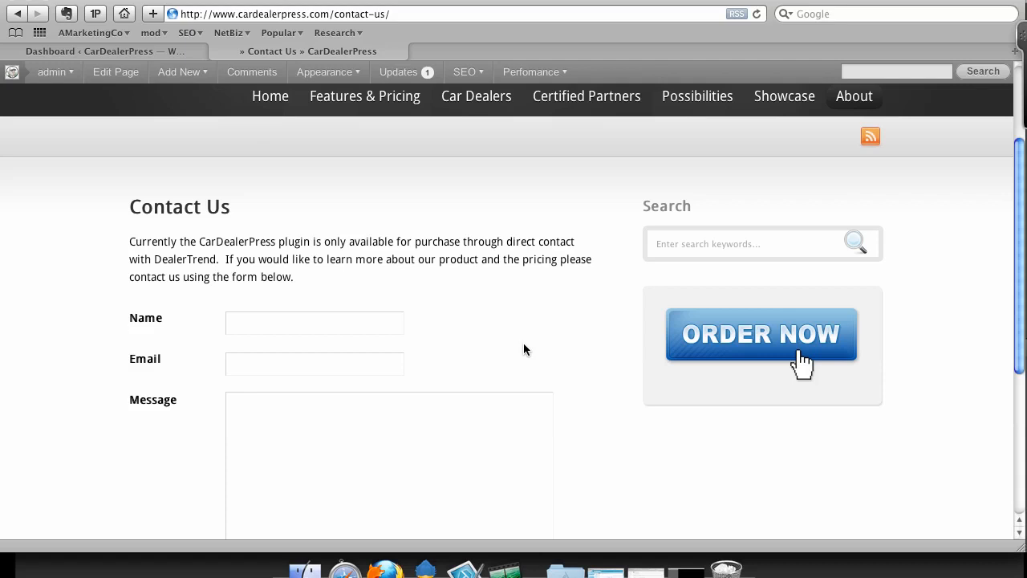
mouse_move(141, 318)
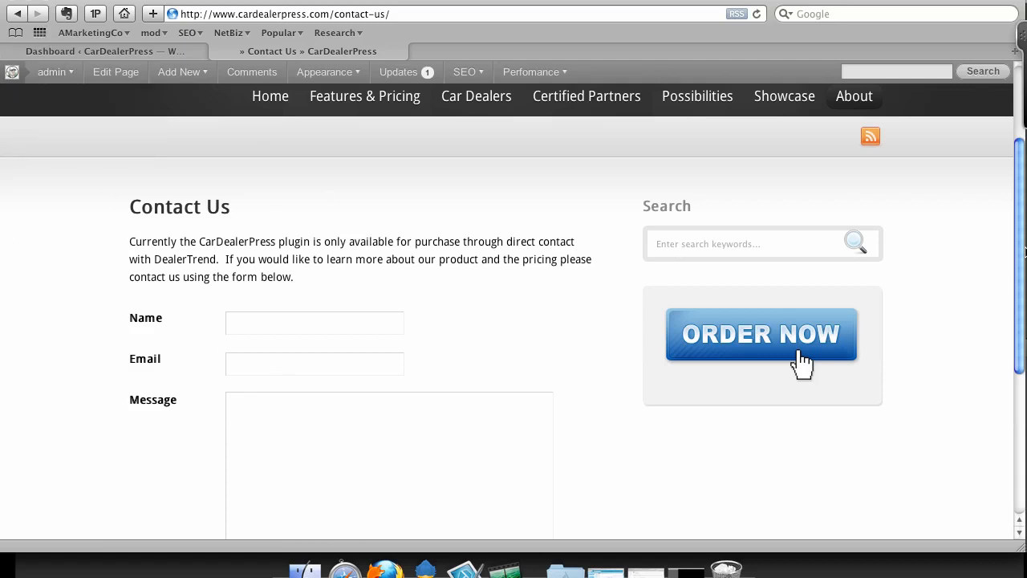
From the admin dashboard sidebar, go to Forms > Edit Forms to list the two existing forms.
scroll(down, 3)
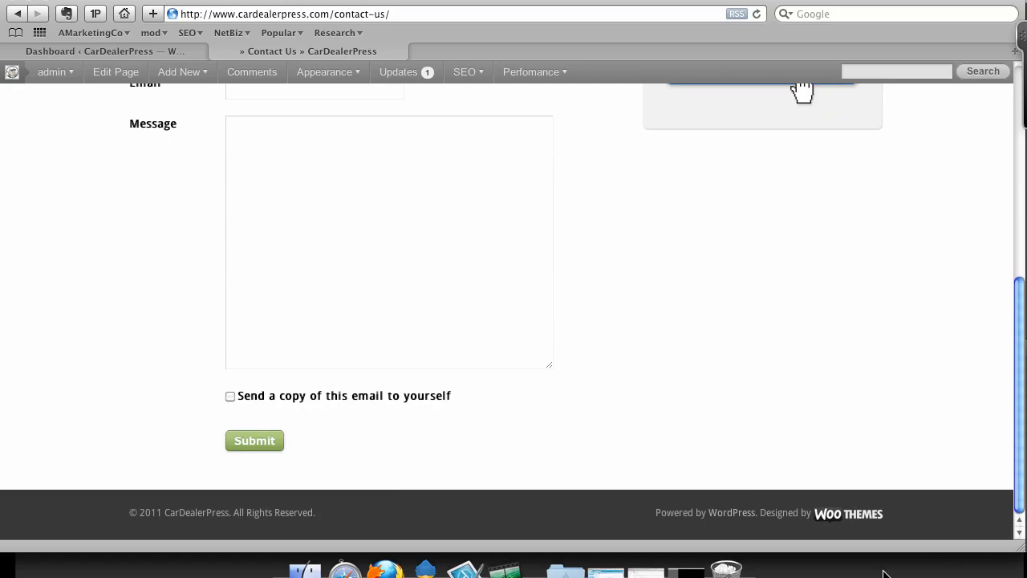
scroll(up, 3)
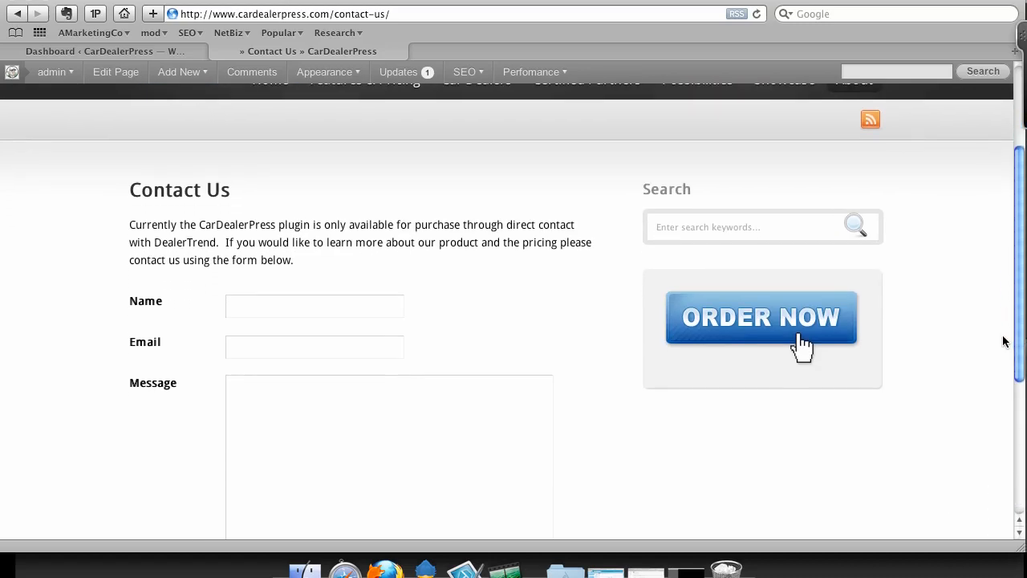
scroll(up, 3)
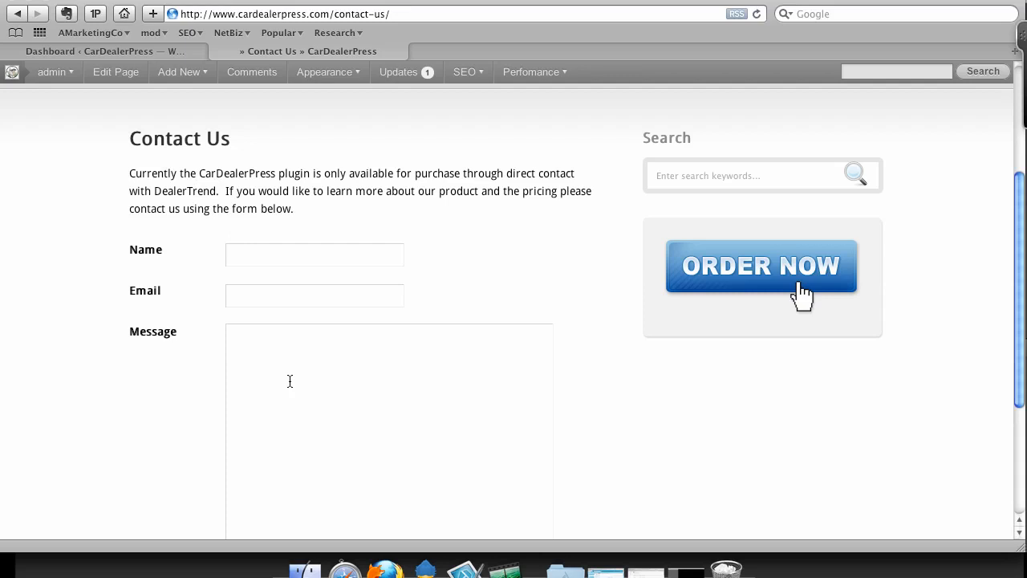
mouse_move(439, 382)
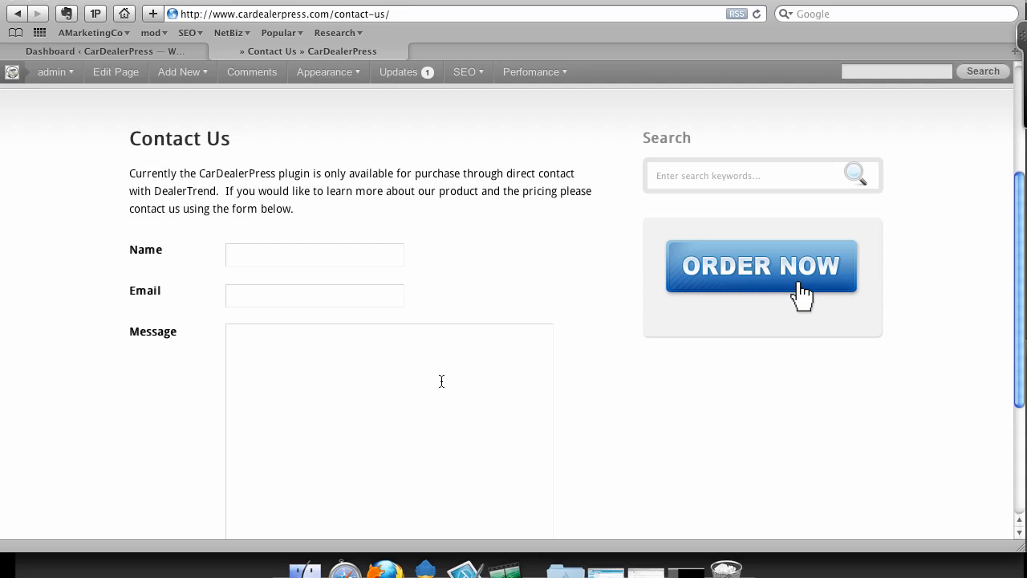
click(180, 71)
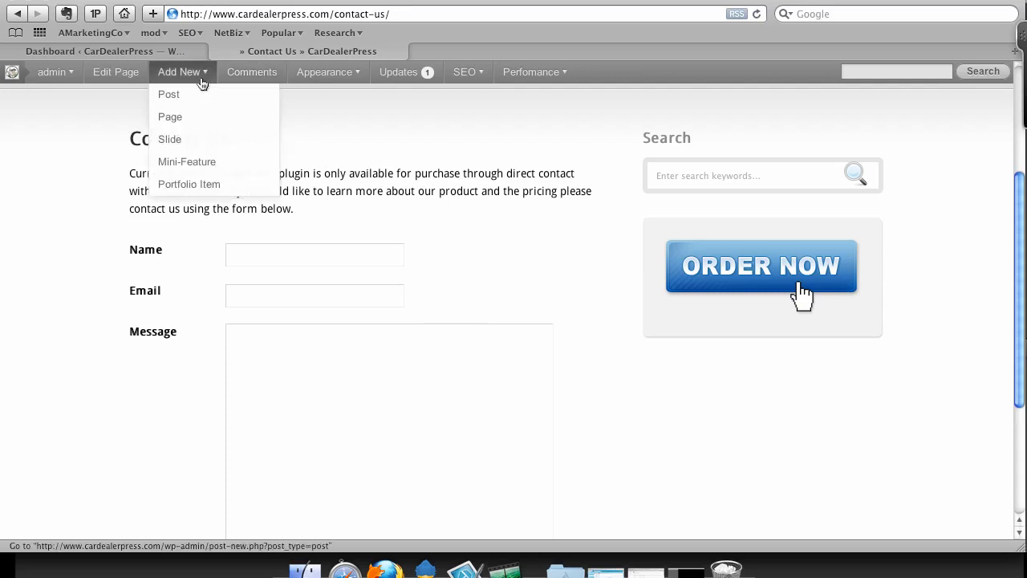
click(102, 50)
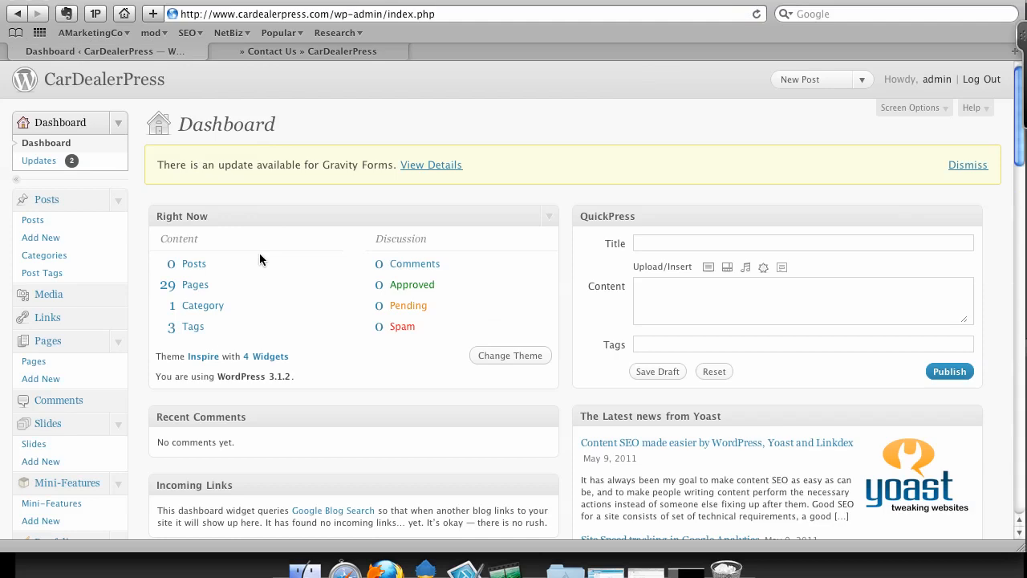
scroll(down, 3)
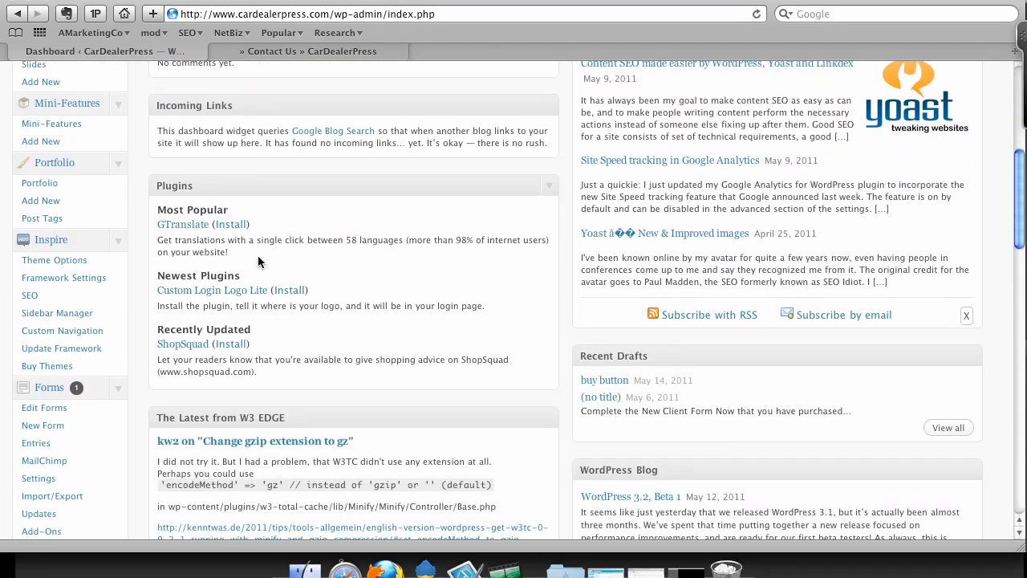
scroll(down, 3)
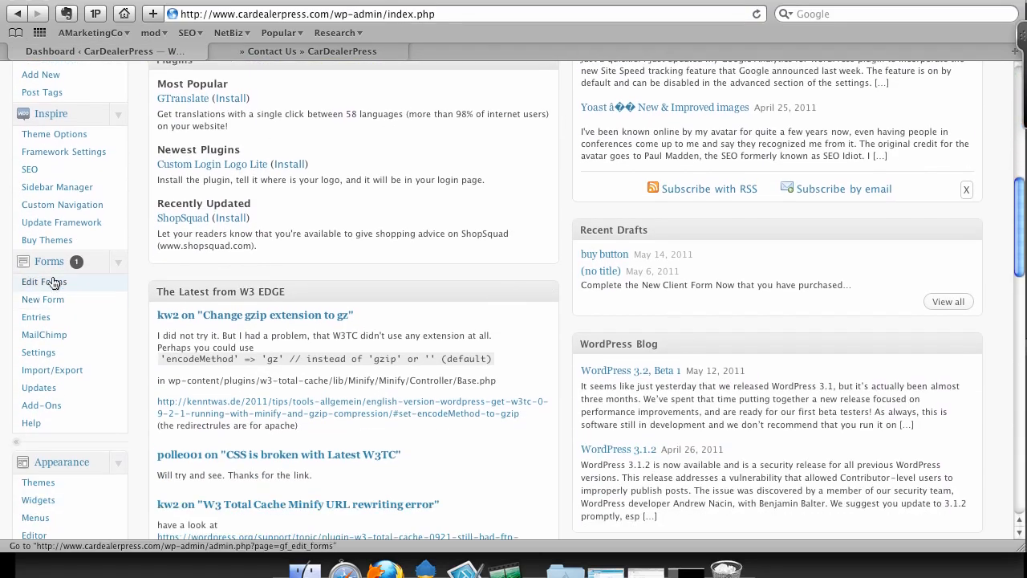
click(44, 282)
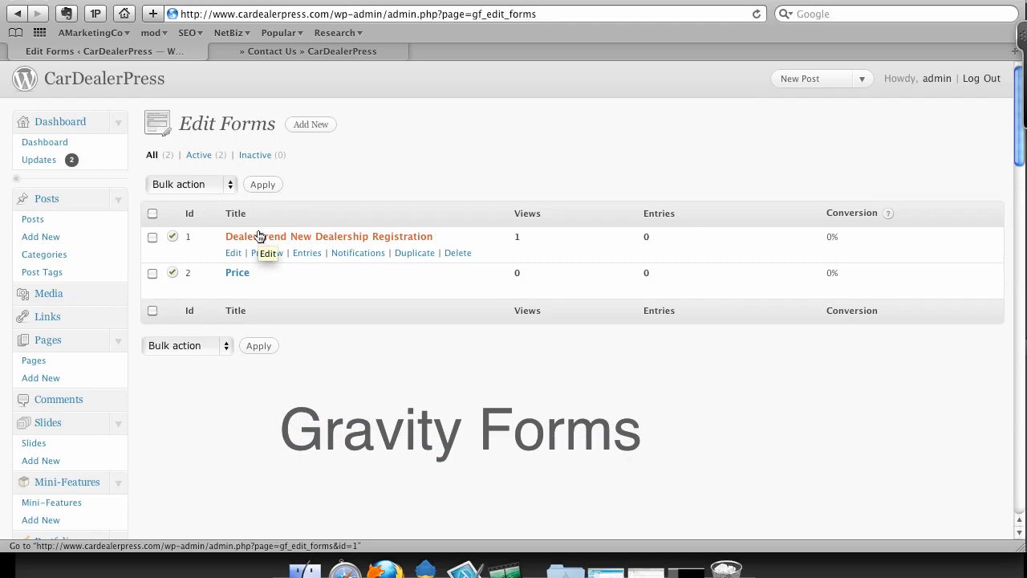
mouse_move(358, 289)
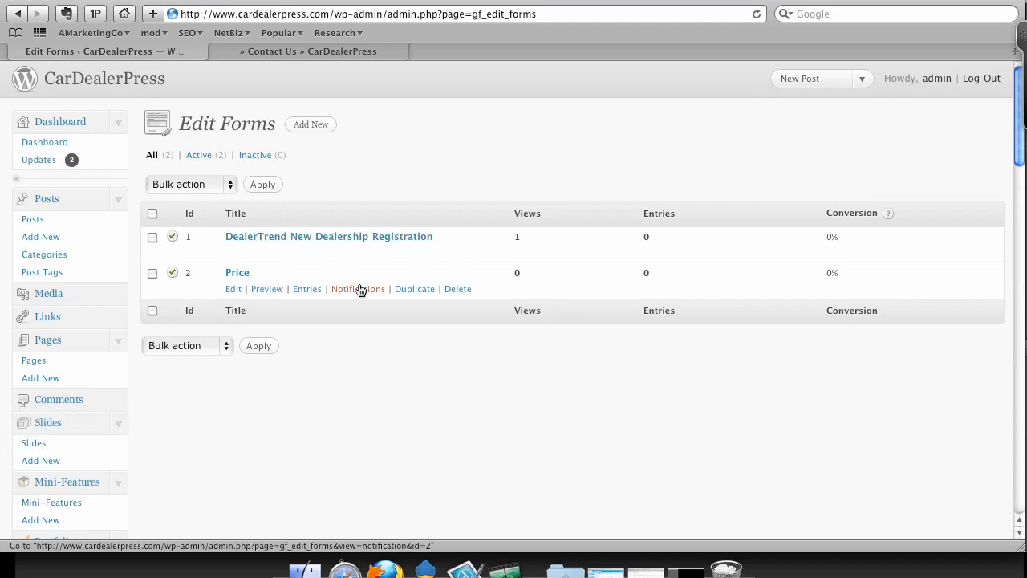
mouse_move(358, 289)
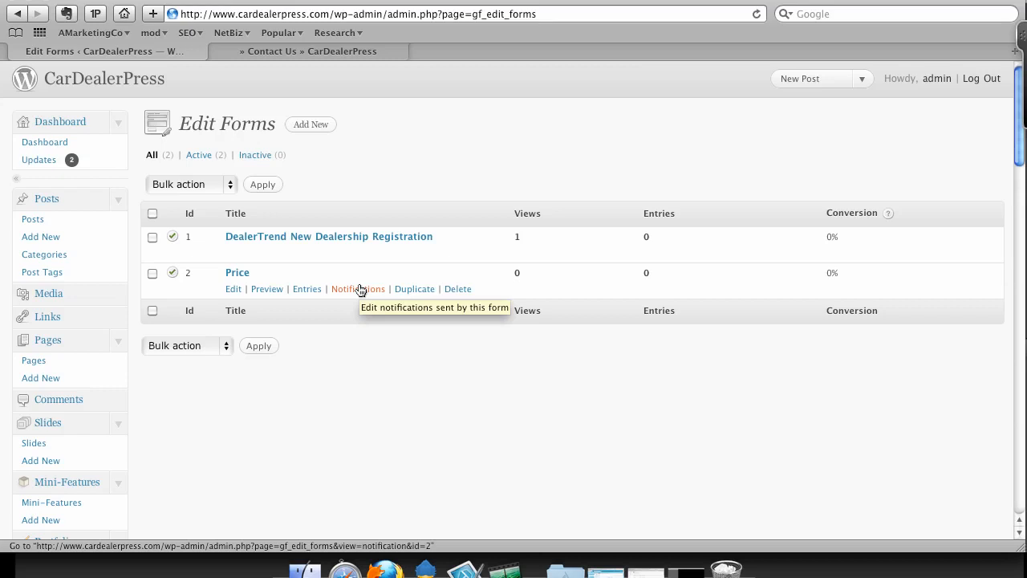
mouse_move(350, 289)
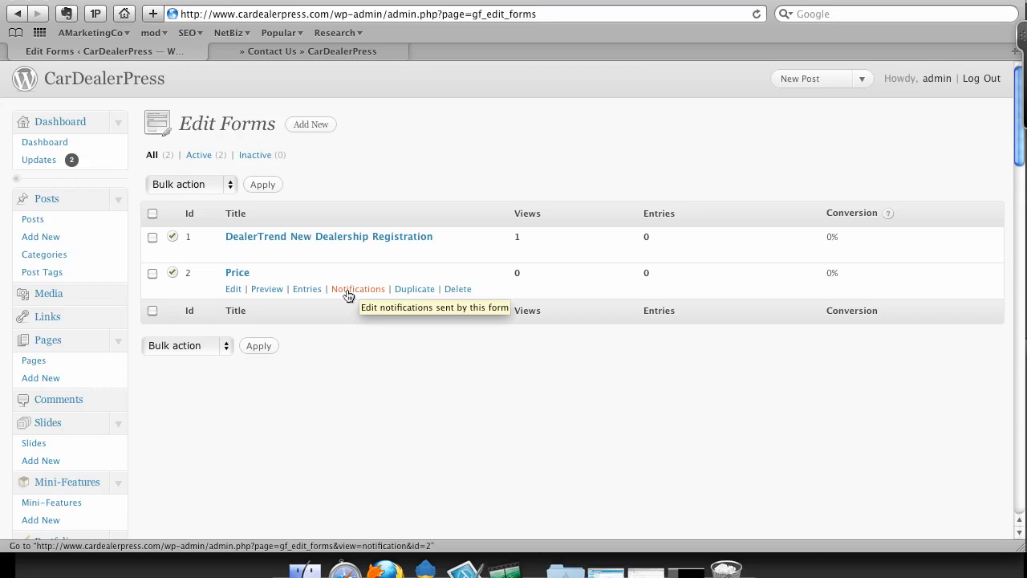
mouse_move(358, 289)
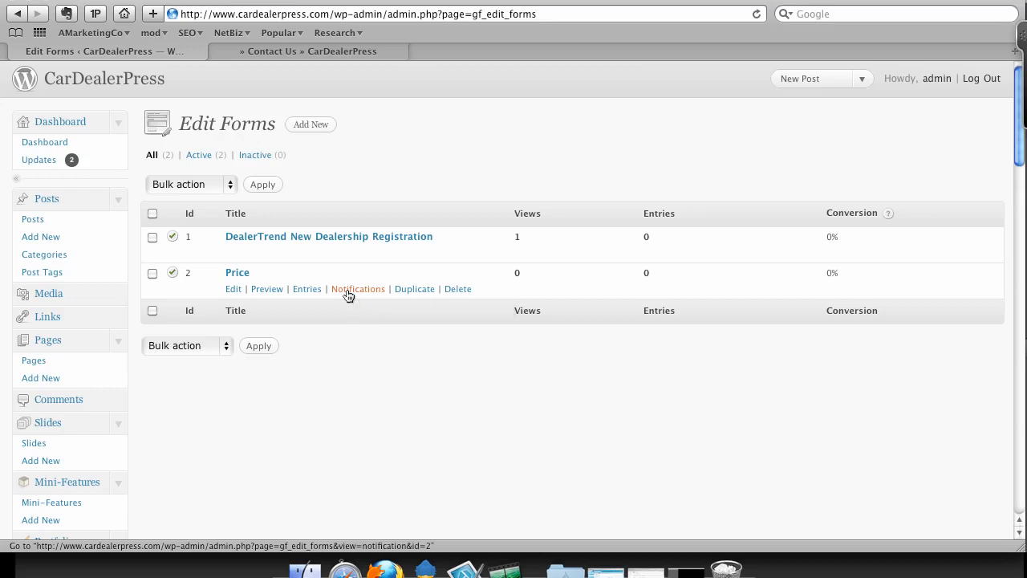
mouse_move(457, 252)
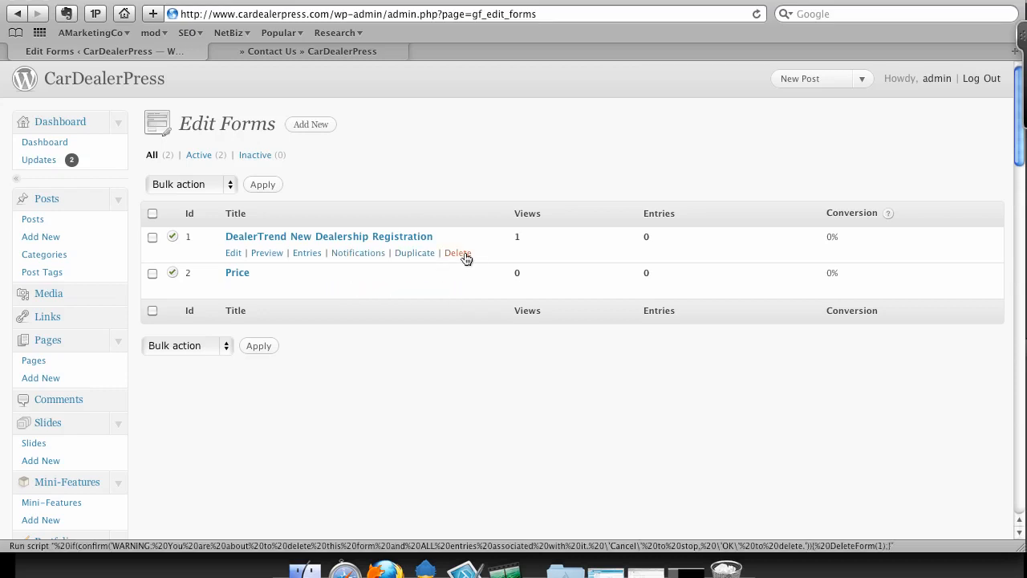
mouse_move(295, 240)
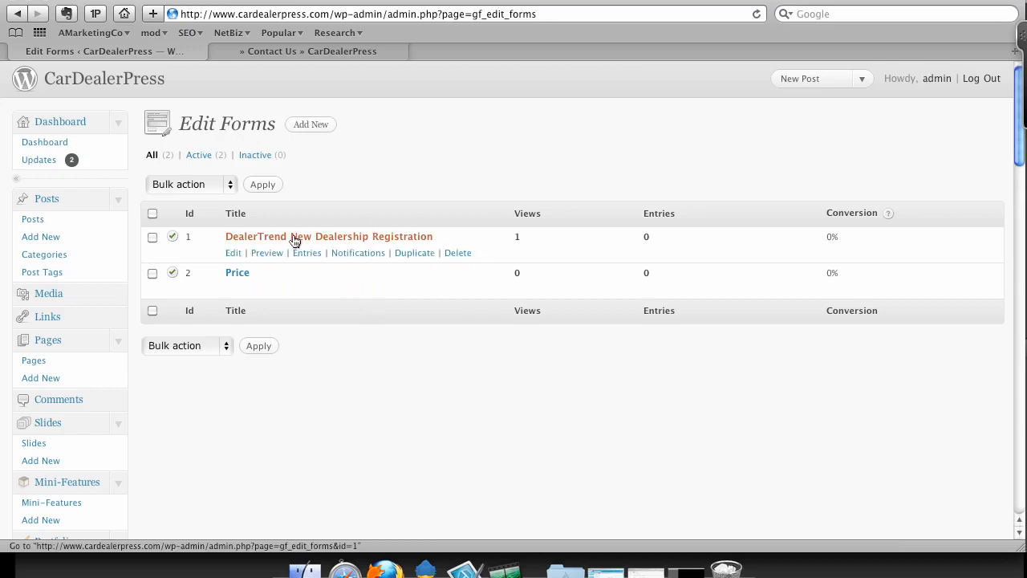
mouse_move(265, 276)
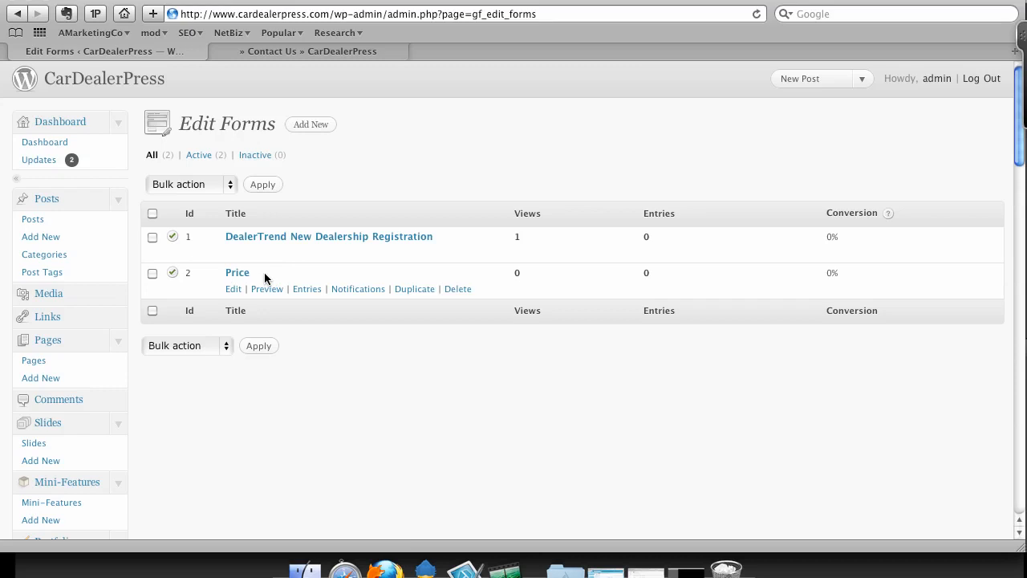
click(311, 125)
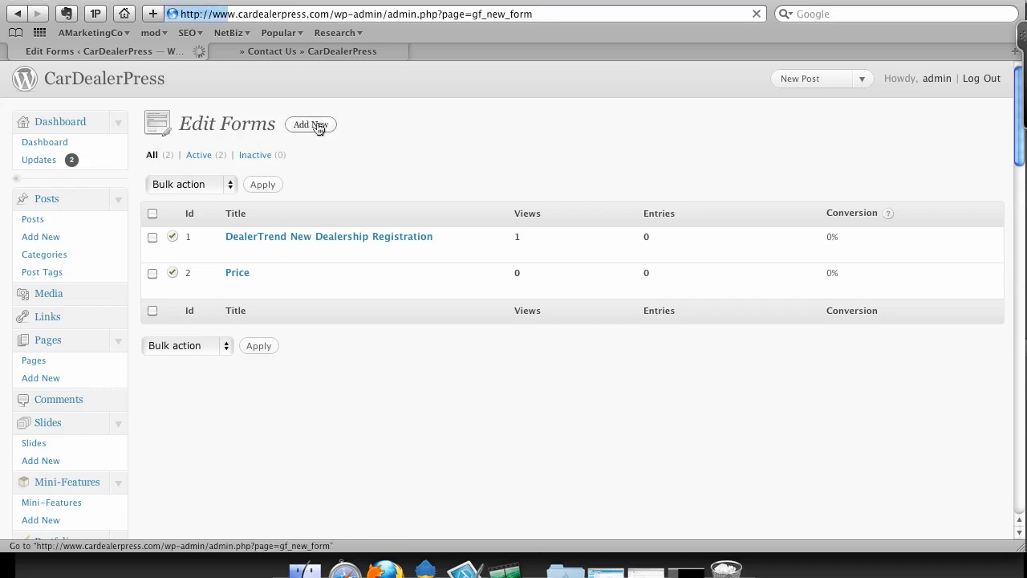
click(310, 125)
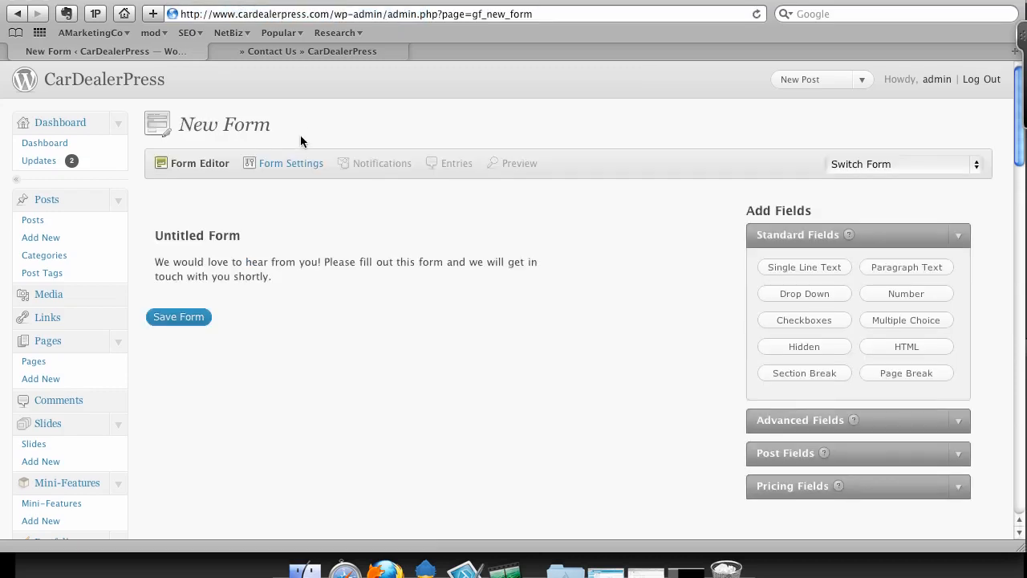
mouse_move(395, 395)
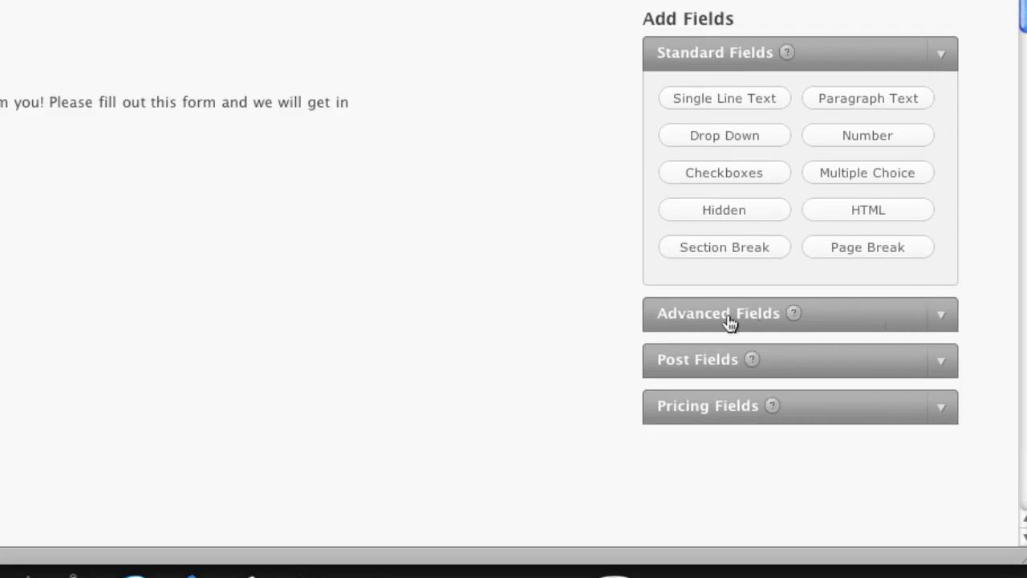
mouse_move(947, 321)
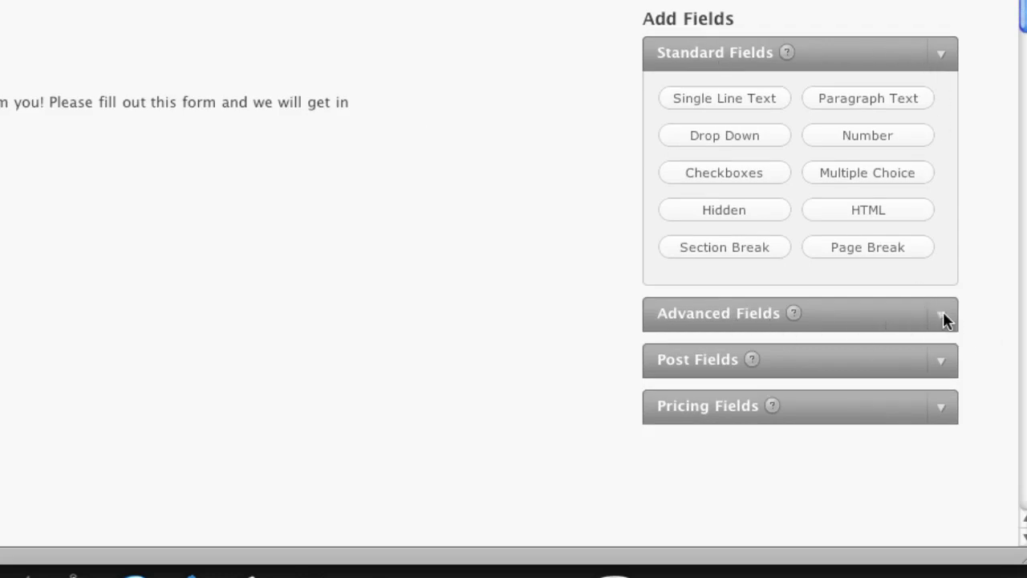
click(799, 313)
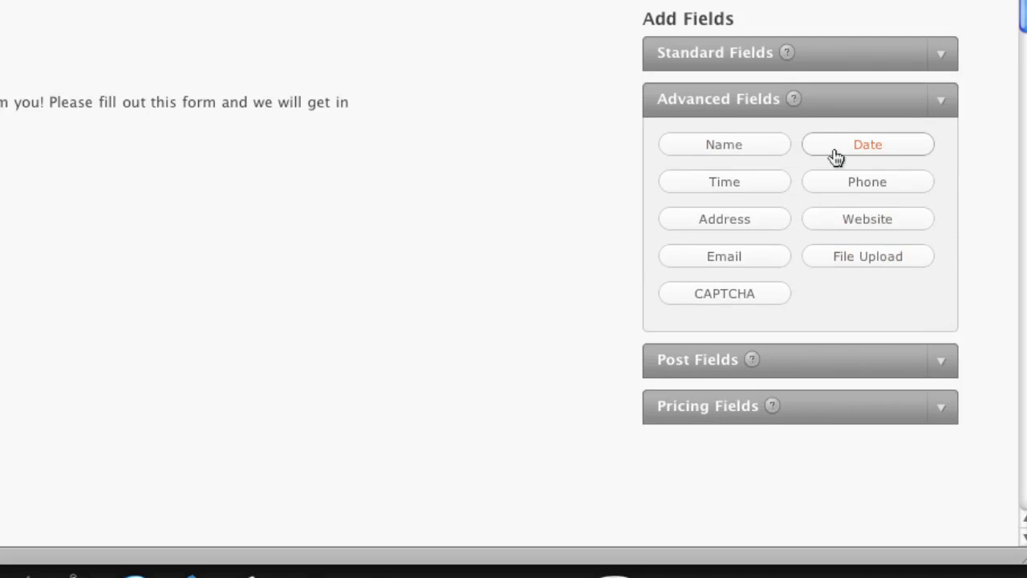
mouse_move(799, 98)
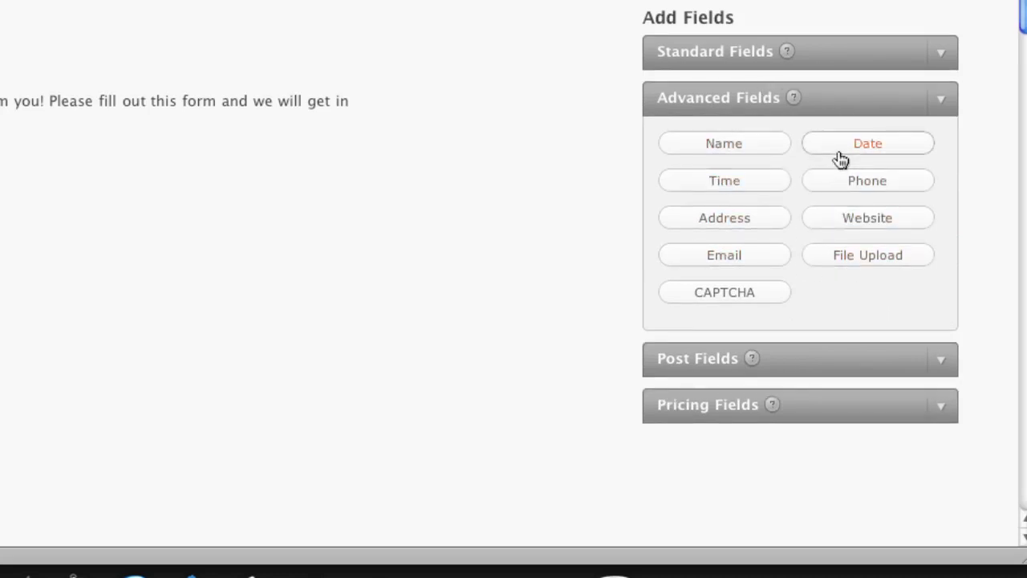
mouse_move(867, 180)
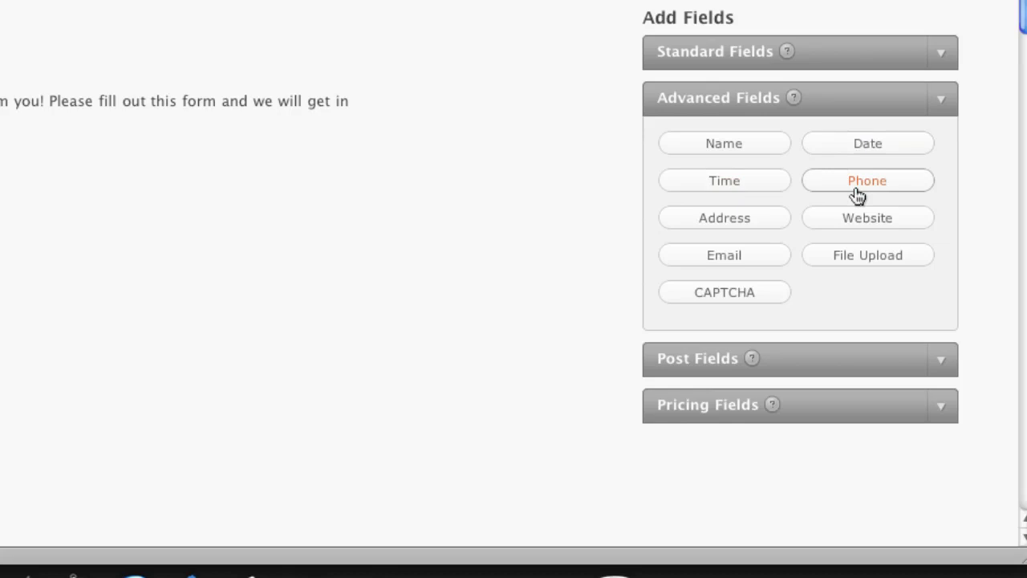
mouse_move(754, 276)
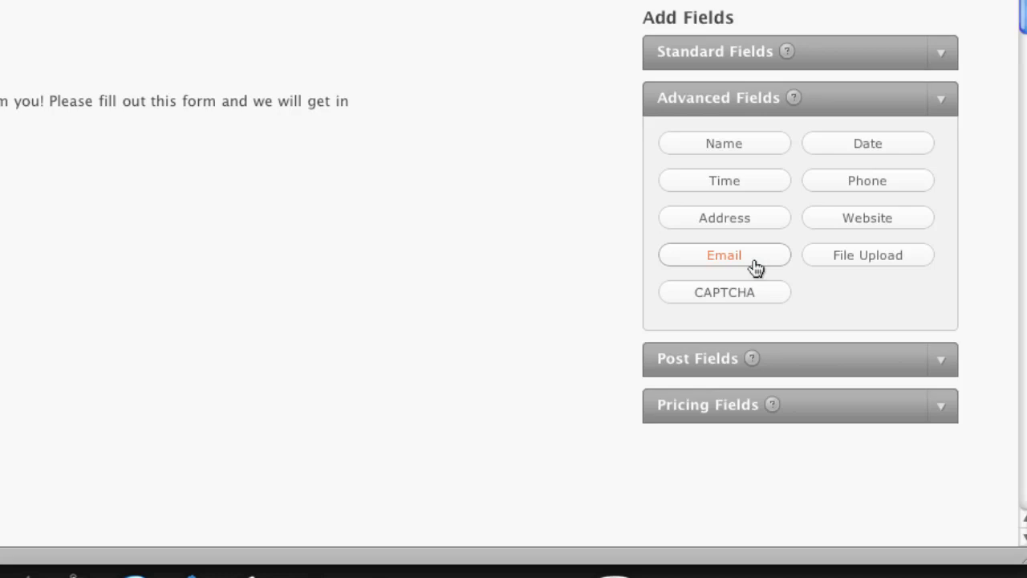
mouse_move(805, 286)
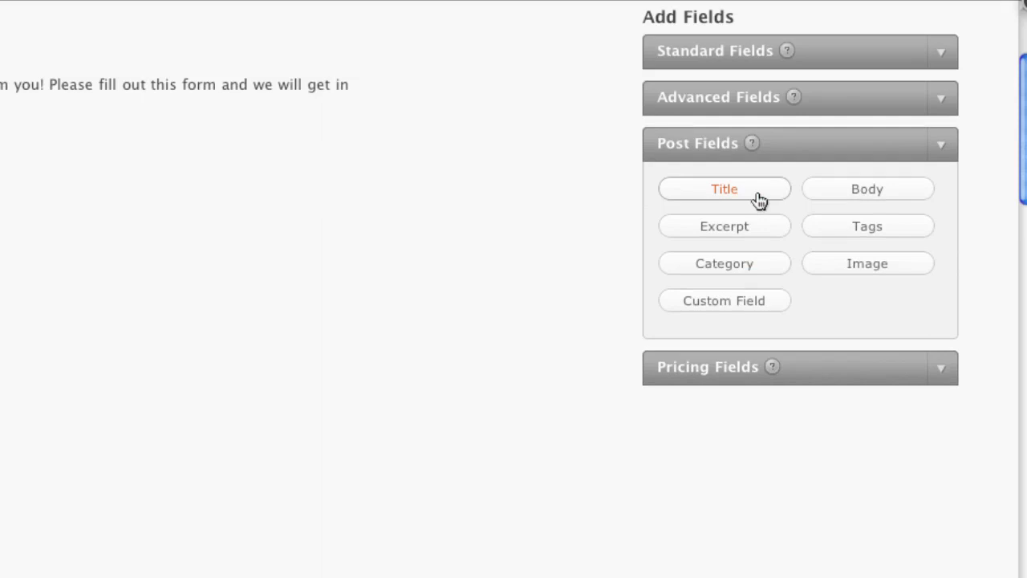
mouse_move(796, 197)
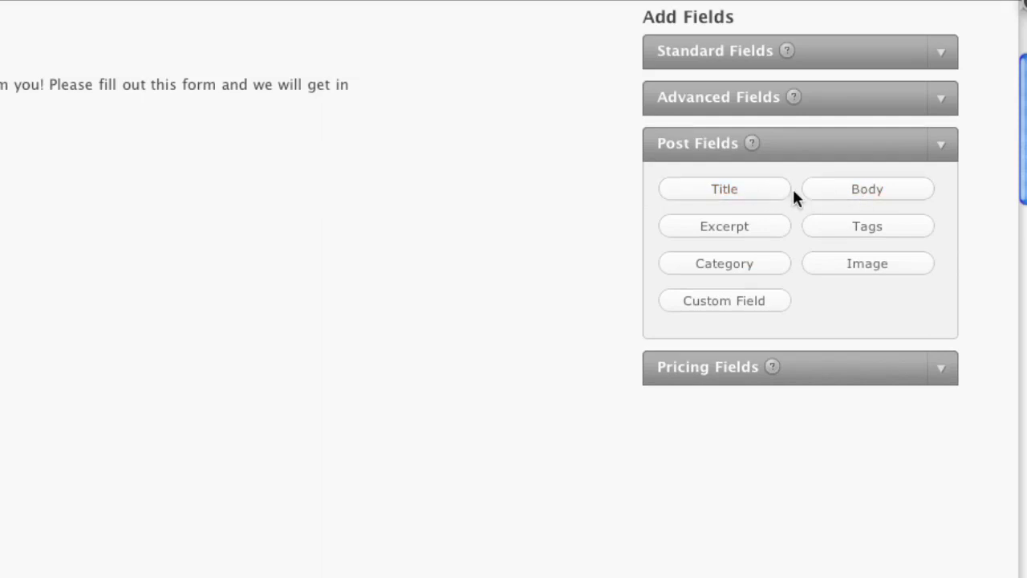
mouse_move(724, 189)
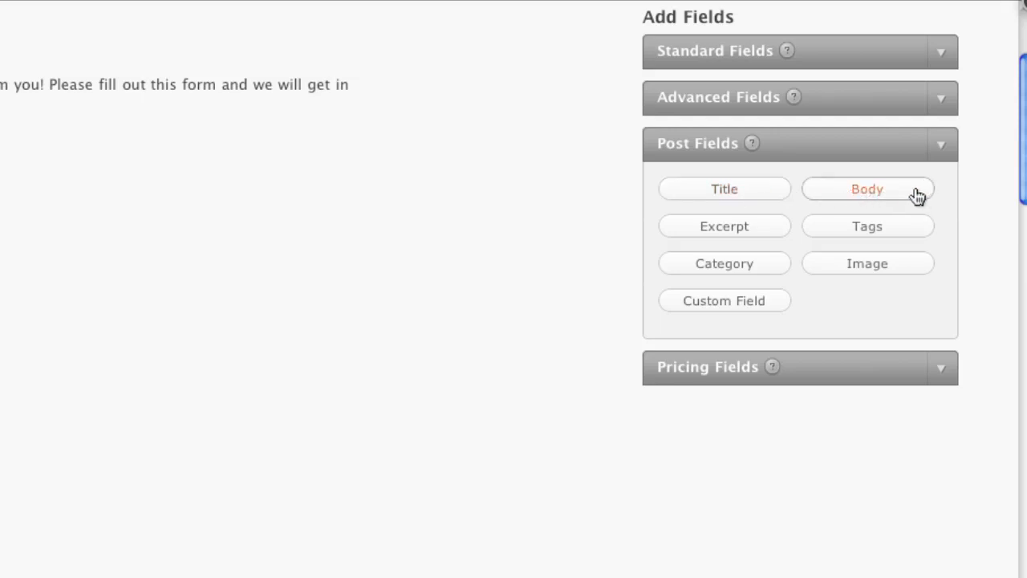
mouse_move(866, 225)
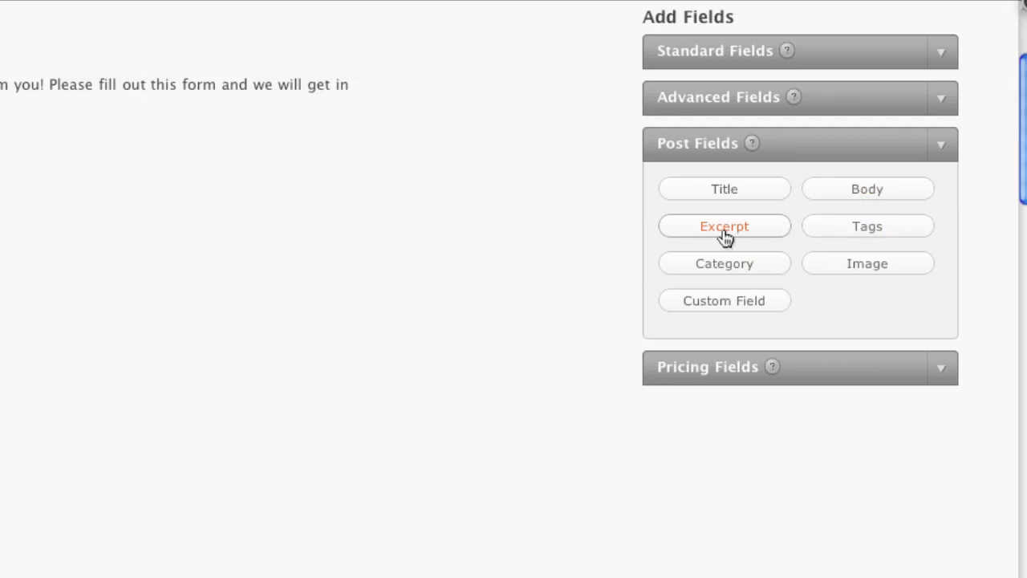
mouse_move(895, 265)
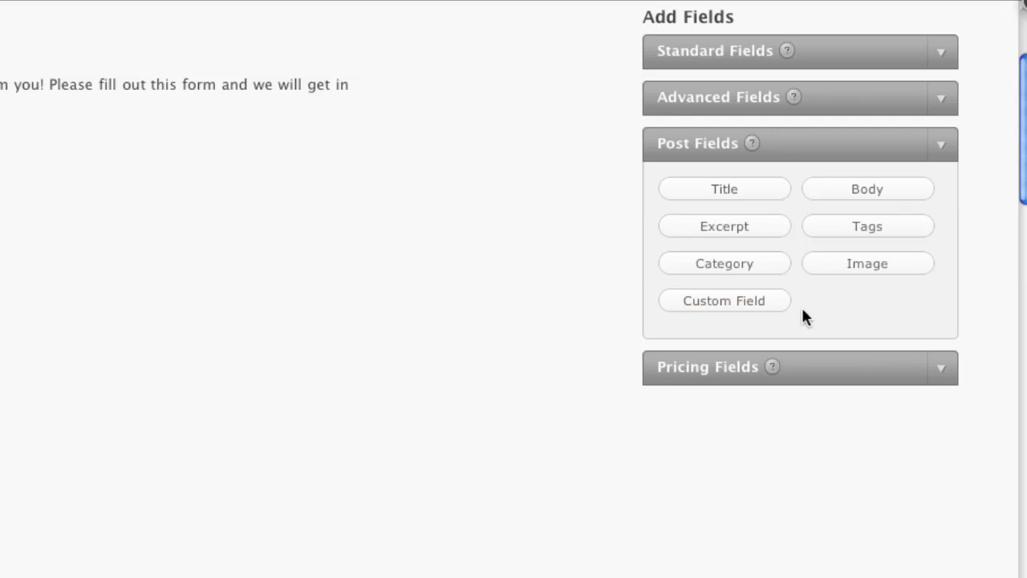
mouse_move(867, 263)
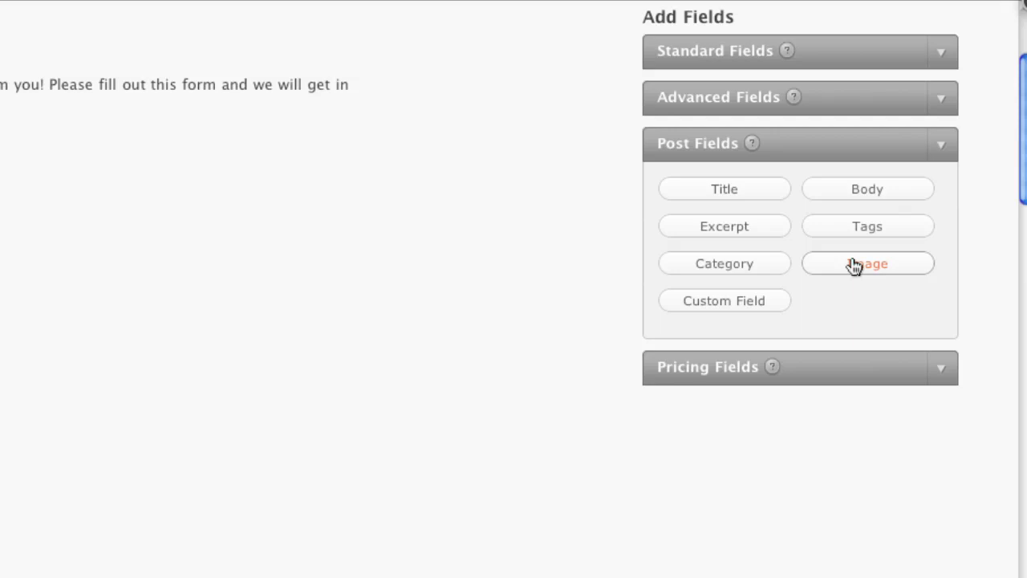
mouse_move(754, 320)
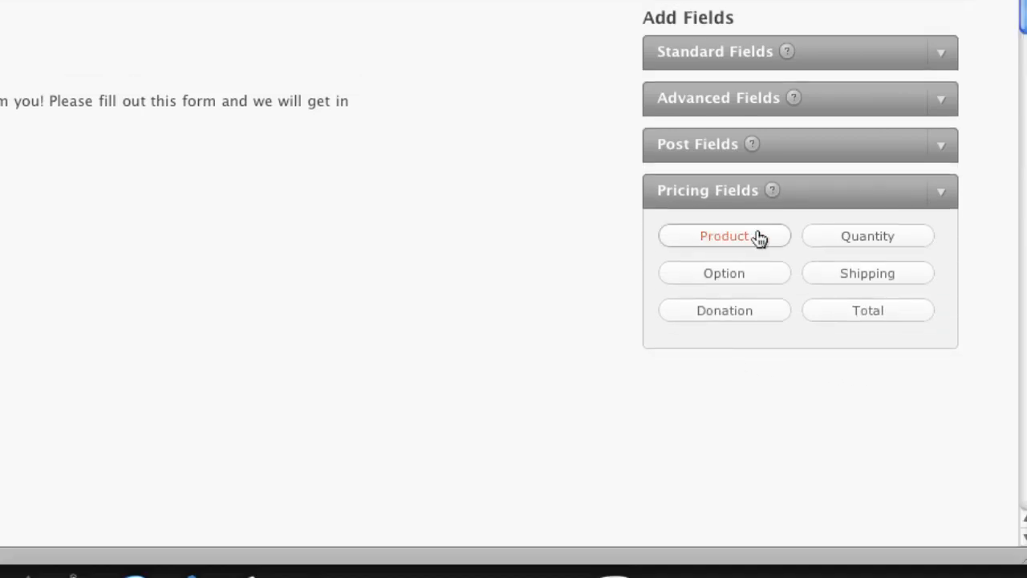
mouse_move(867, 310)
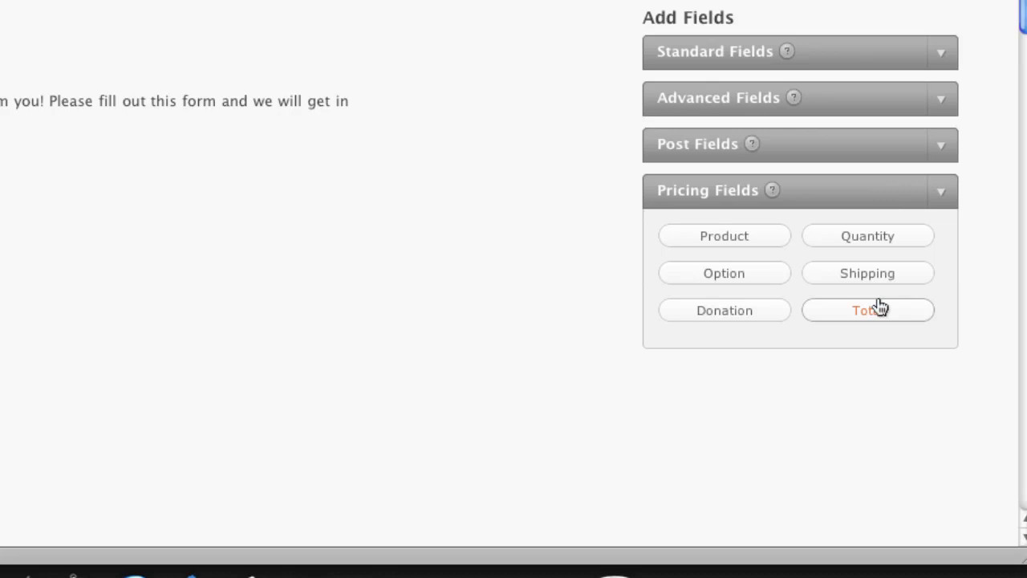
mouse_move(870, 308)
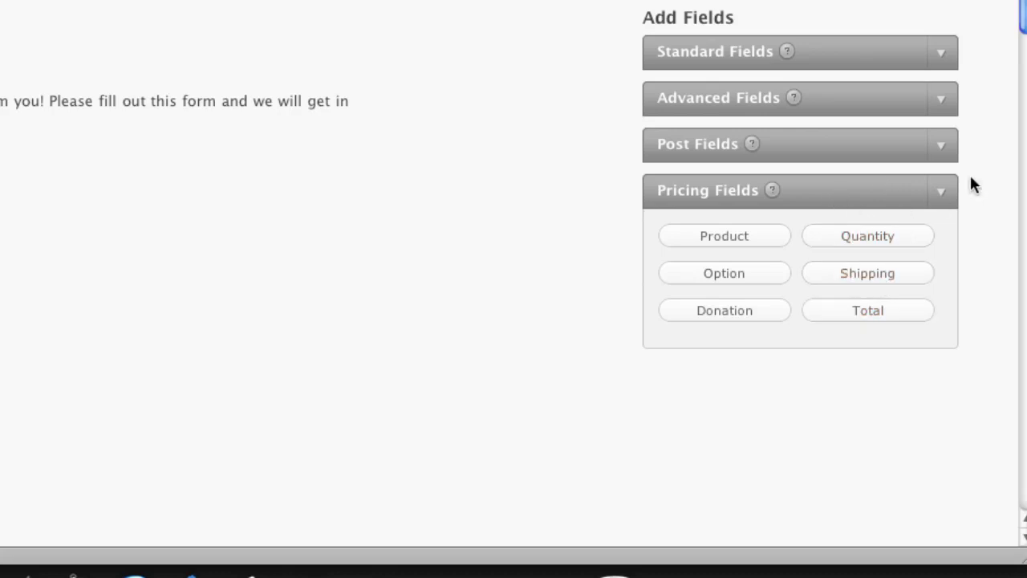
Add Name, Website and Paragraph Text fields from the Advanced and Standard field choices.
click(940, 189)
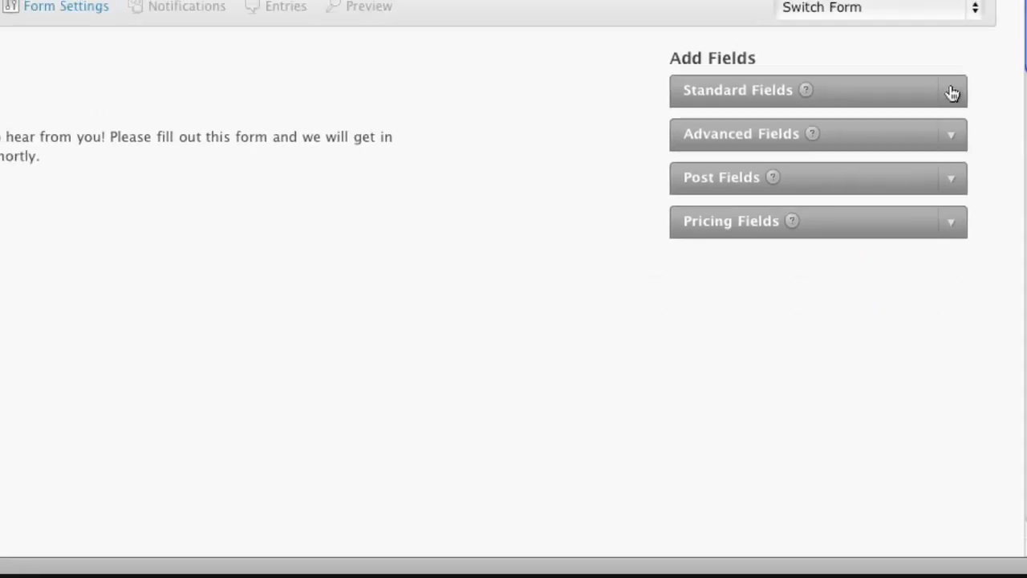
click(816, 133)
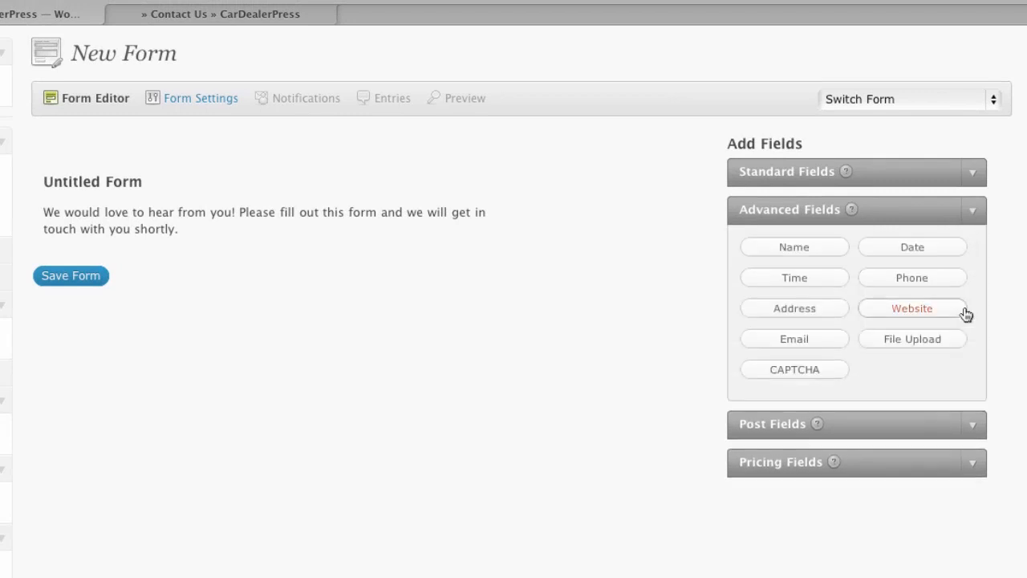
mouse_move(982, 312)
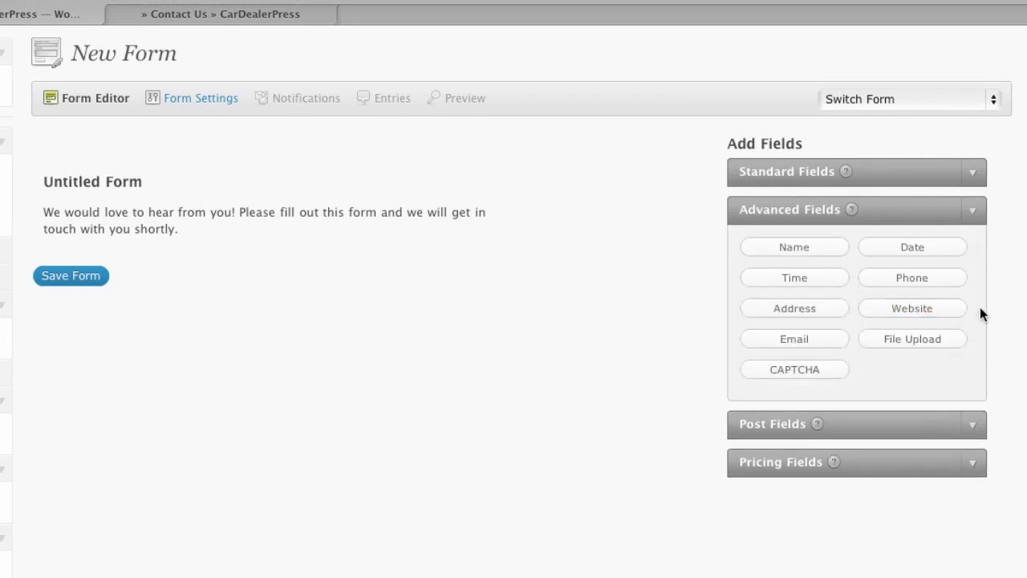
mouse_move(795, 276)
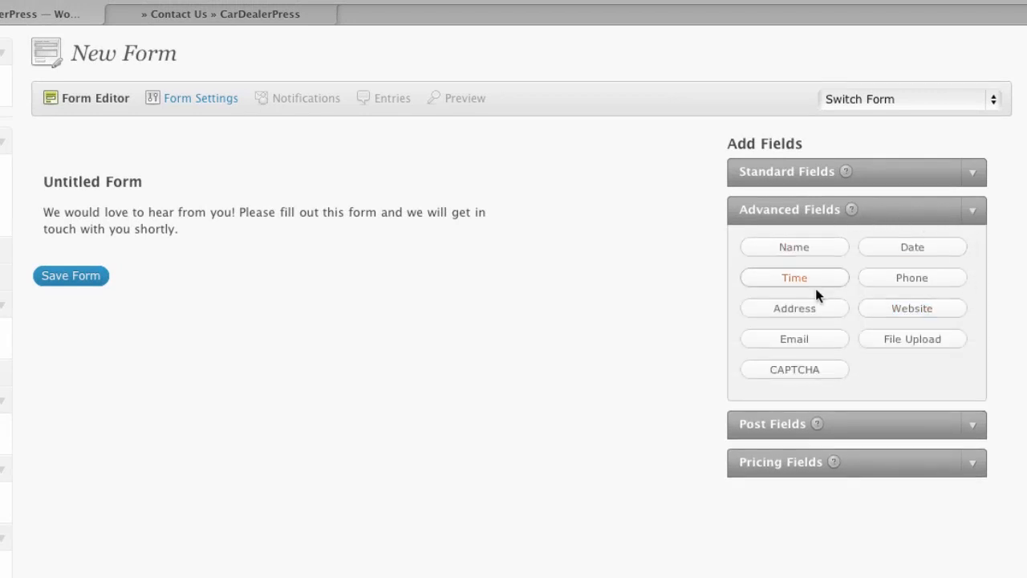
click(793, 247)
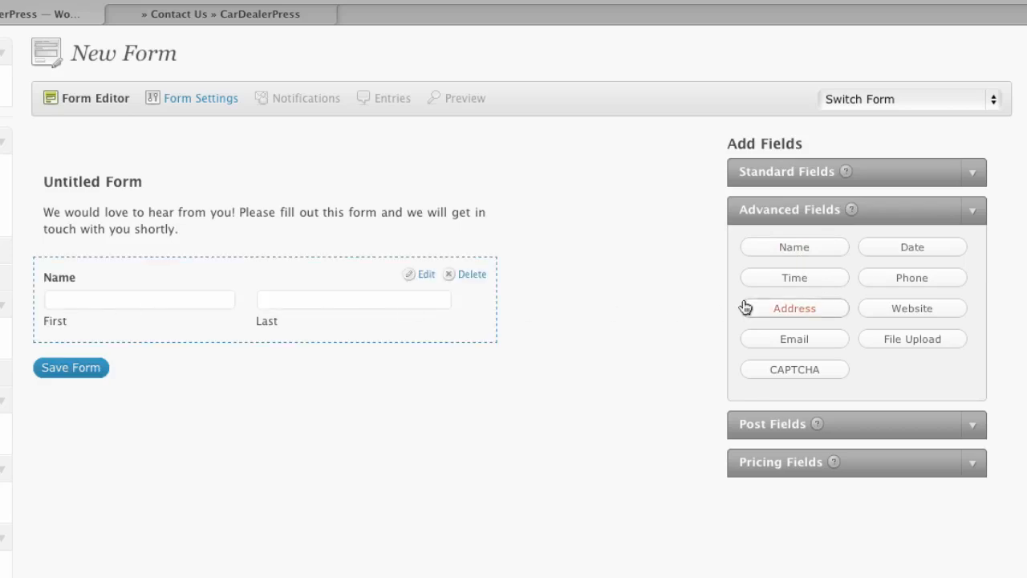
mouse_move(794, 369)
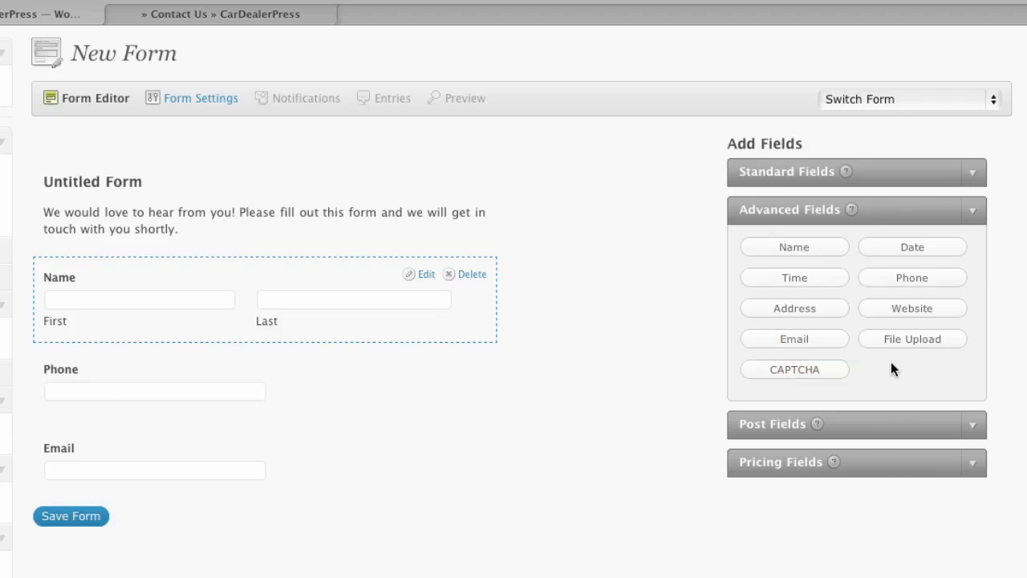
click(911, 308)
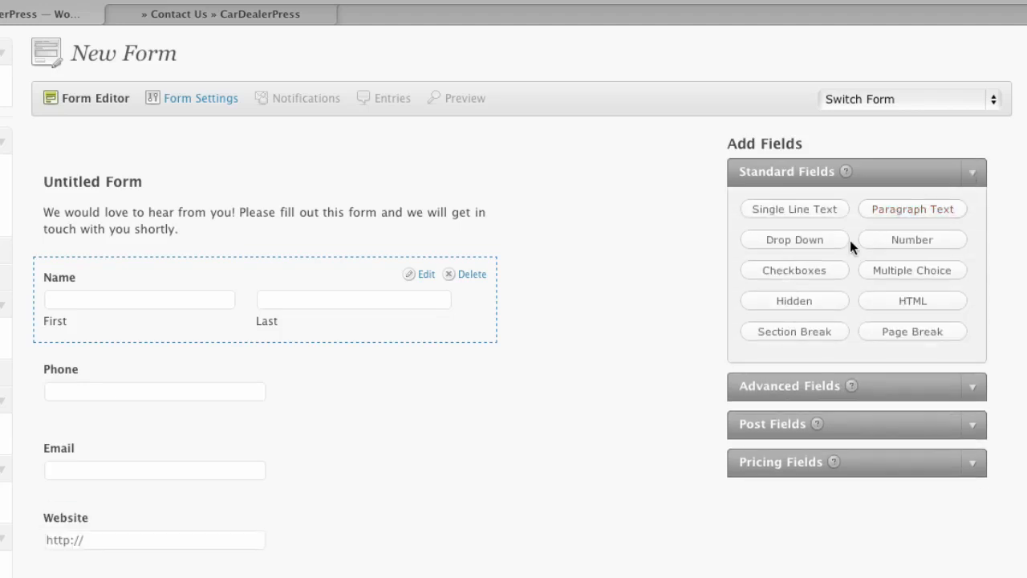
mouse_move(911, 208)
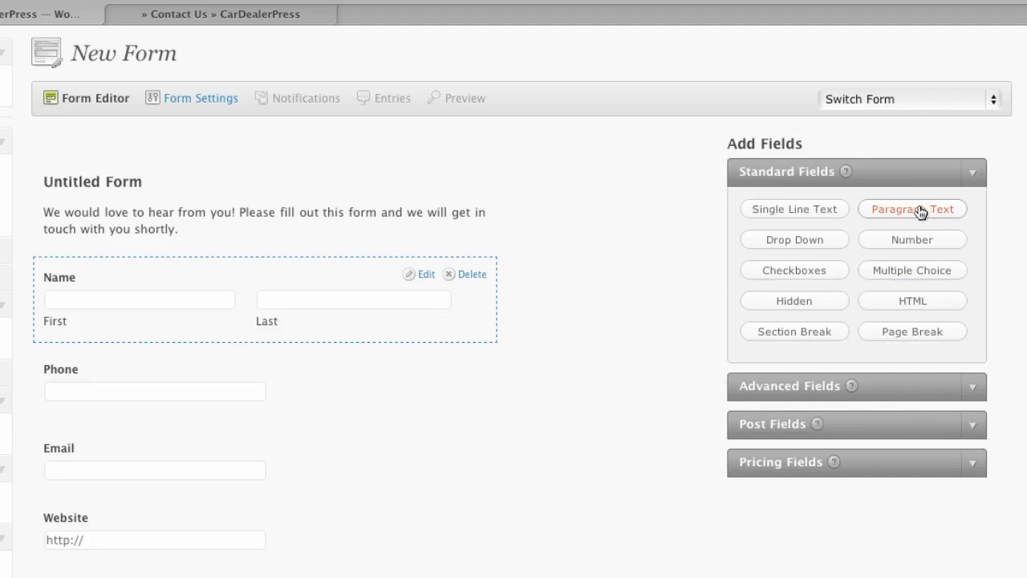
click(911, 209)
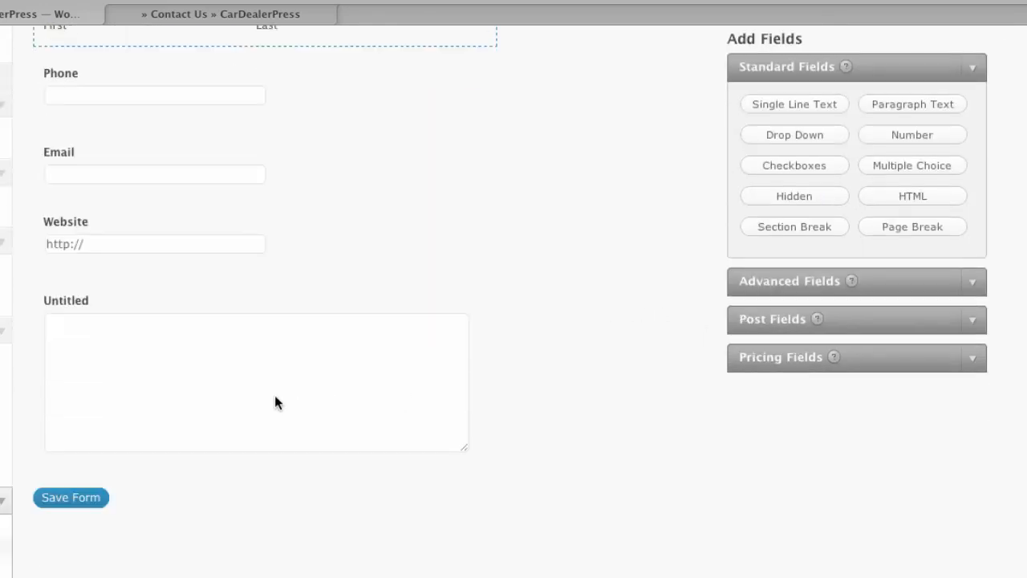
scroll(up, 3)
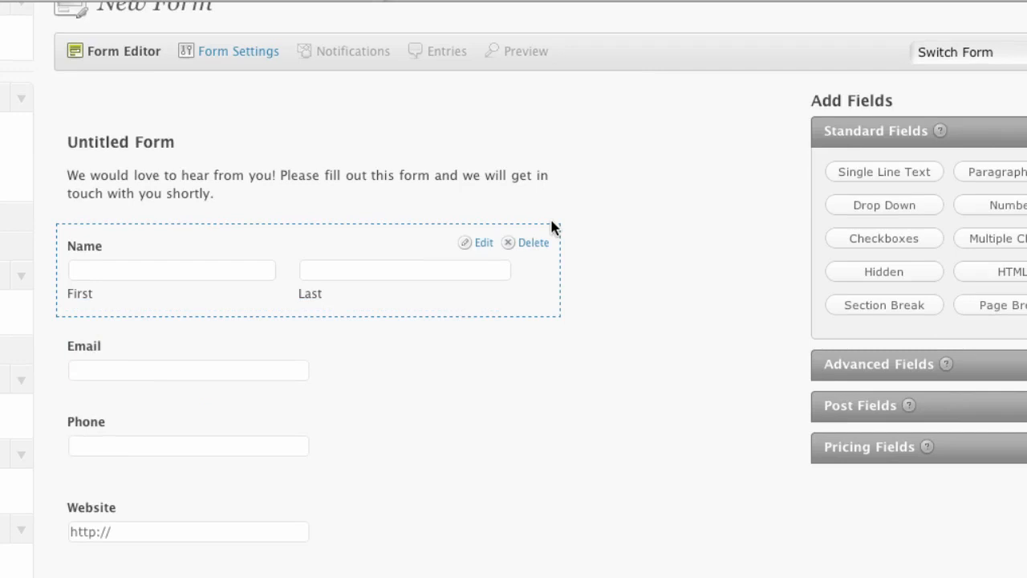
mouse_move(481, 244)
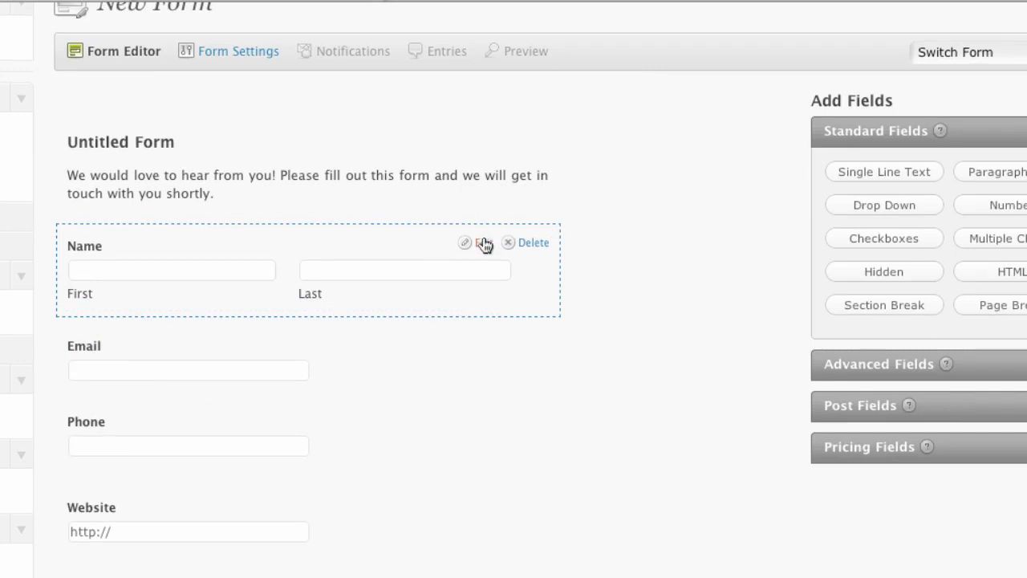
View the Name field's advanced settings, then bring up the untitled paragraph field's settings.
click(485, 244)
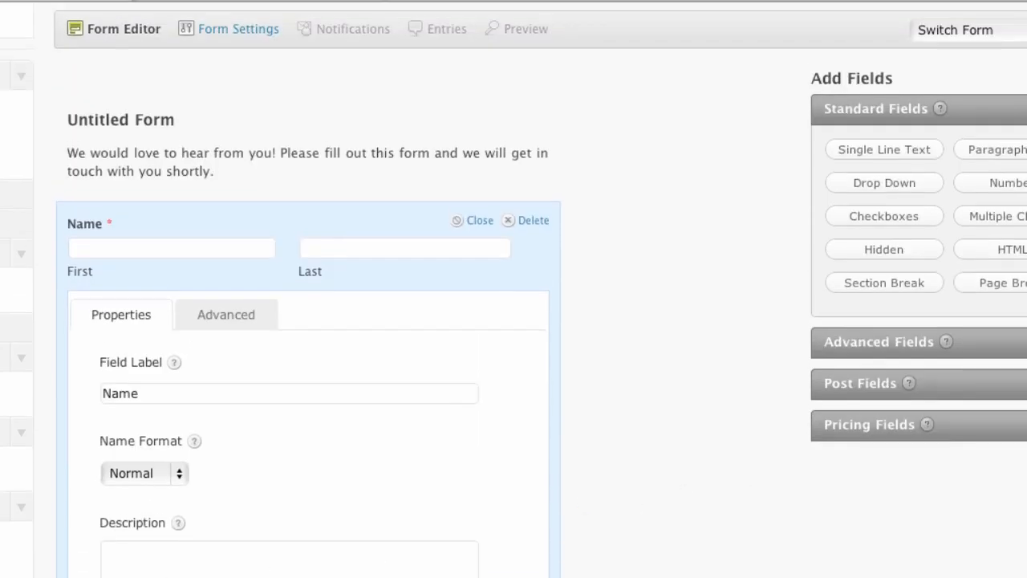
click(225, 313)
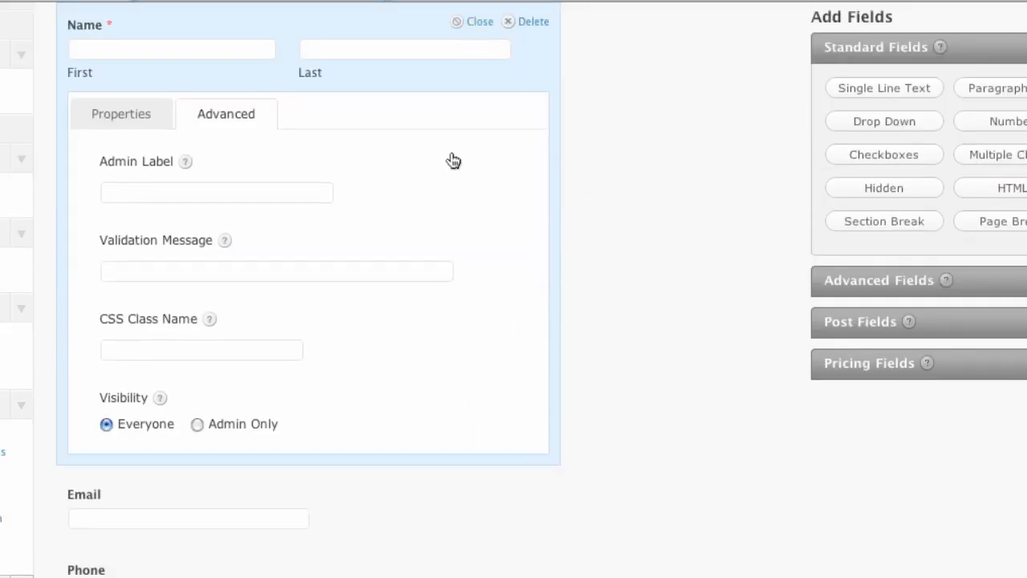
click(478, 23)
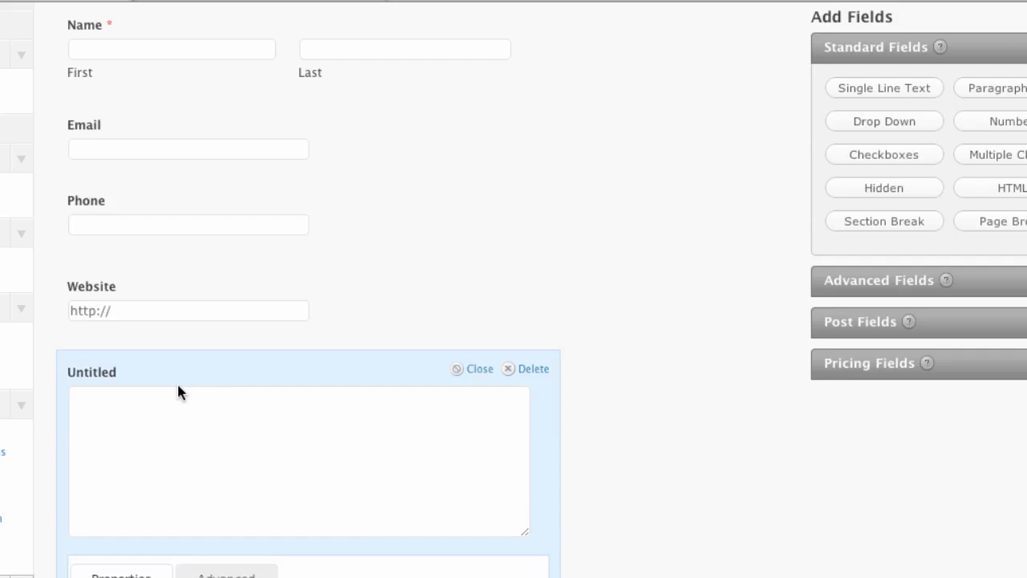
Label the paragraph field 'Comments' and close its settings.
scroll(down, 3)
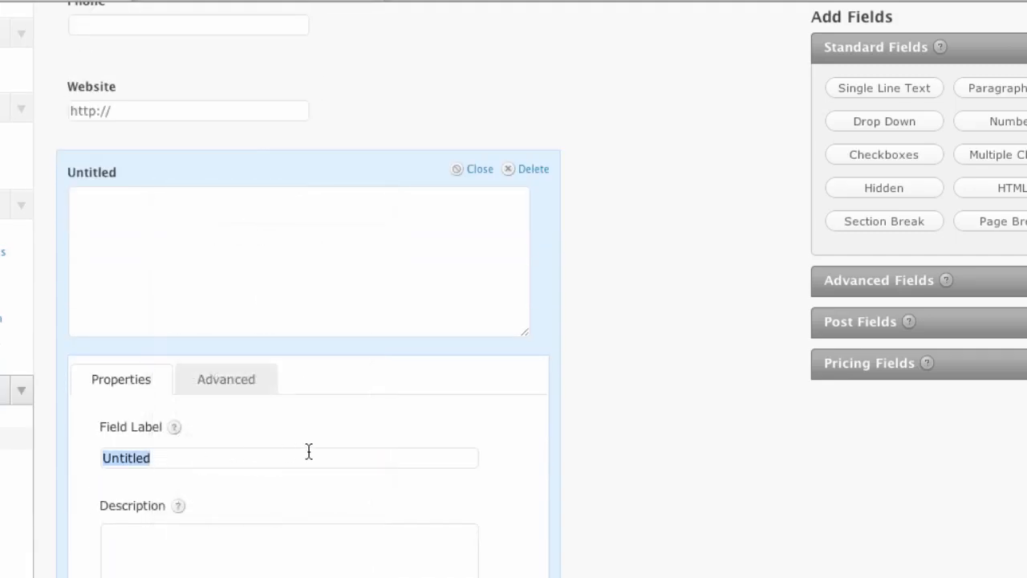
text(Comment)
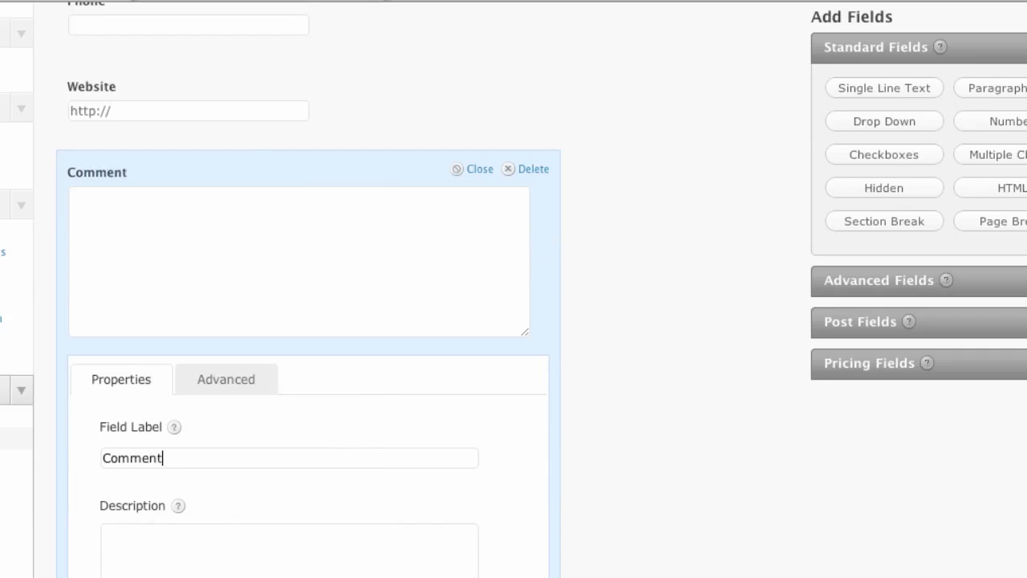
click(478, 170)
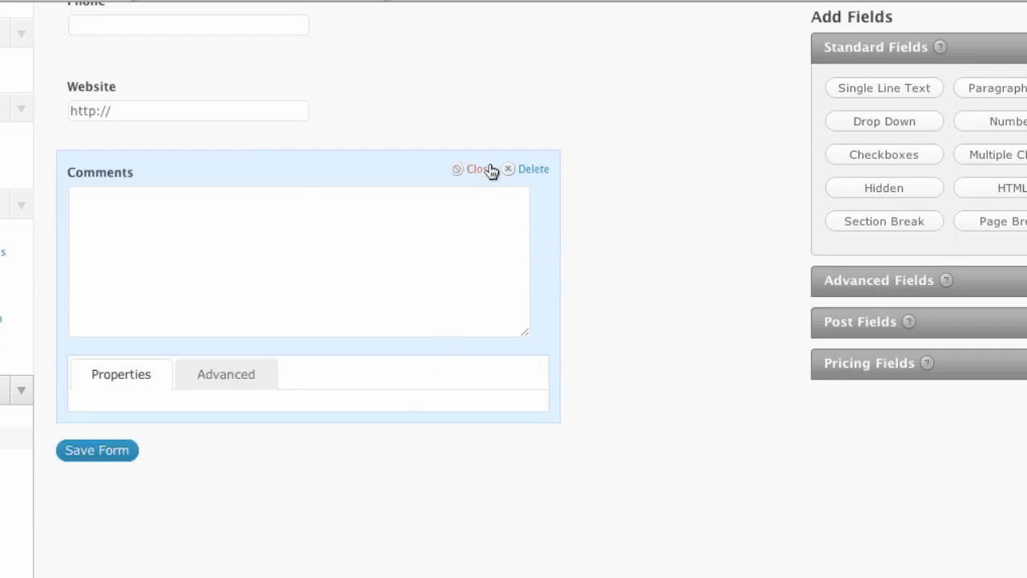
click(480, 168)
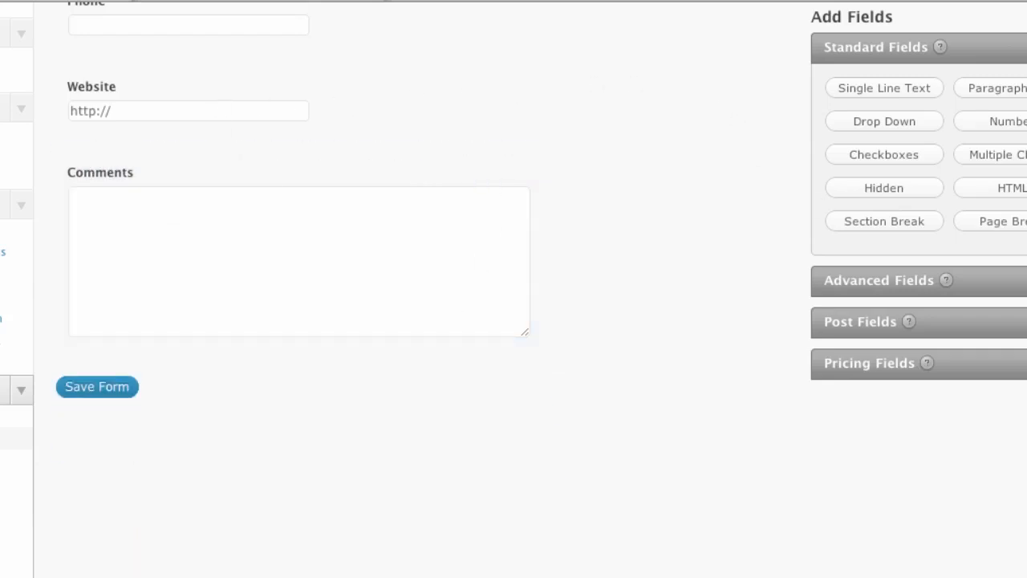
Mark the Phone and Email fields as required.
scroll(up, 3)
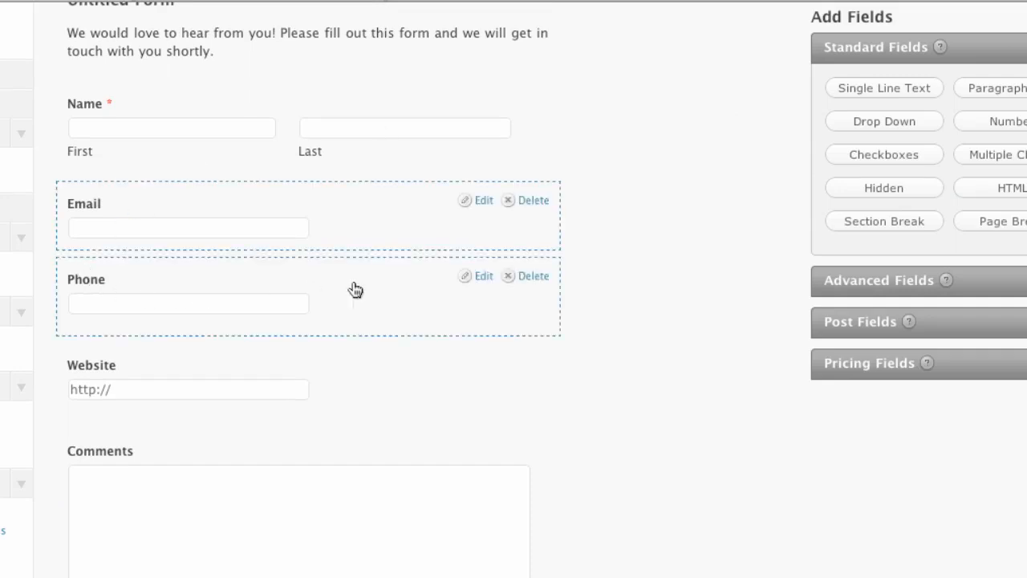
click(483, 276)
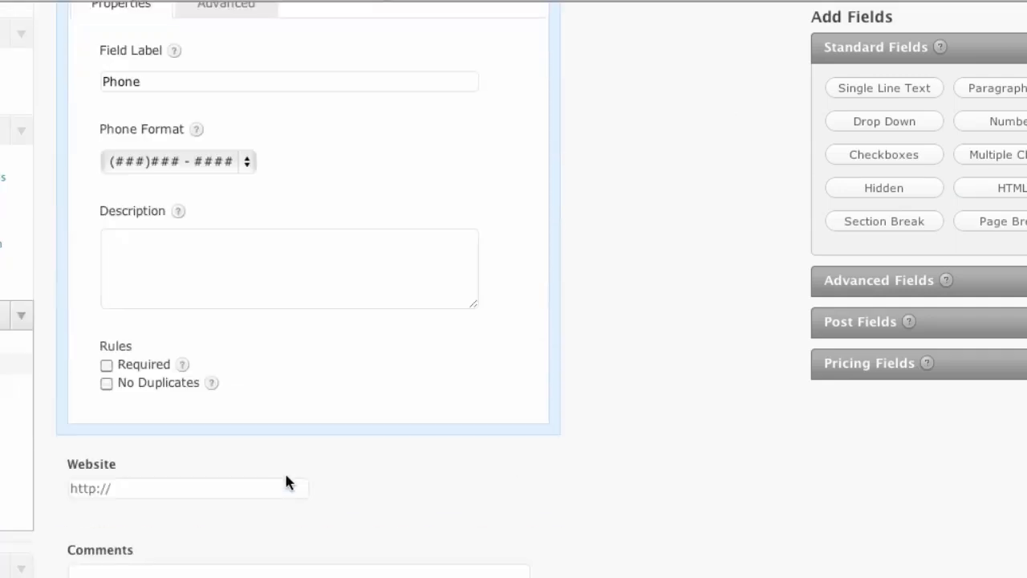
click(106, 365)
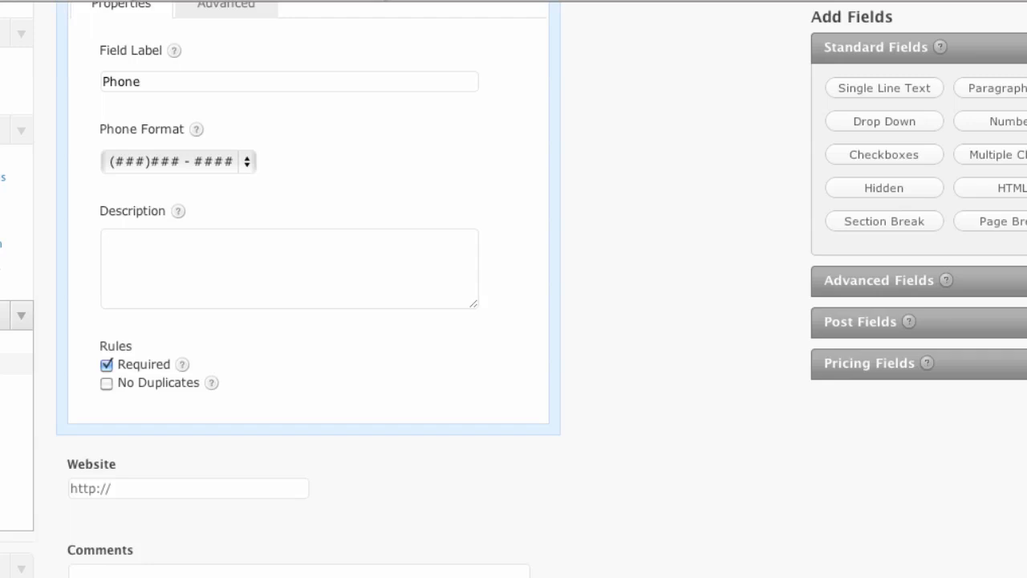
scroll(up, 3)
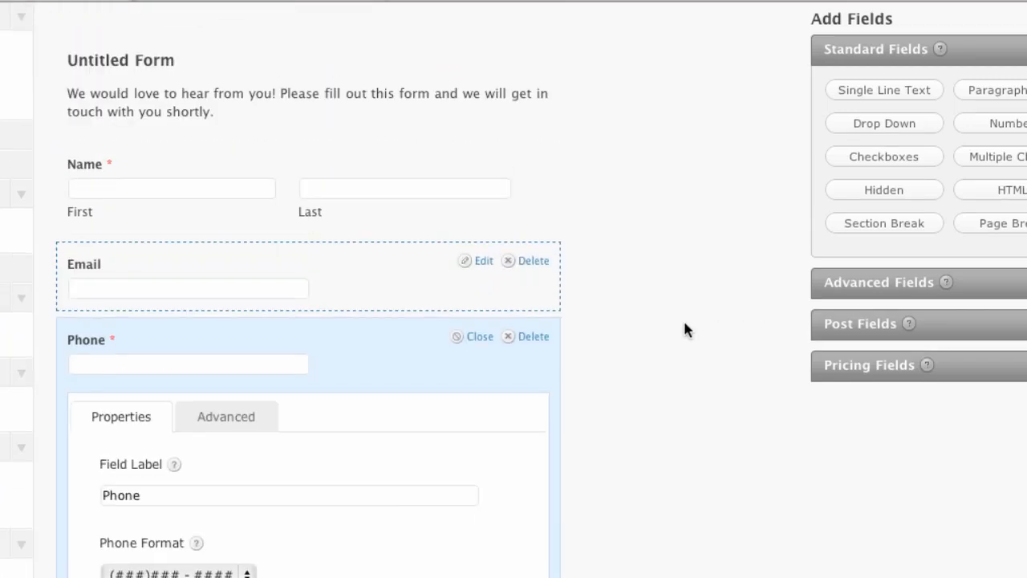
click(478, 337)
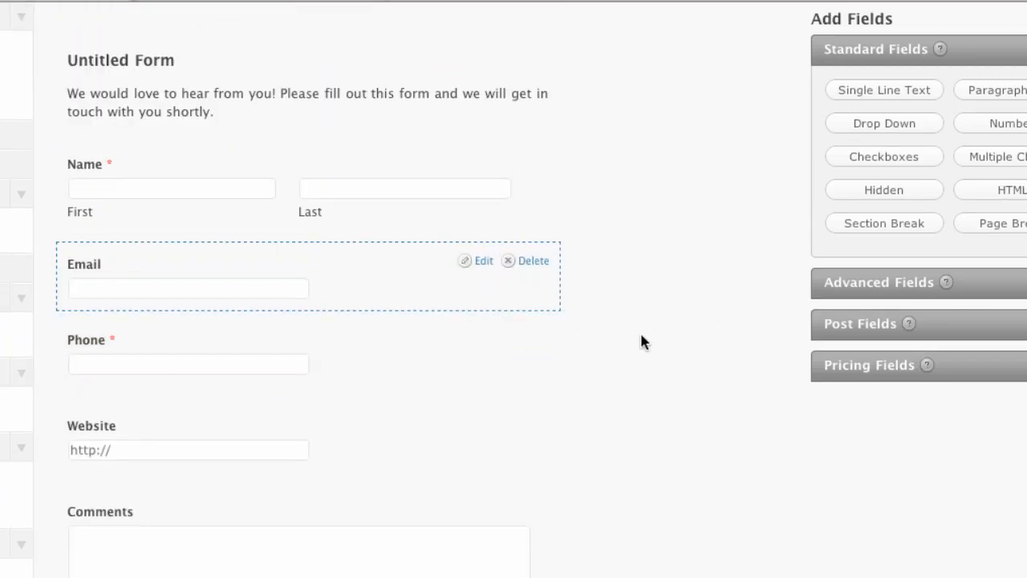
click(483, 260)
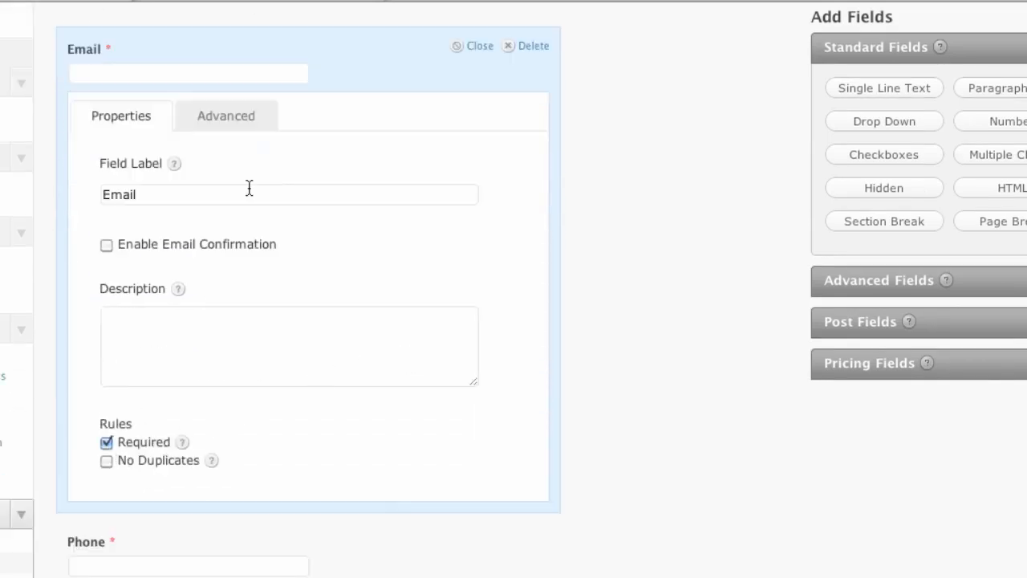
click(478, 45)
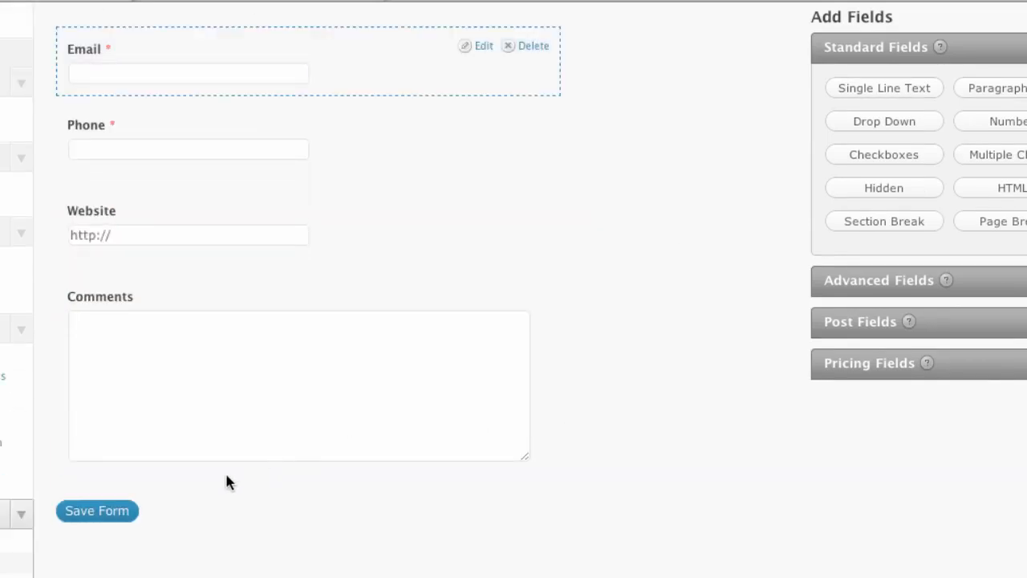
Save the form and get the 'successfully saved' confirmation.
click(96, 510)
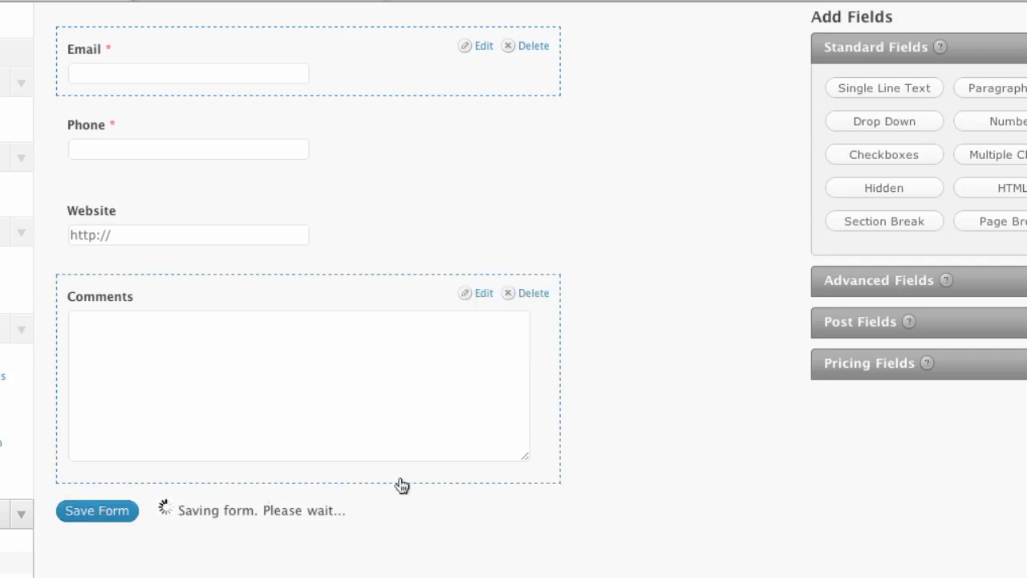
mouse_move(688, 482)
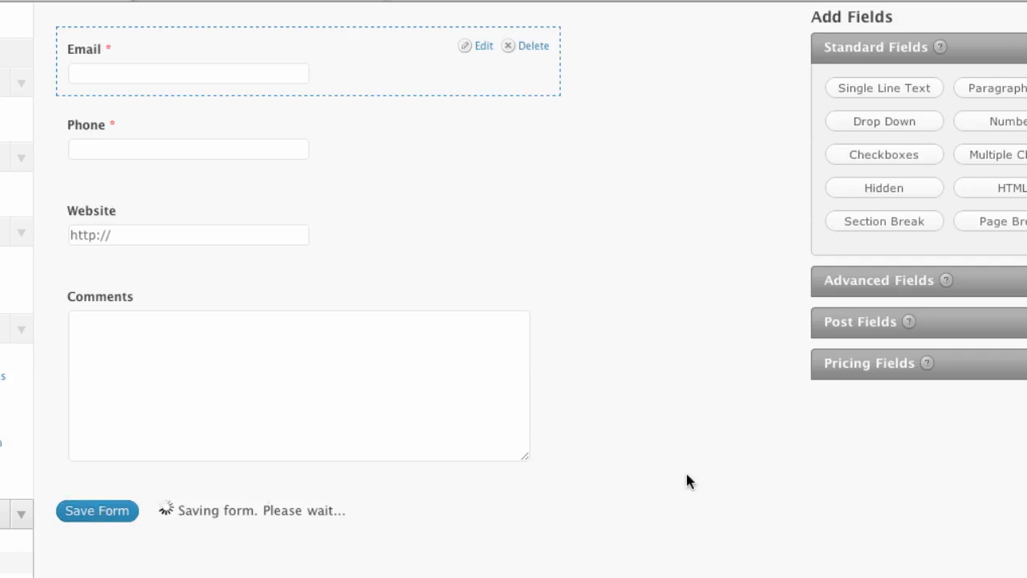
click(97, 510)
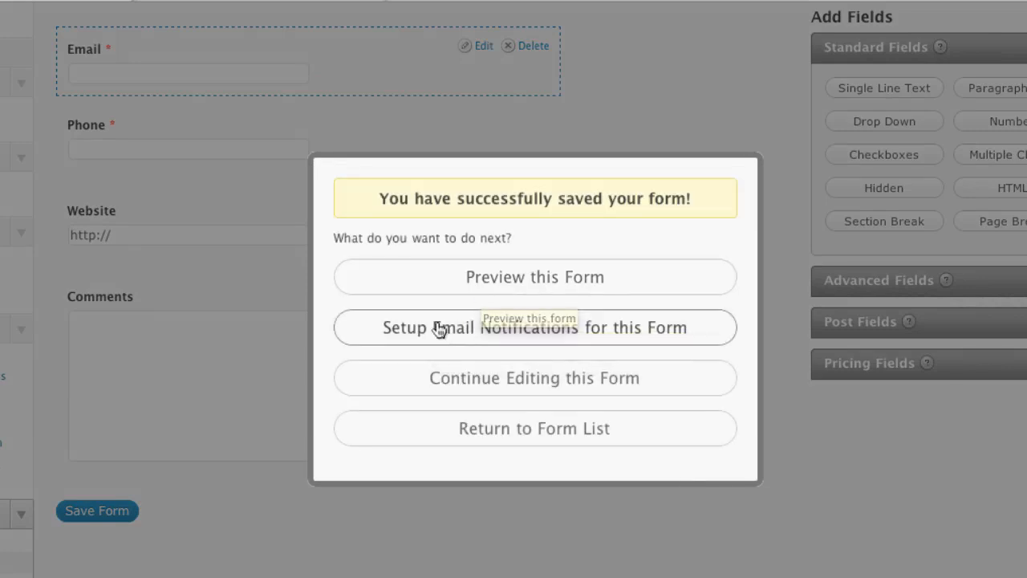
mouse_move(449, 332)
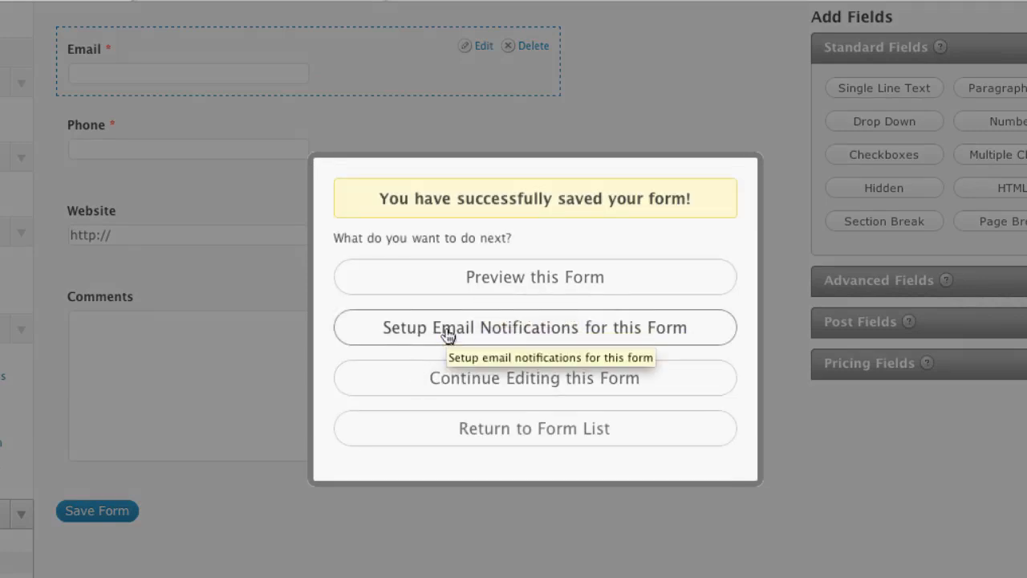
mouse_move(496, 391)
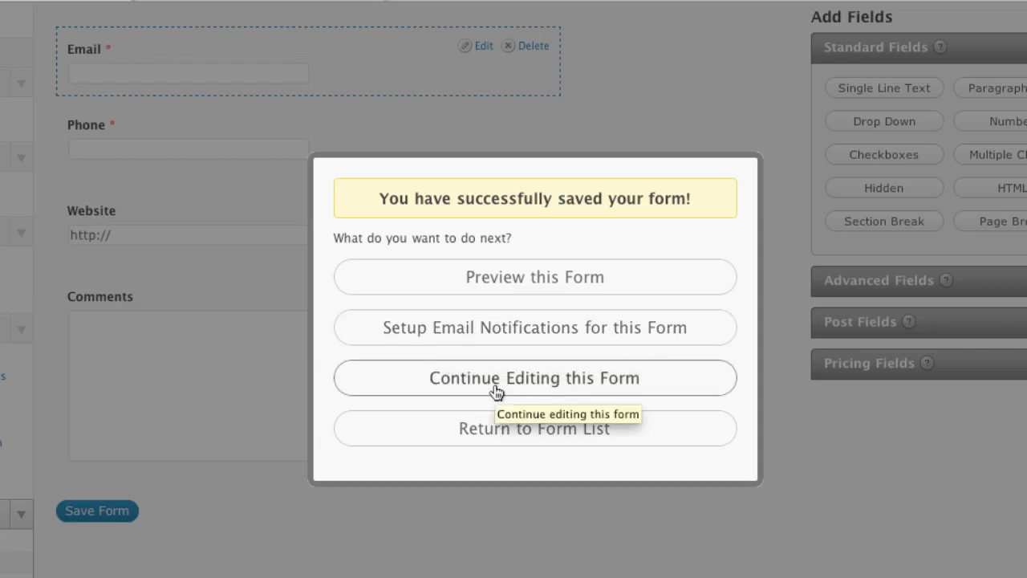
mouse_move(584, 337)
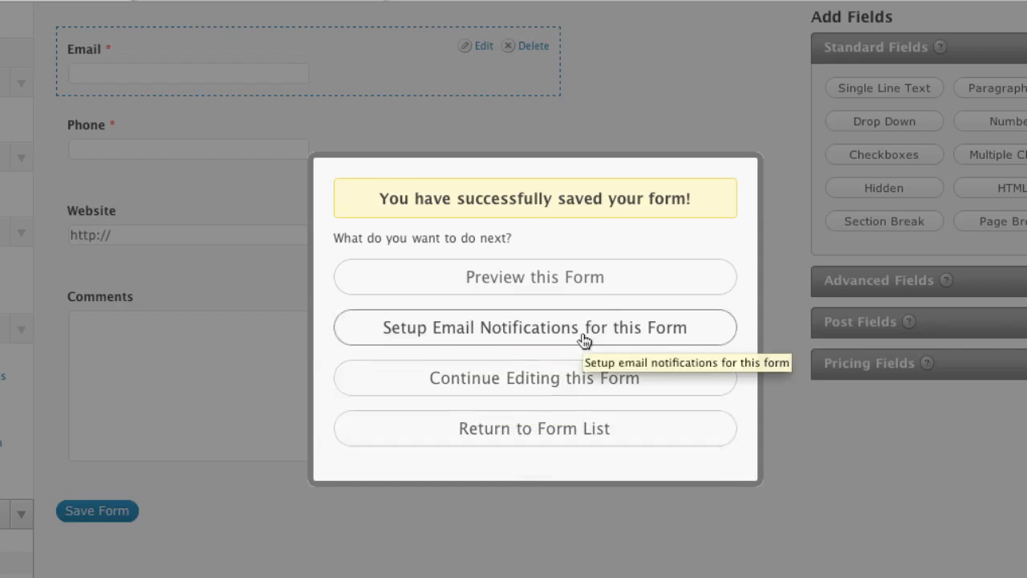
In Email Notifications, set the administrator notification's From Name to CarDealerPress.
click(533, 327)
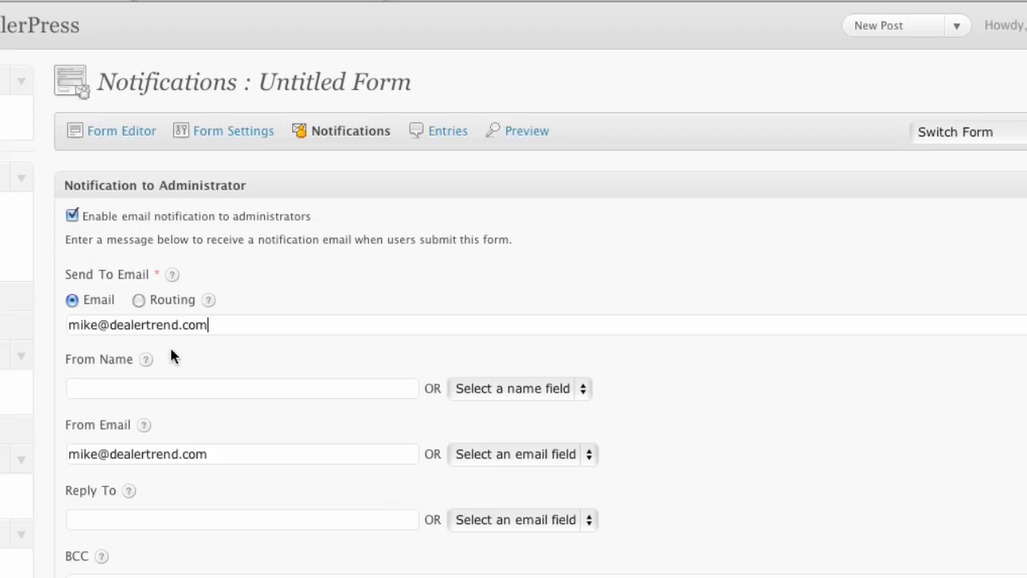
mouse_move(138, 311)
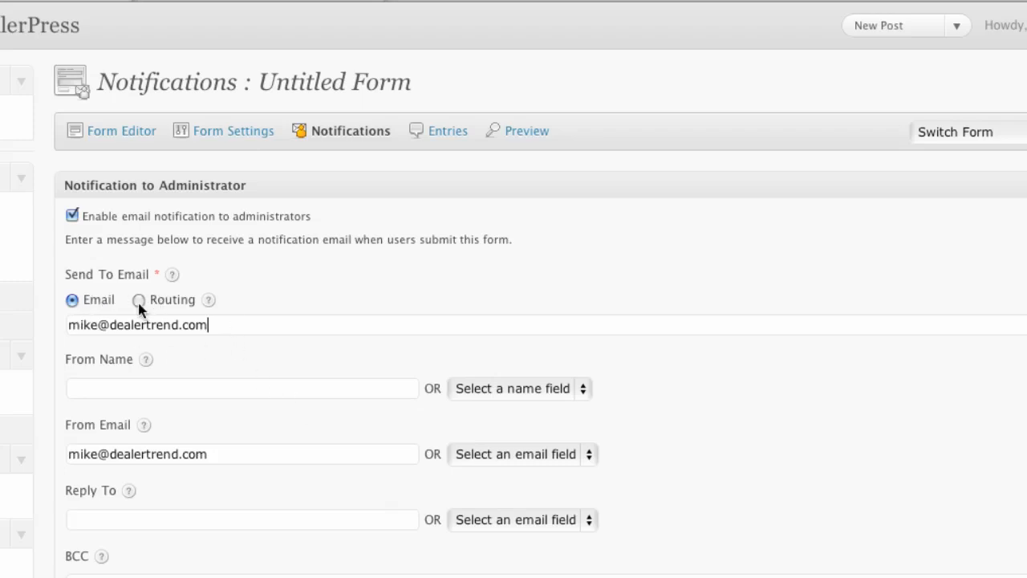
mouse_move(205, 304)
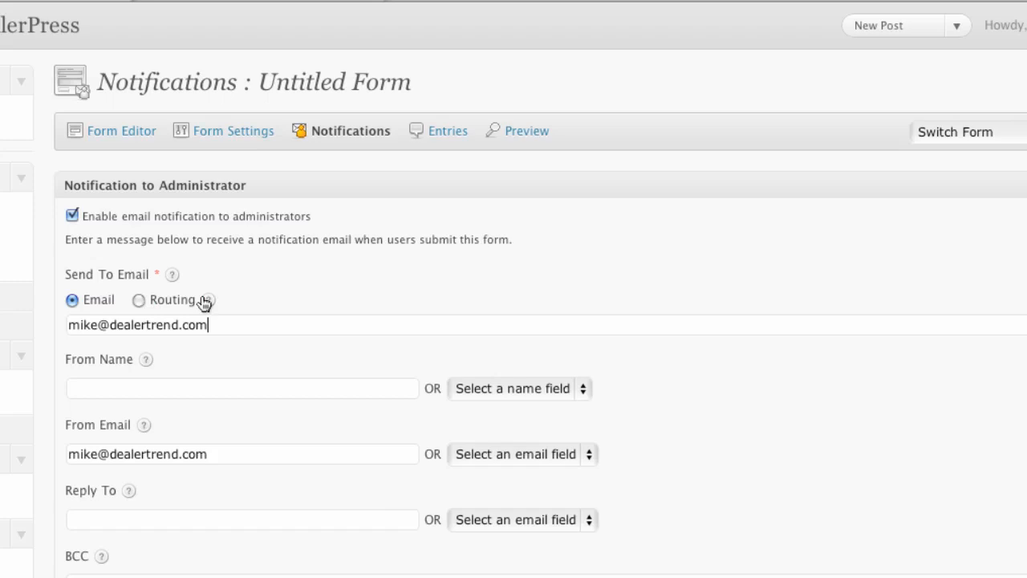
mouse_move(168, 318)
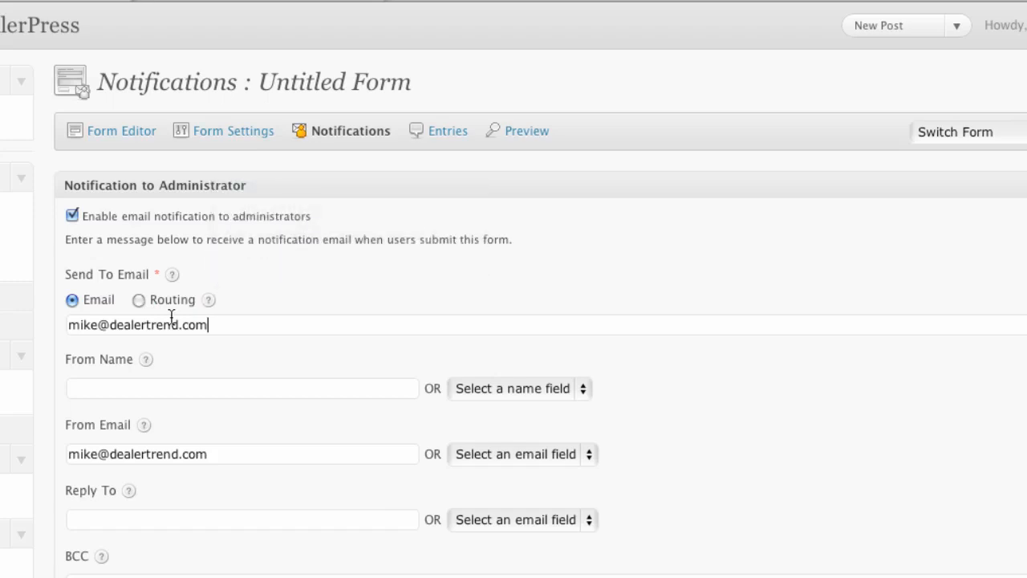
click(240, 388)
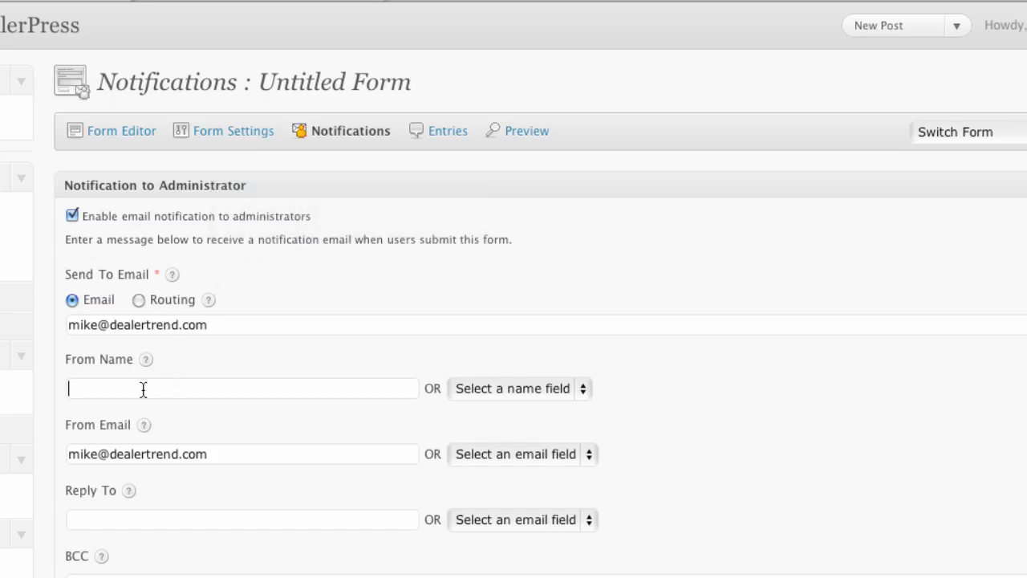
scroll(down, 3)
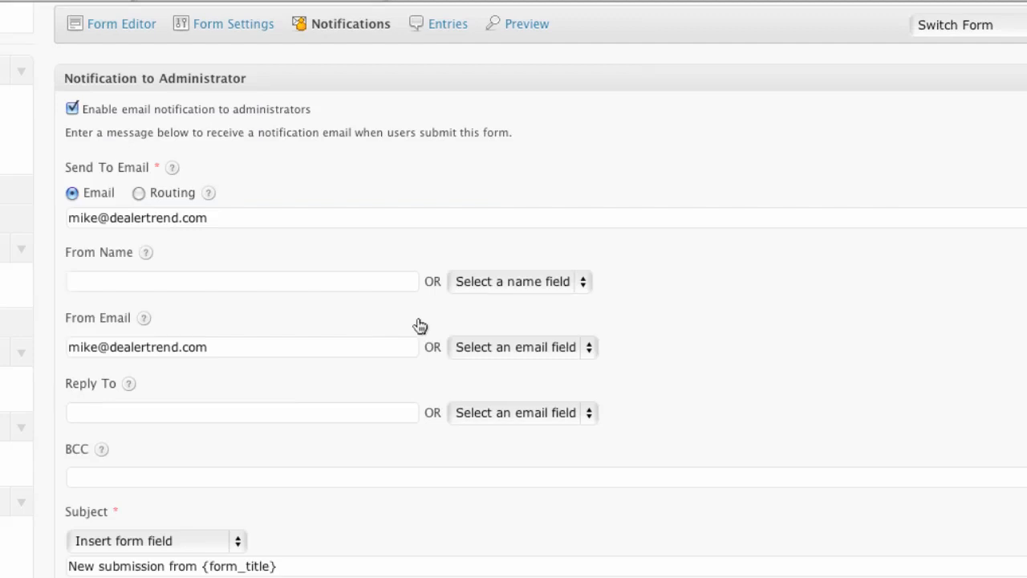
text(Ca)
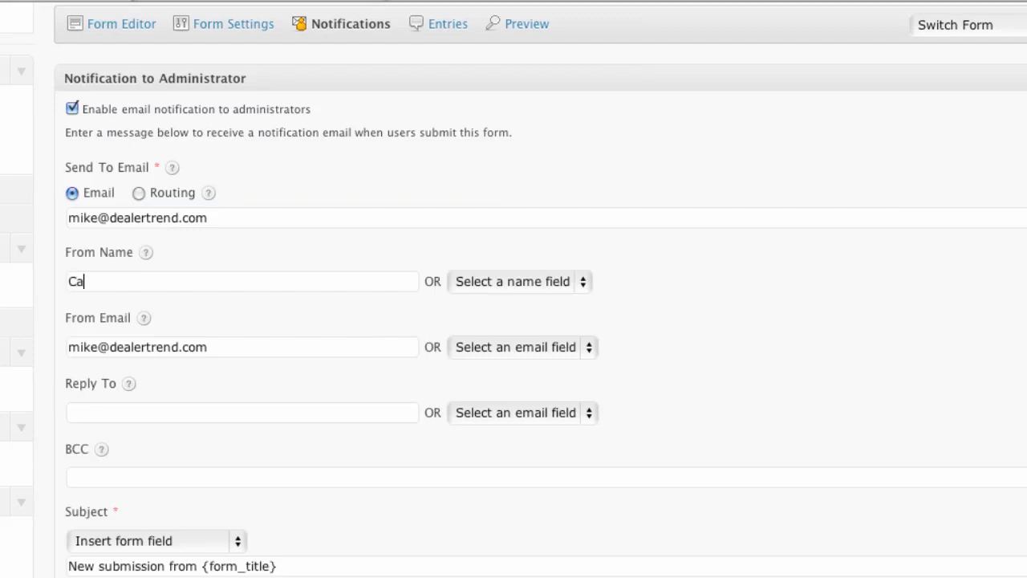
text(rDealerPr)
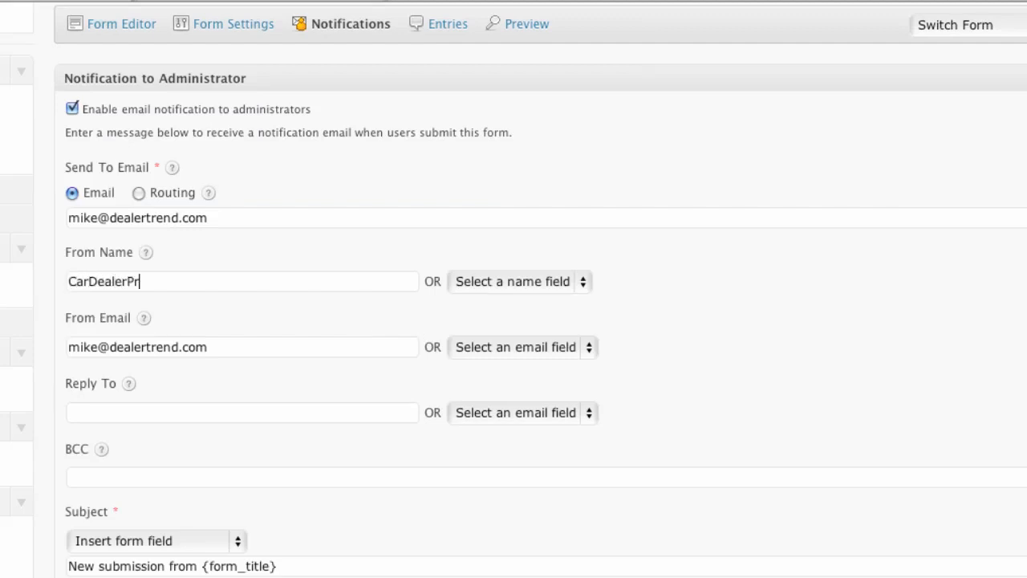
text(ess)
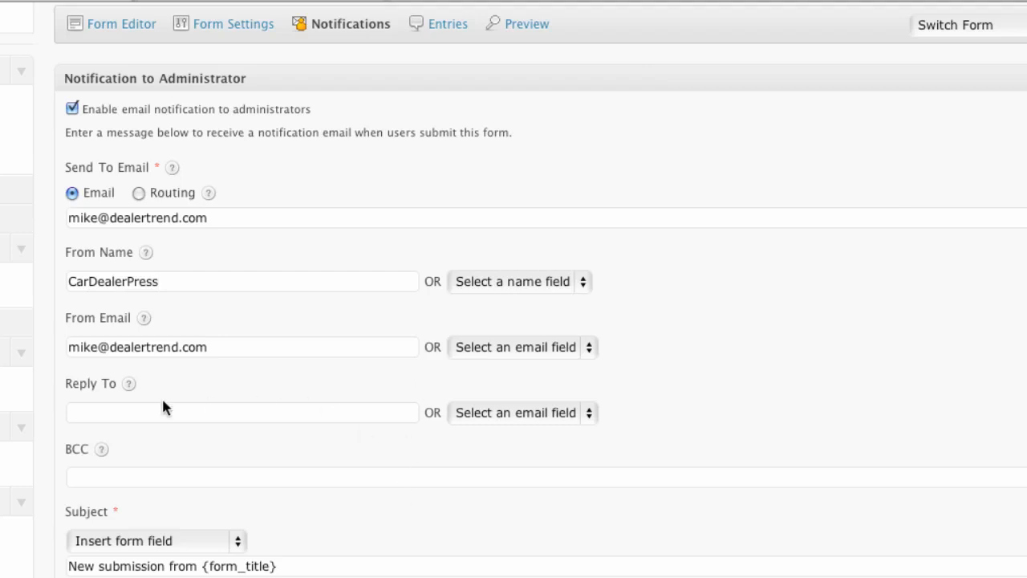
scroll(down, 3)
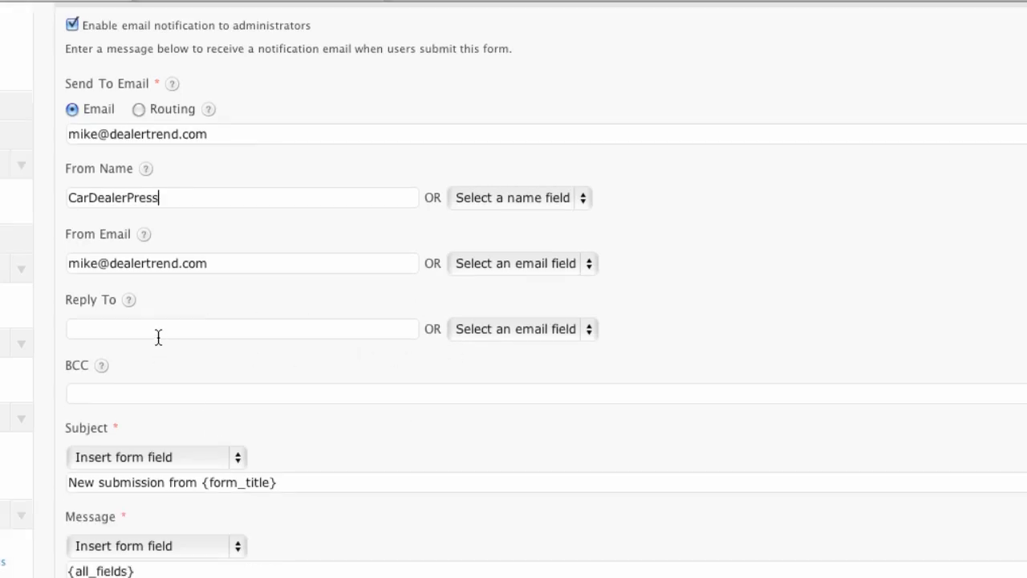
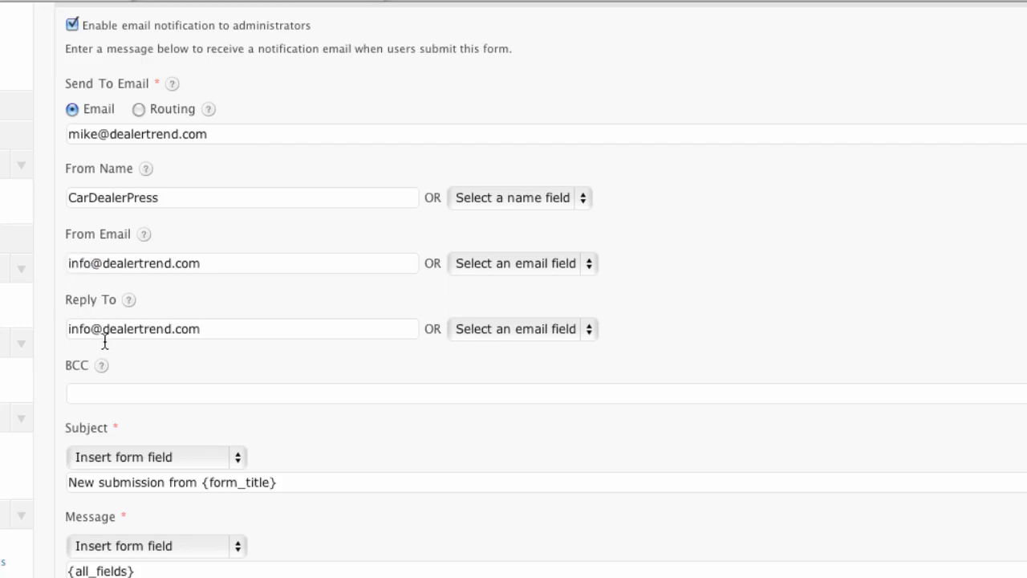
Keep the default subject and all_fields message and save the notification settings.
scroll(down, 3)
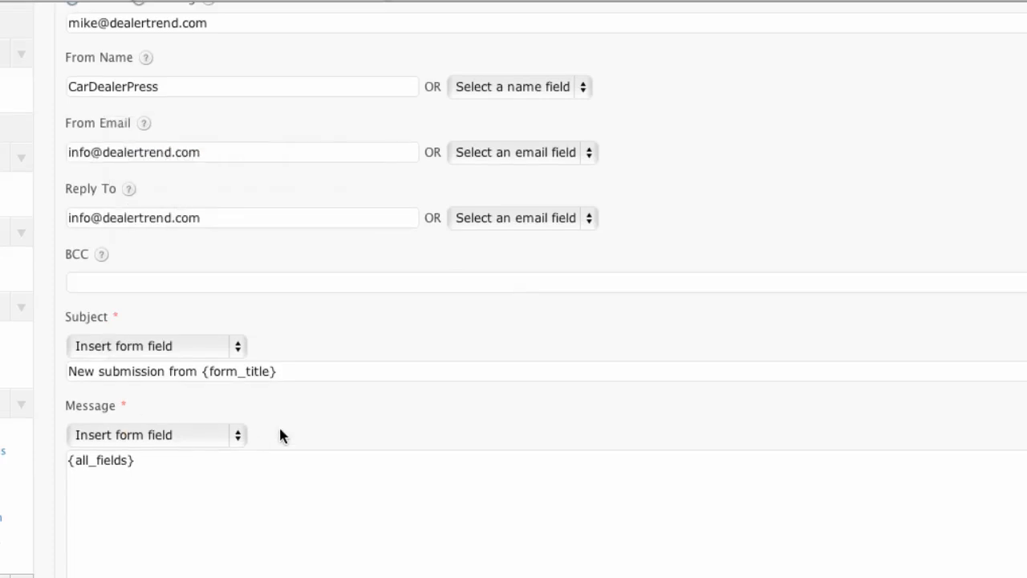
scroll(down, 3)
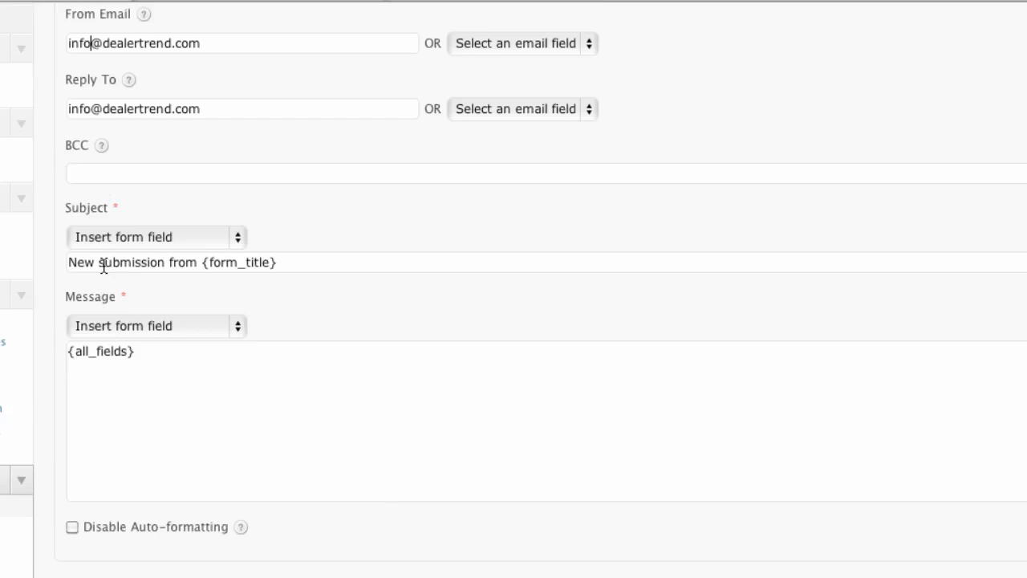
triple_click(170, 263)
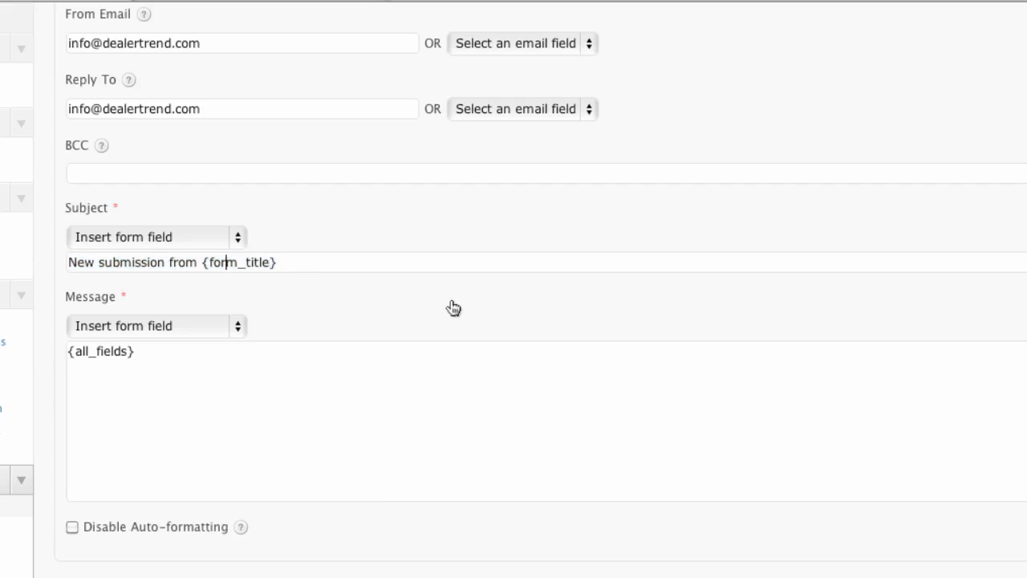
mouse_move(203, 366)
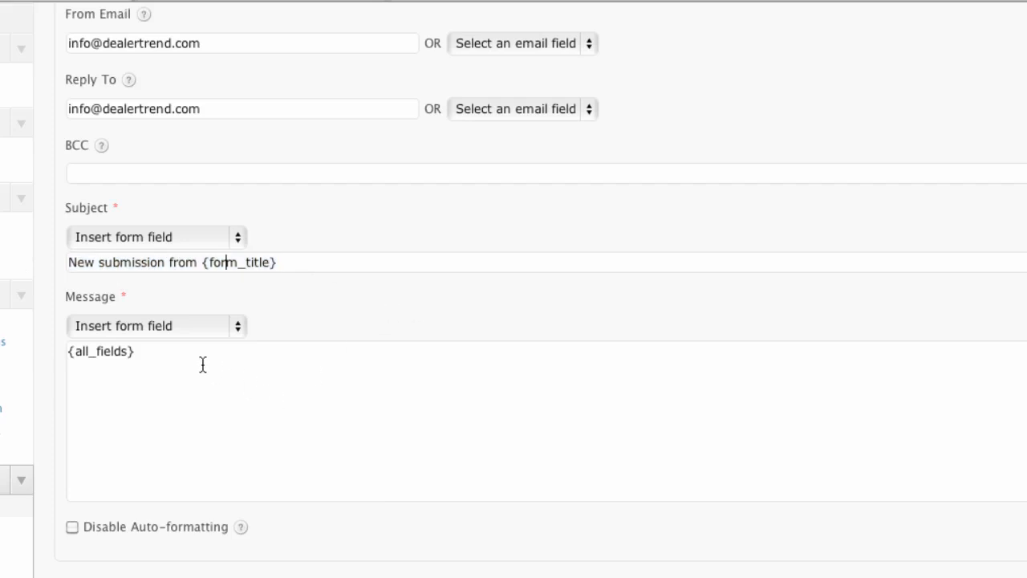
double_click(99, 350)
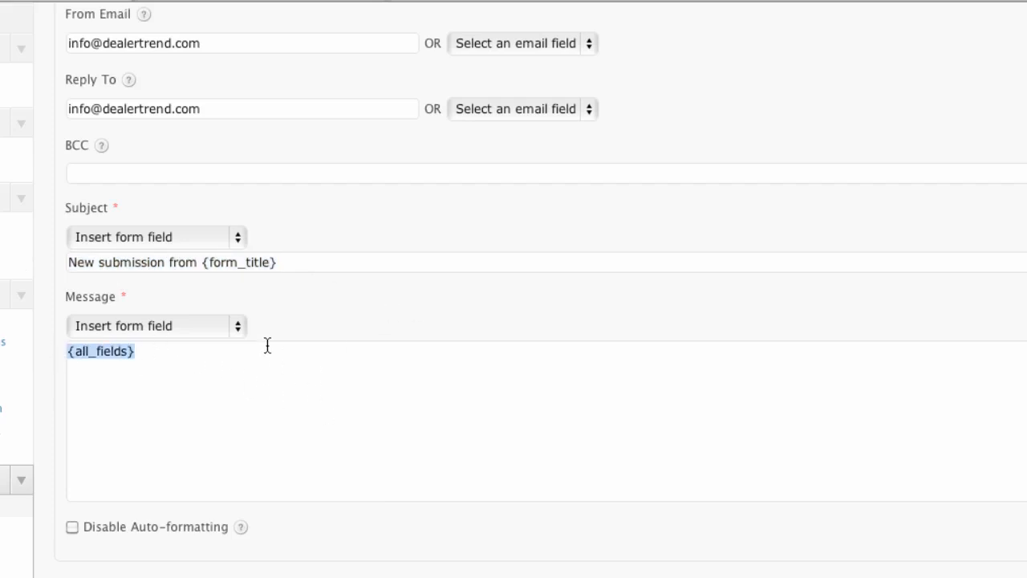
mouse_move(211, 385)
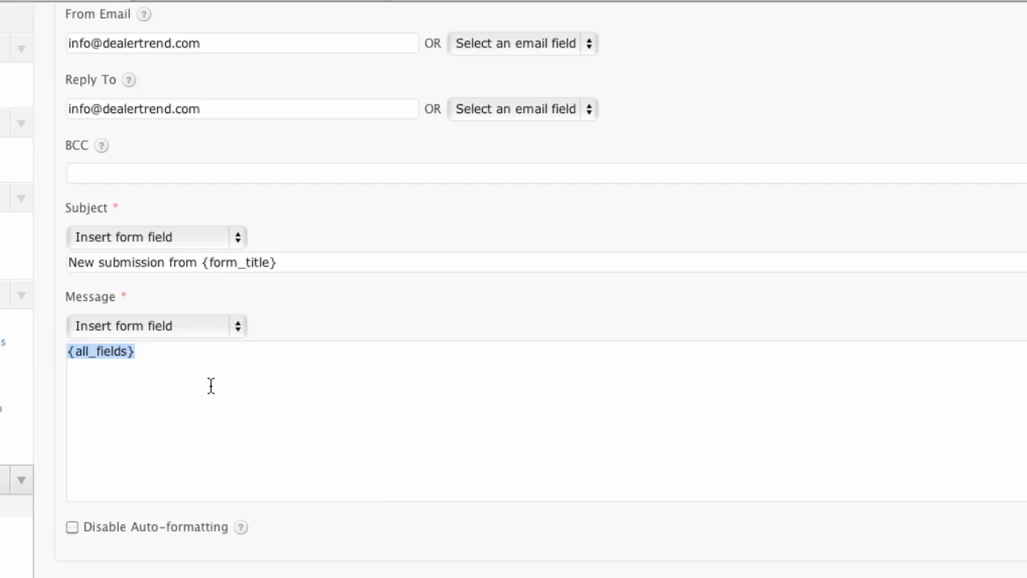
scroll(down, 3)
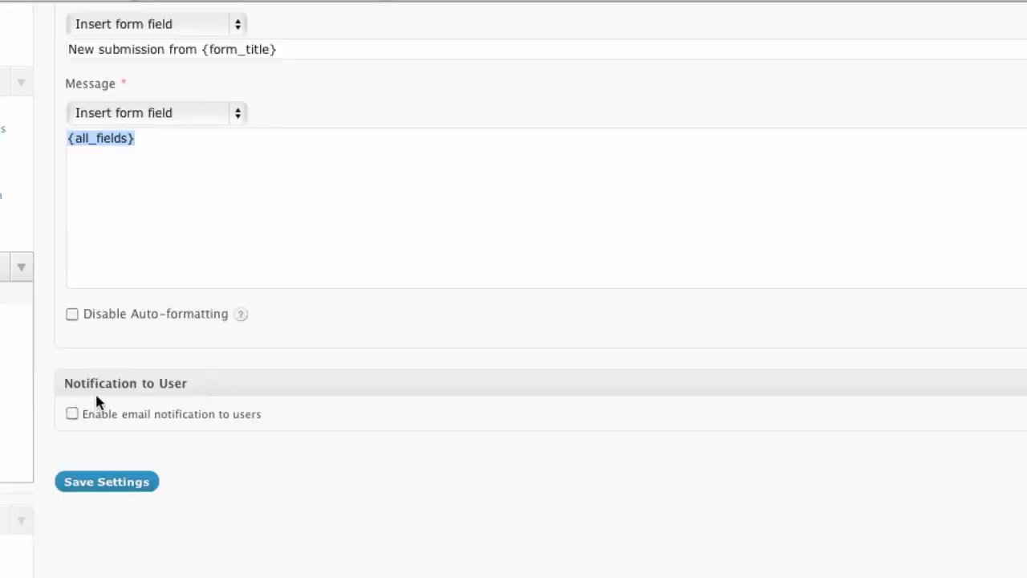
mouse_move(151, 520)
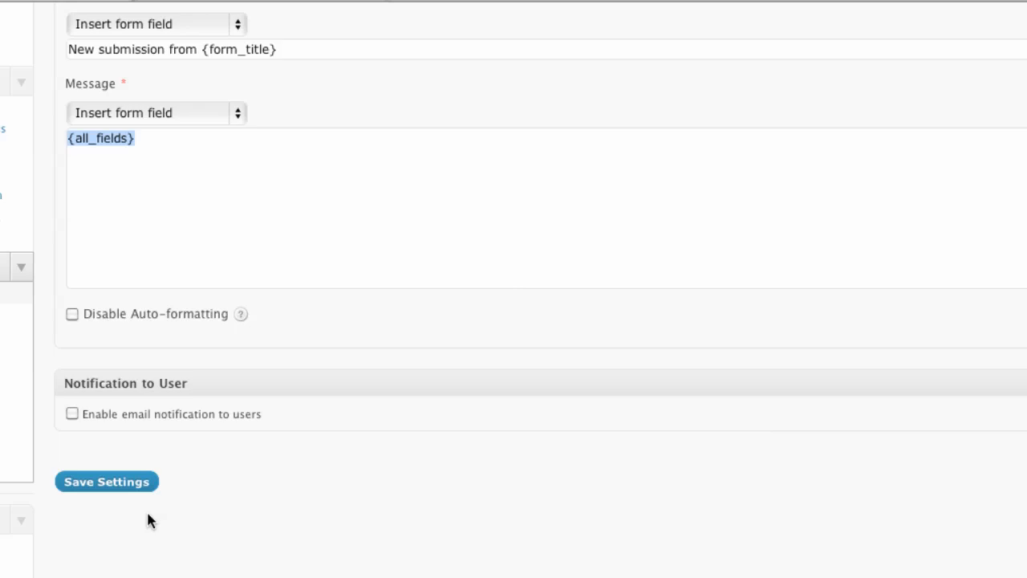
mouse_move(119, 481)
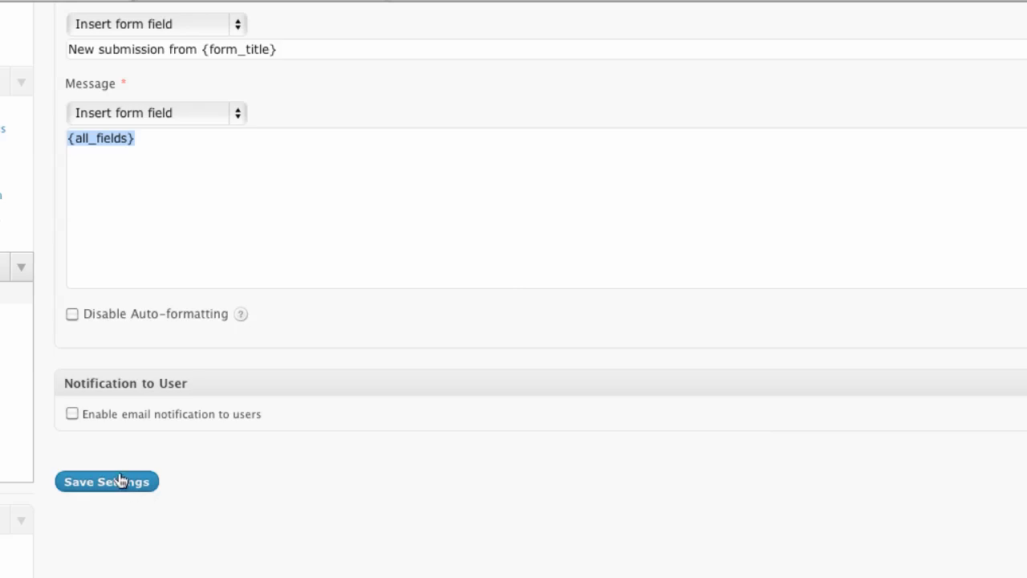
mouse_move(424, 485)
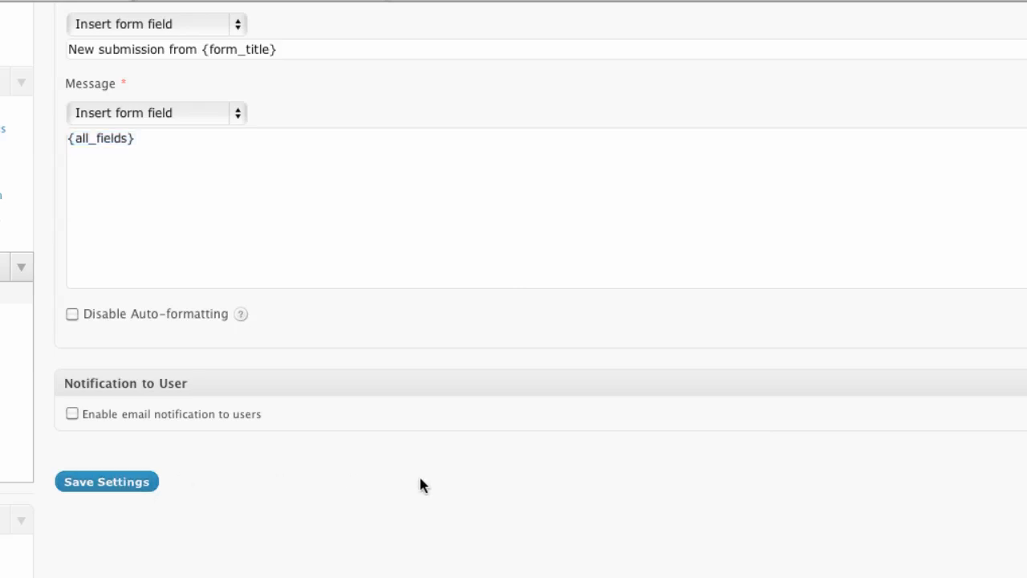
click(106, 481)
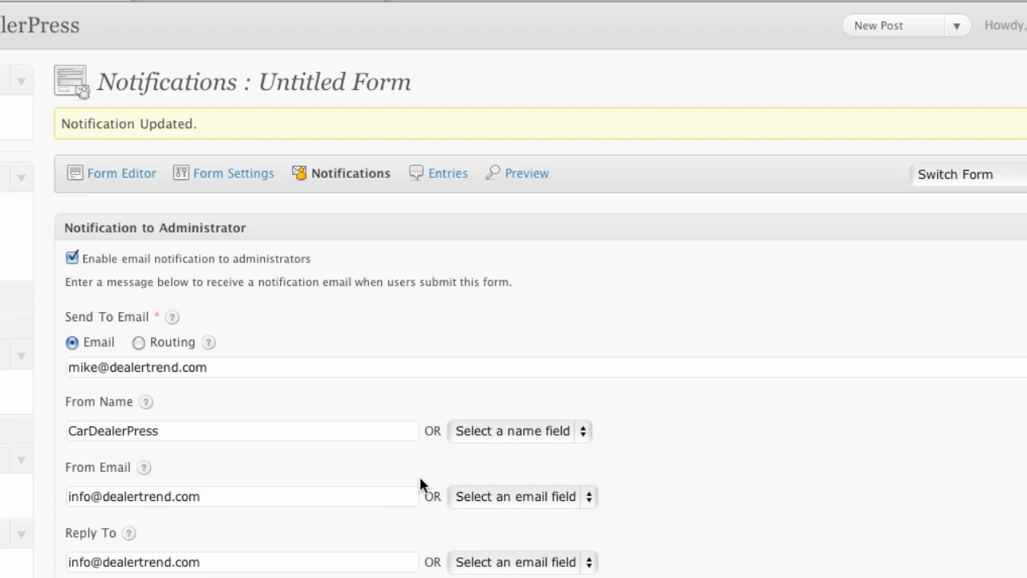
mouse_move(177, 147)
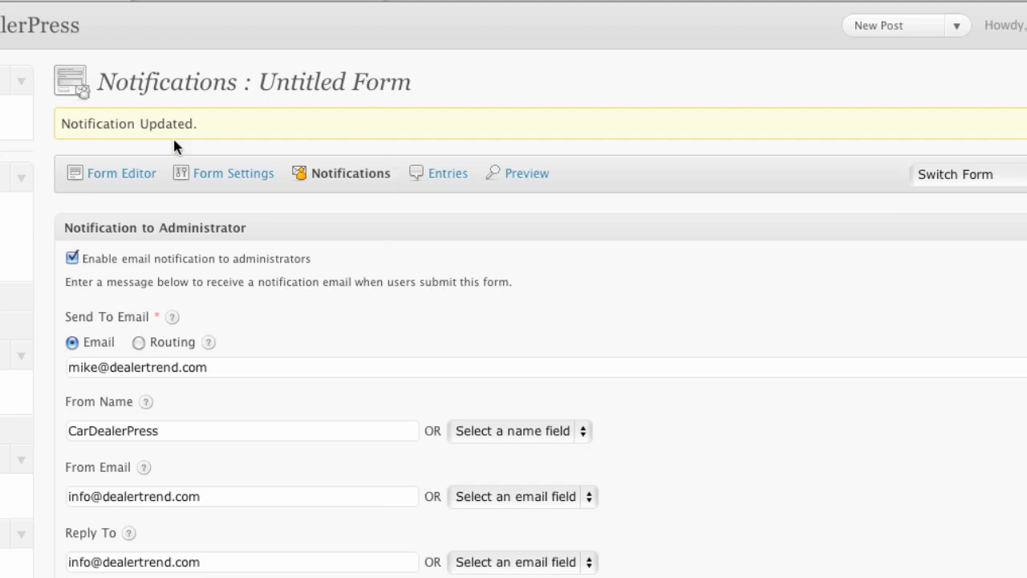
mouse_move(320, 262)
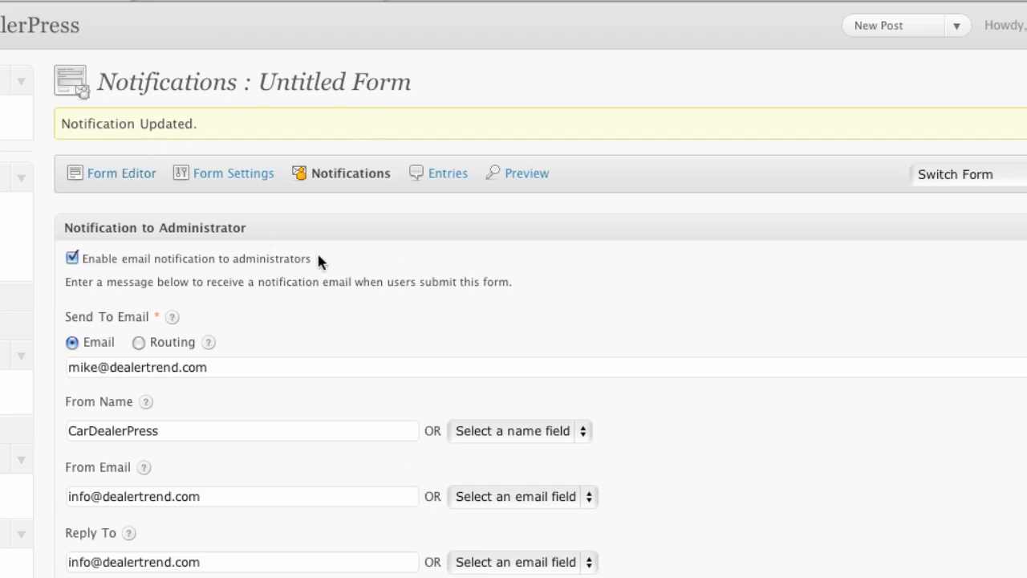
Retitle the form 'Contact Form' in Form Settings and update it.
click(122, 173)
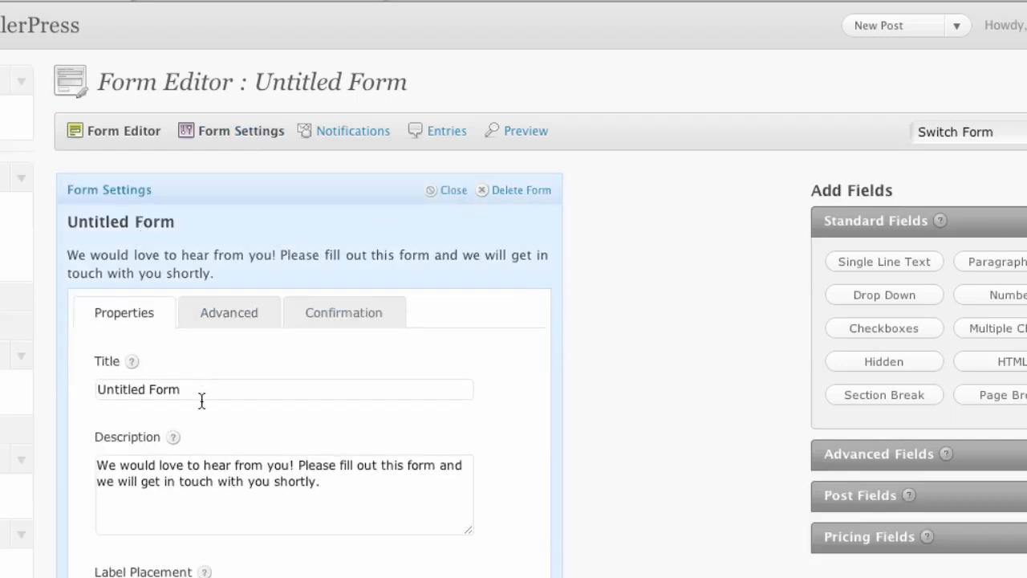
text(c)
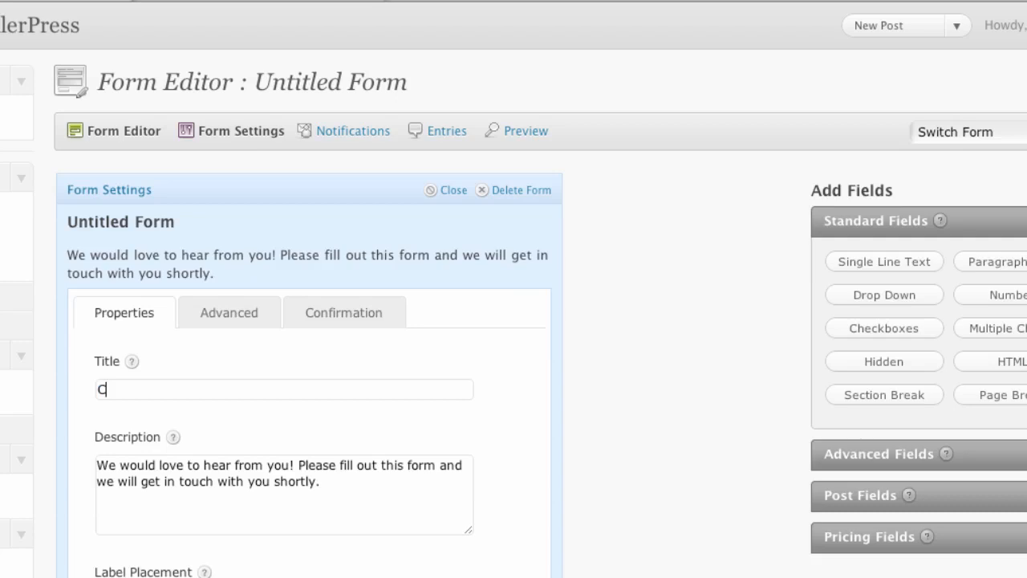
text(ontact F)
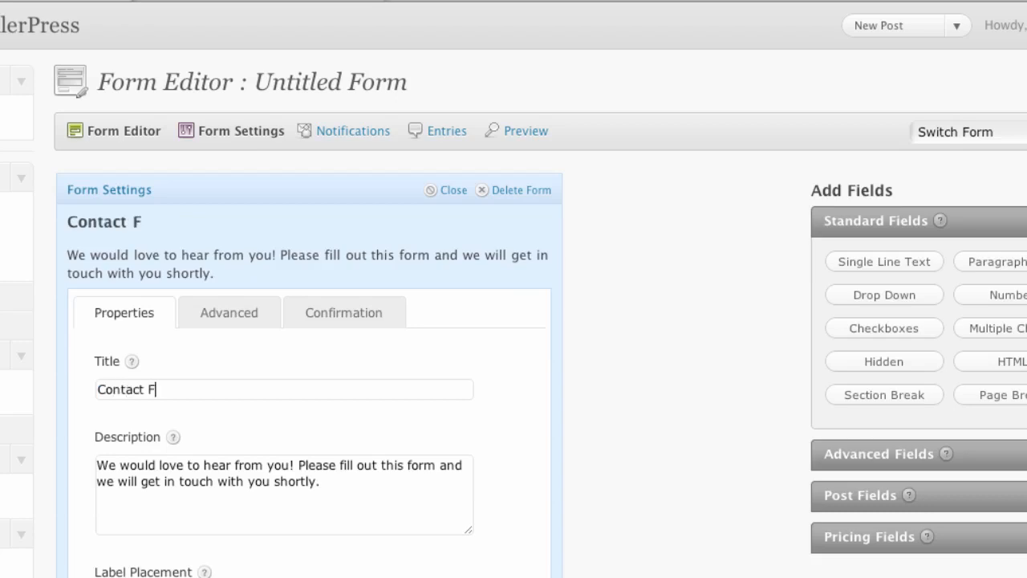
text(orm)
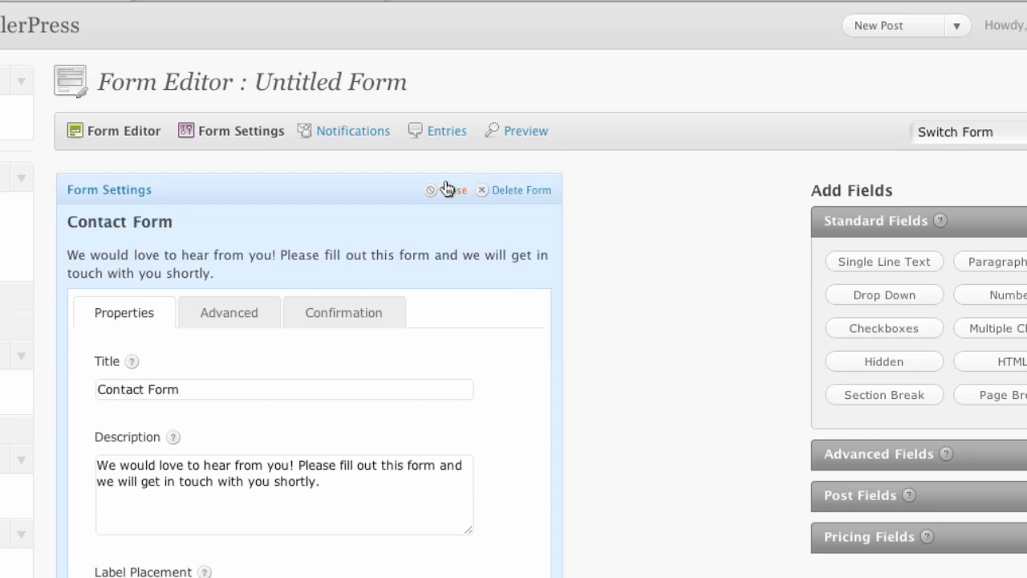
scroll(down, 3)
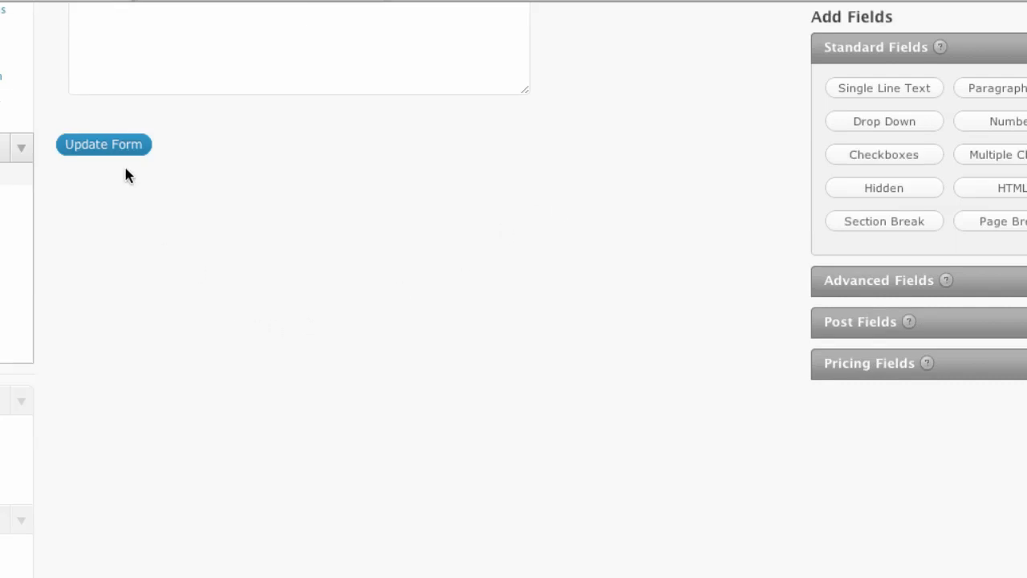
click(103, 144)
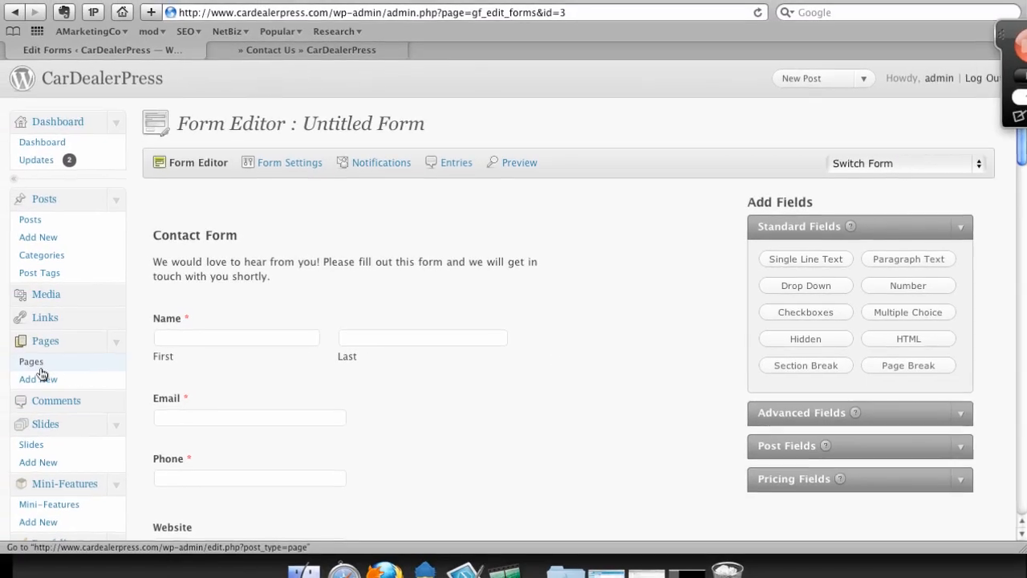
Insert the Contact Form shortcode into the Contact Us page via Add Gravity Form.
click(31, 359)
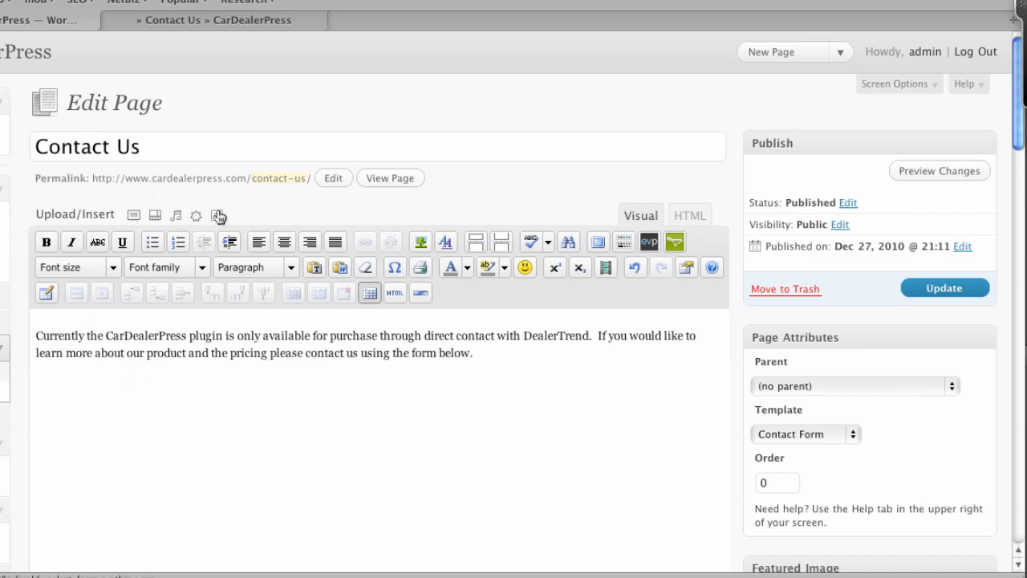
click(674, 241)
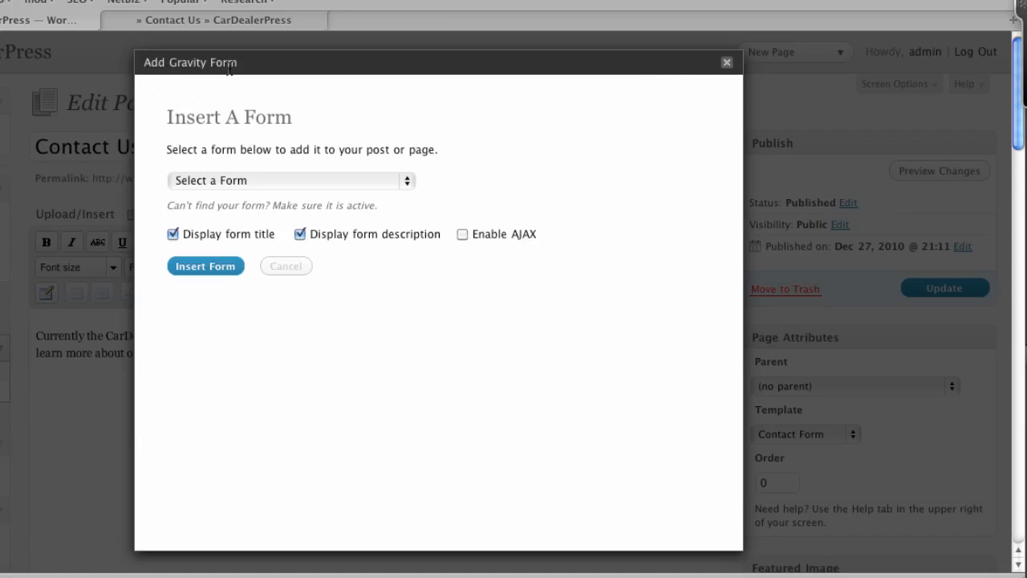
click(285, 180)
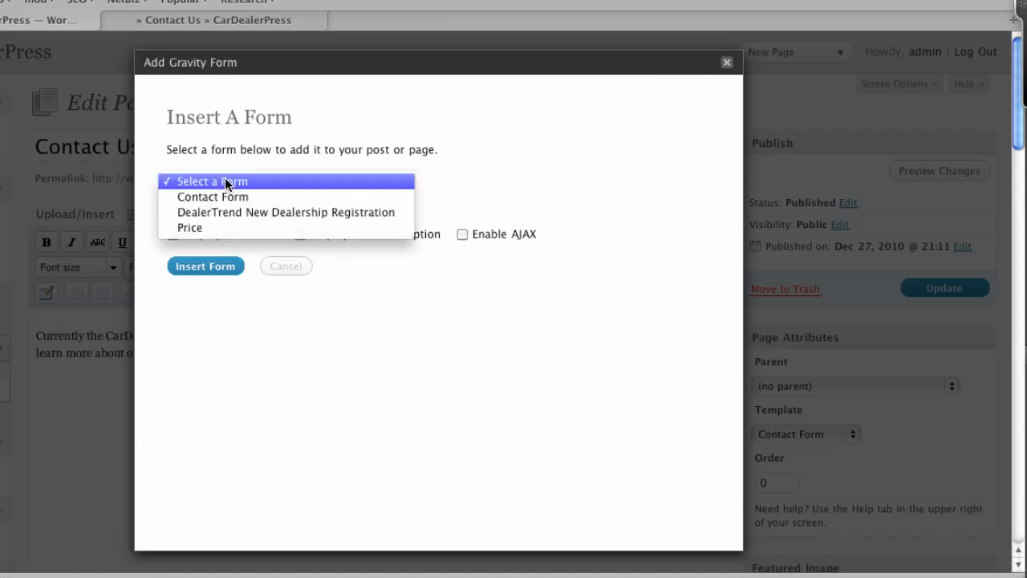
click(212, 196)
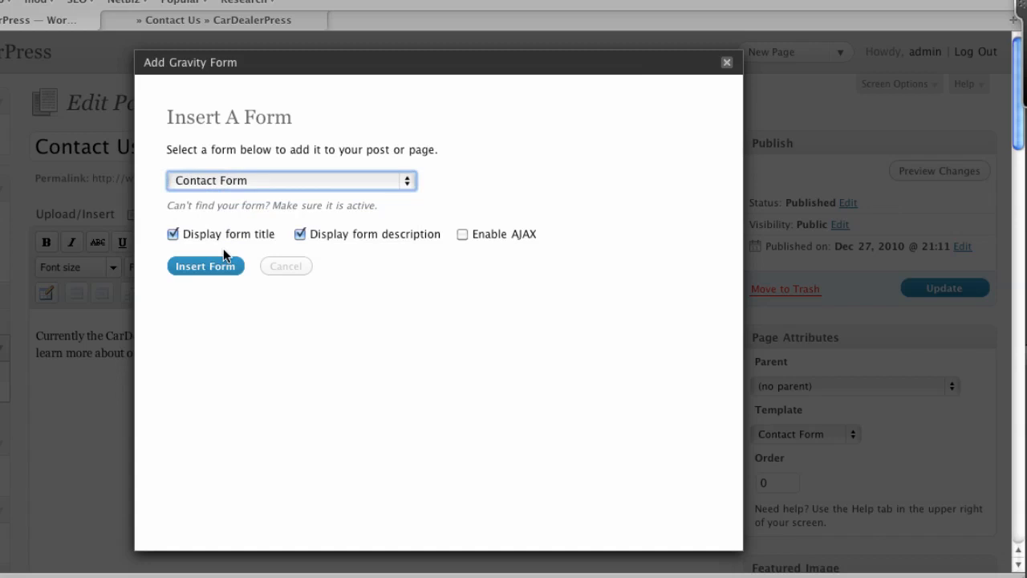
click(205, 267)
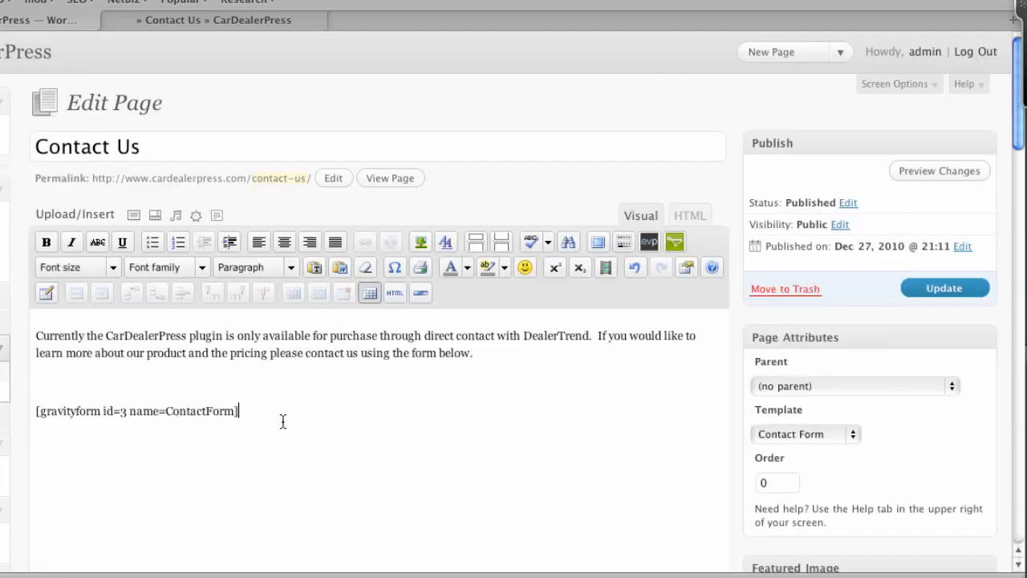
mouse_move(343, 424)
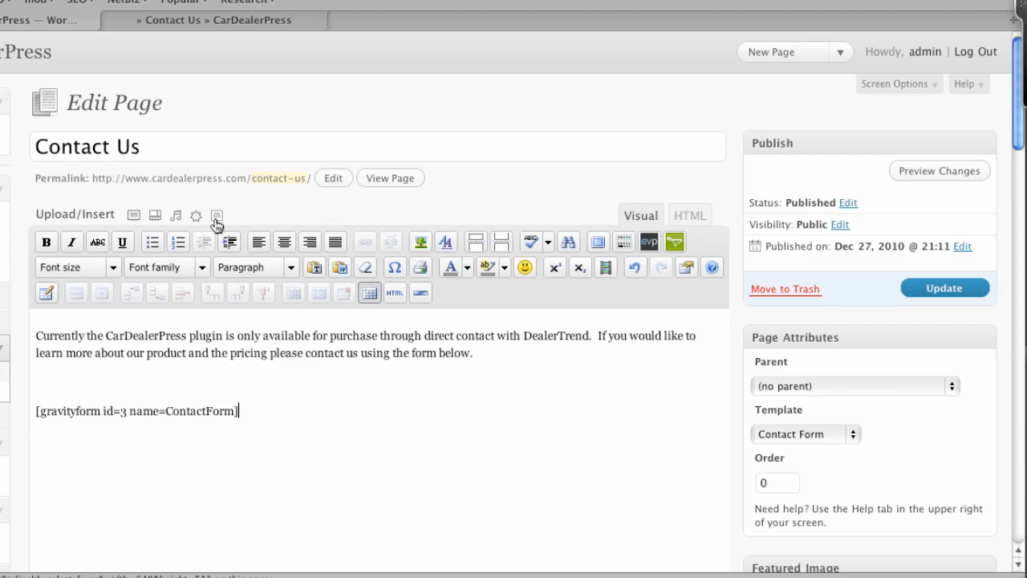
mouse_move(215, 218)
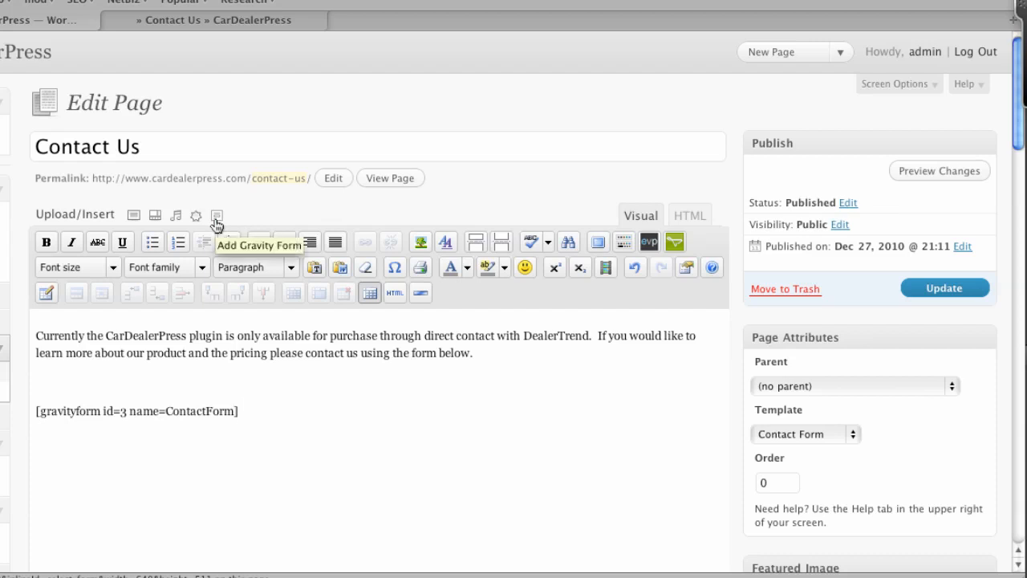
scroll(down, 3)
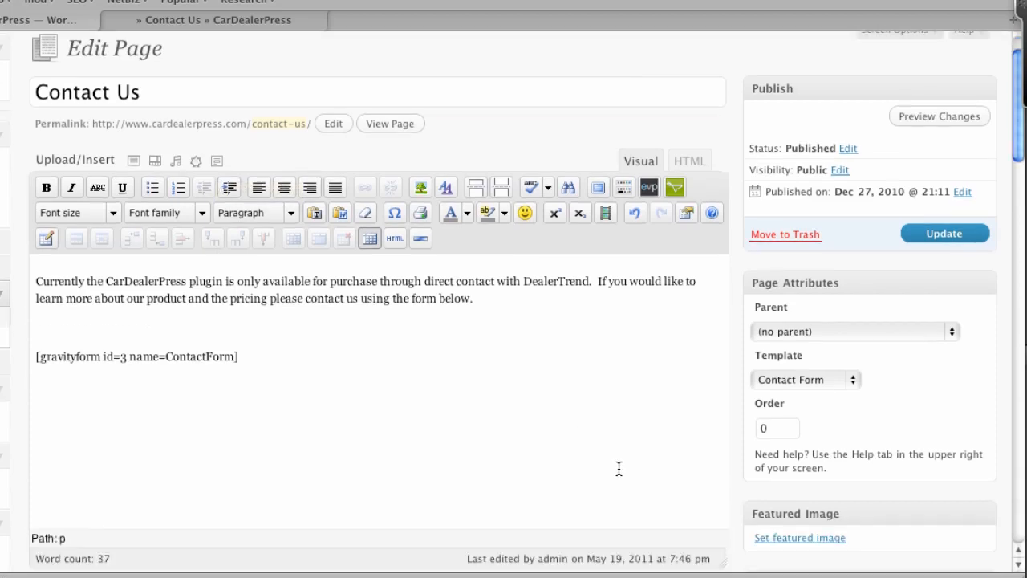
Switch the Contact Us page template to Default Template and update the page.
scroll(down, 3)
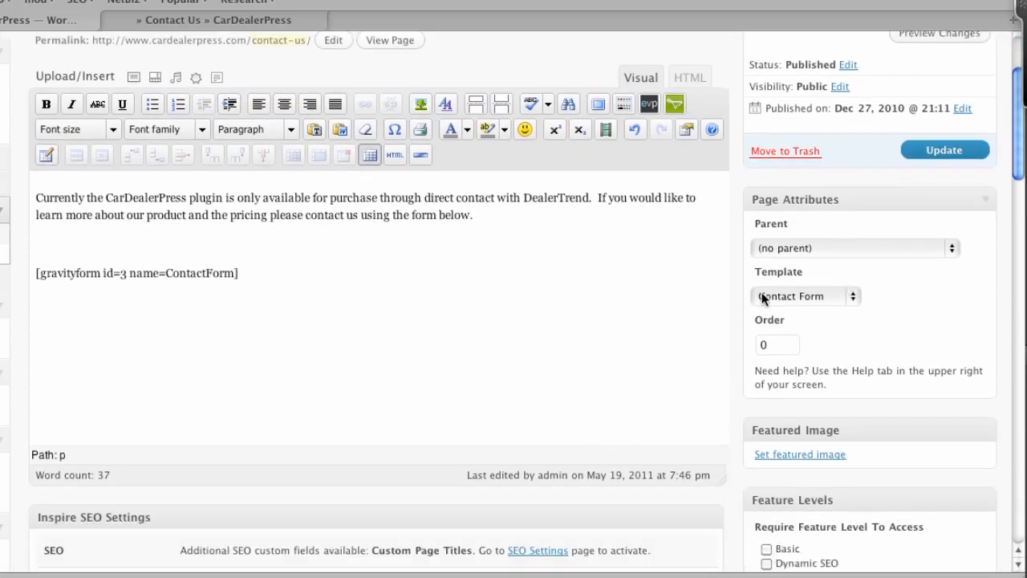
click(805, 295)
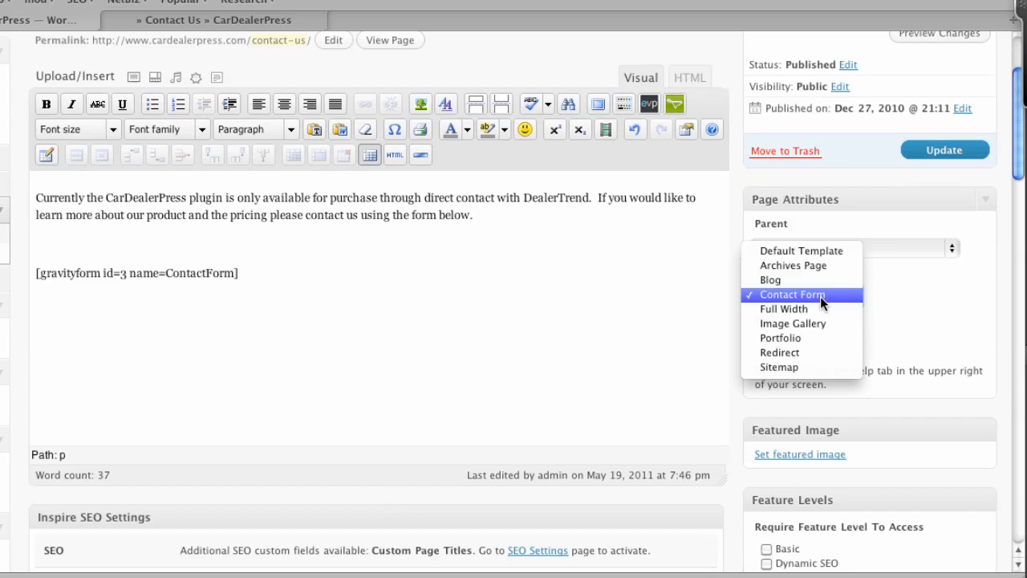
mouse_move(801, 250)
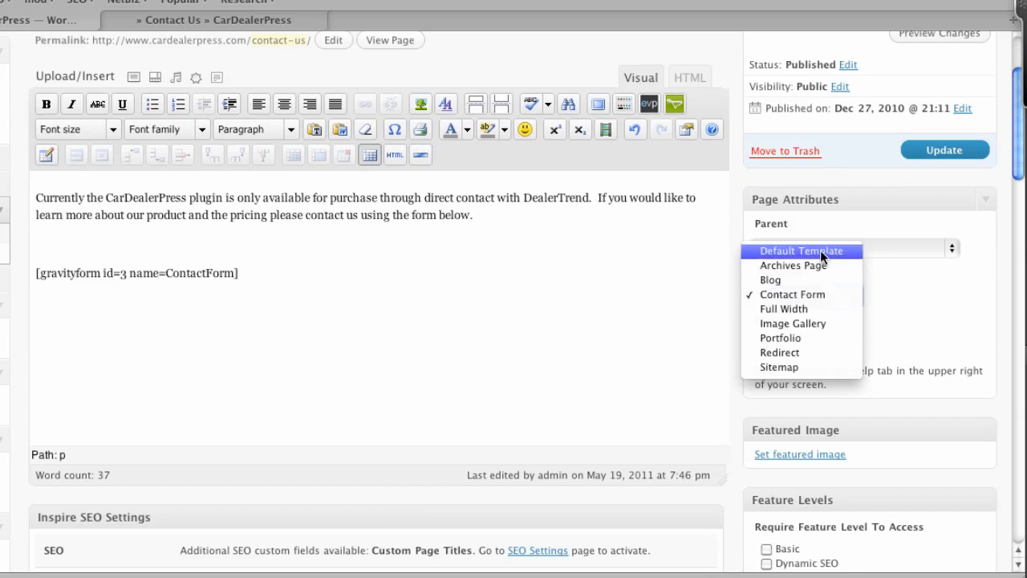
click(803, 251)
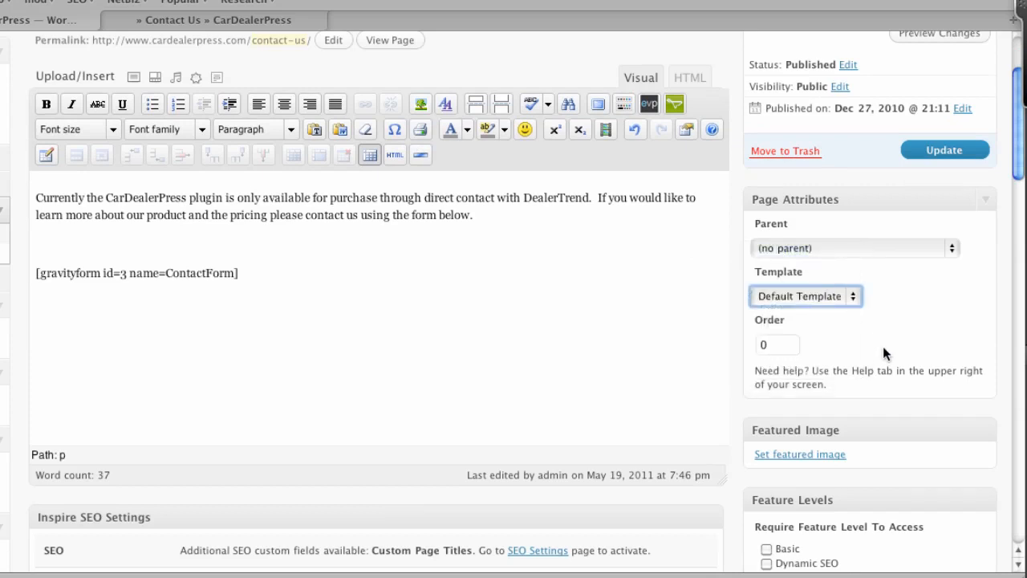
click(943, 151)
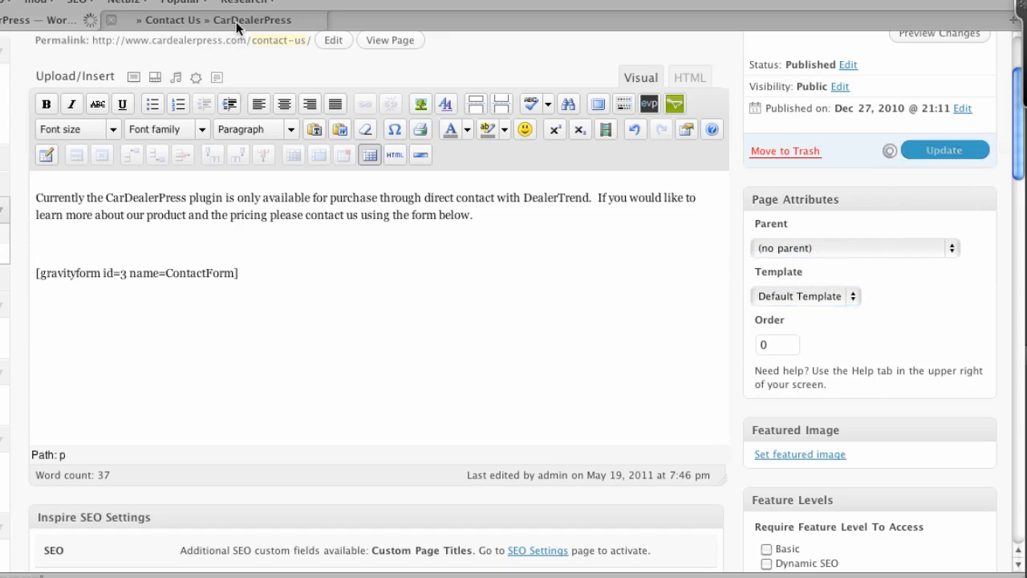
click(943, 151)
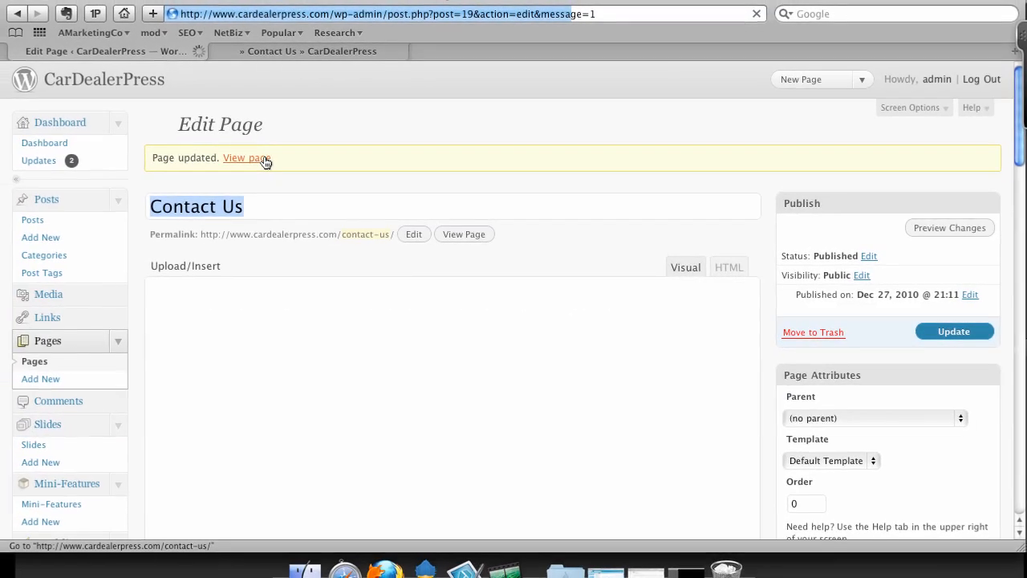
View the live Contact Us page and check the embedded Contact Form fields below the intro text.
click(247, 159)
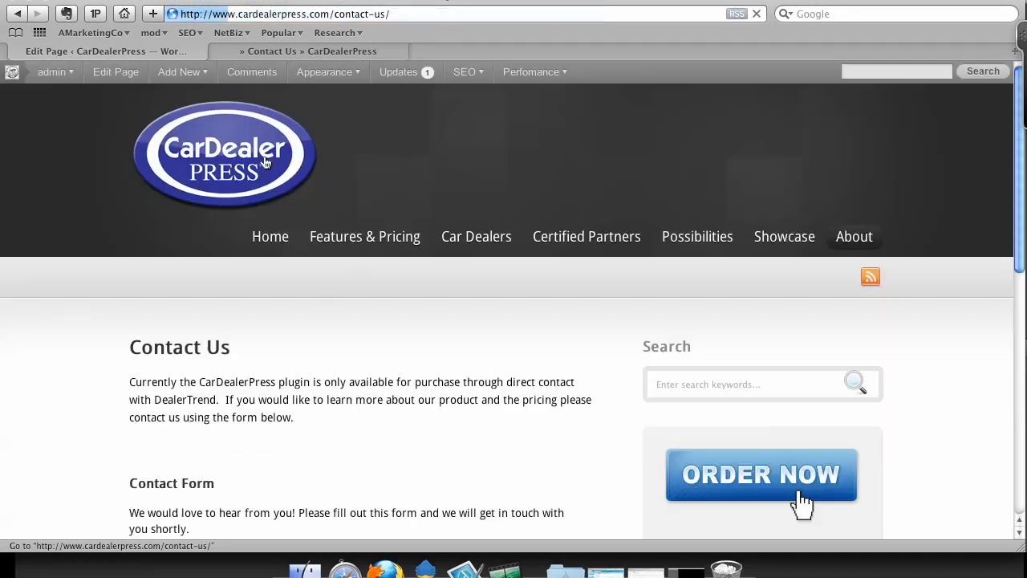
scroll(down, 3)
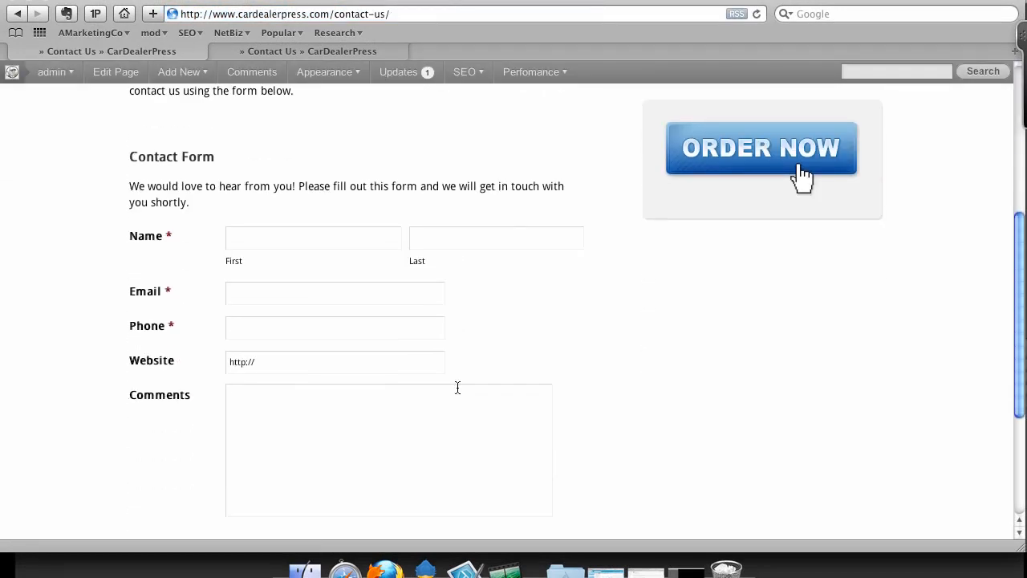
scroll(down, 3)
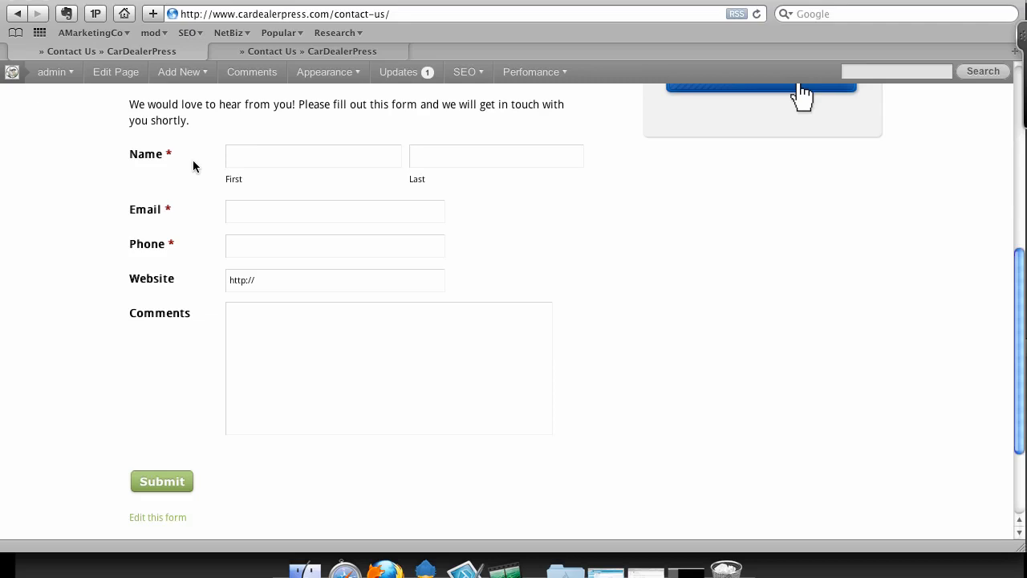
mouse_move(180, 215)
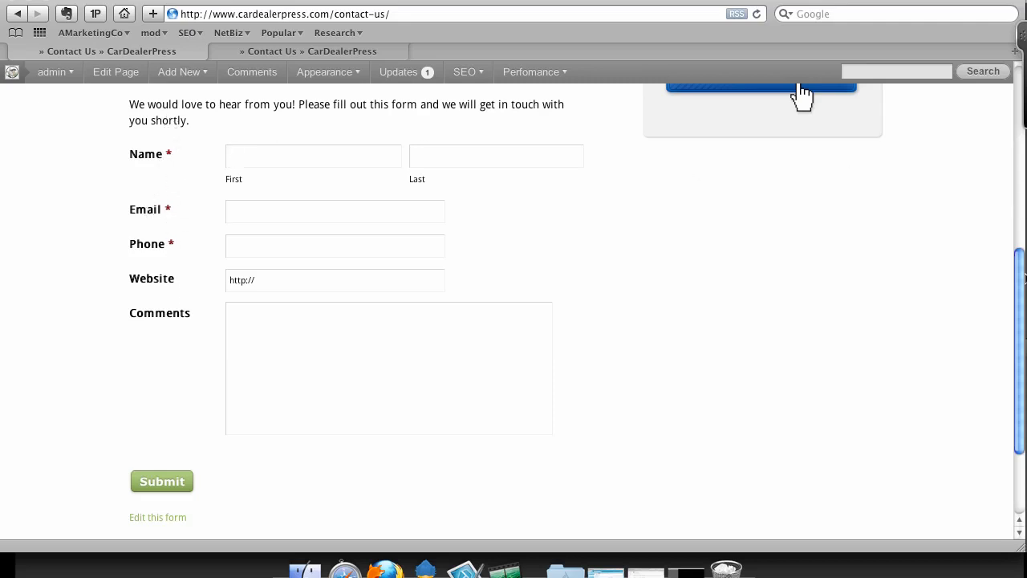
scroll(up, 3)
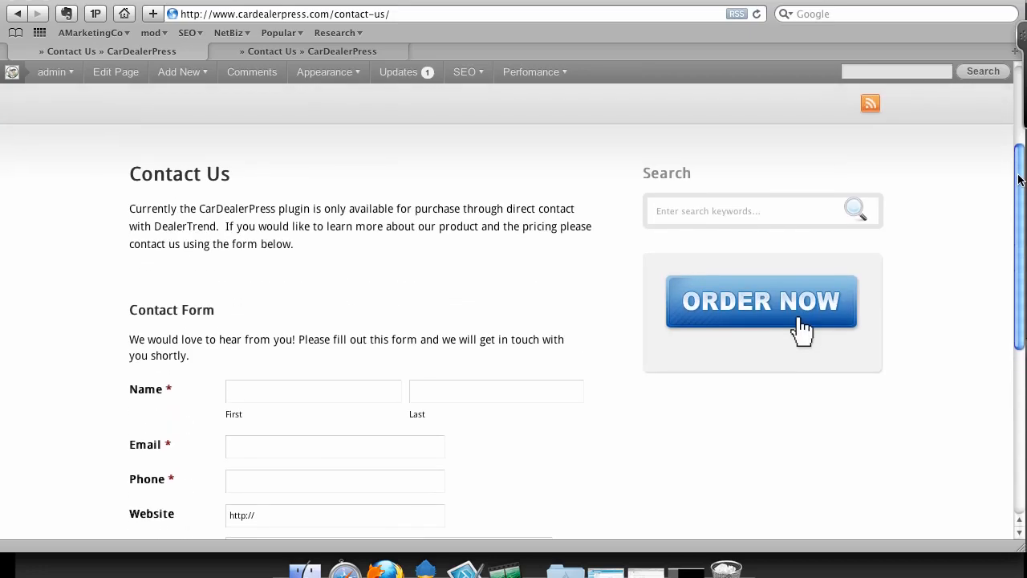
scroll(up, 3)
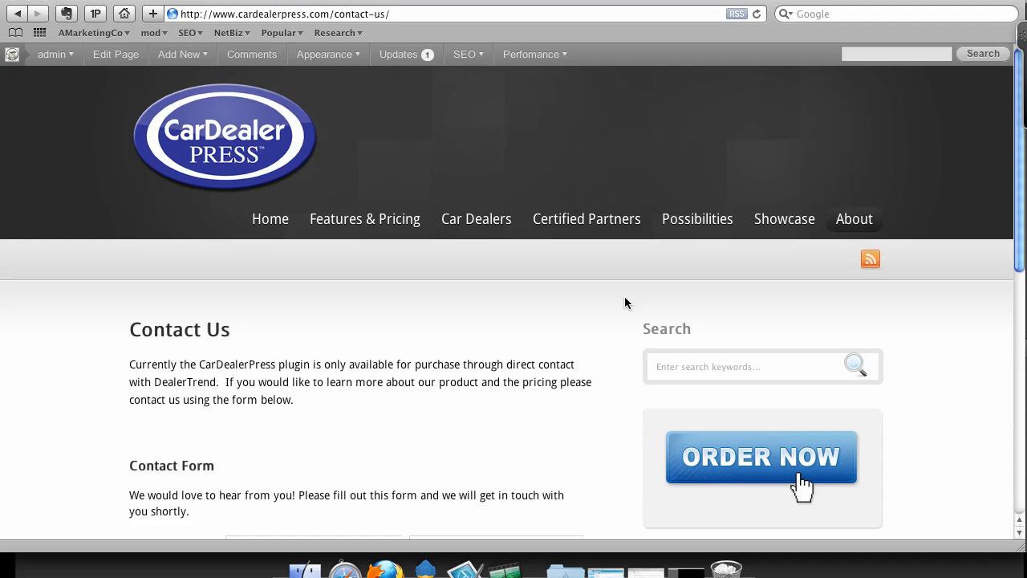
mouse_move(115, 55)
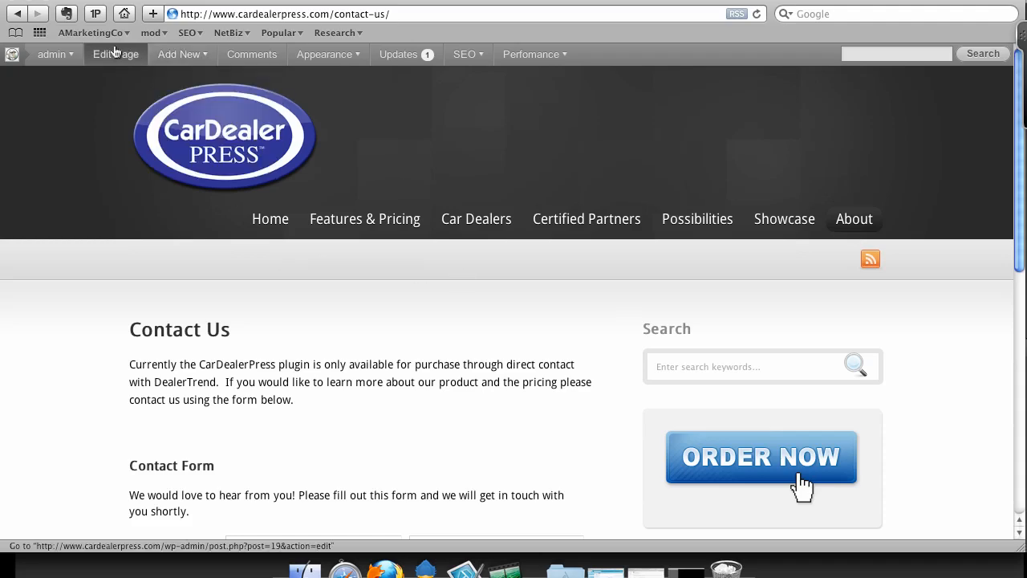
Return to the site dashboard and go to the Gravity Forms Import/Export tools.
click(51, 54)
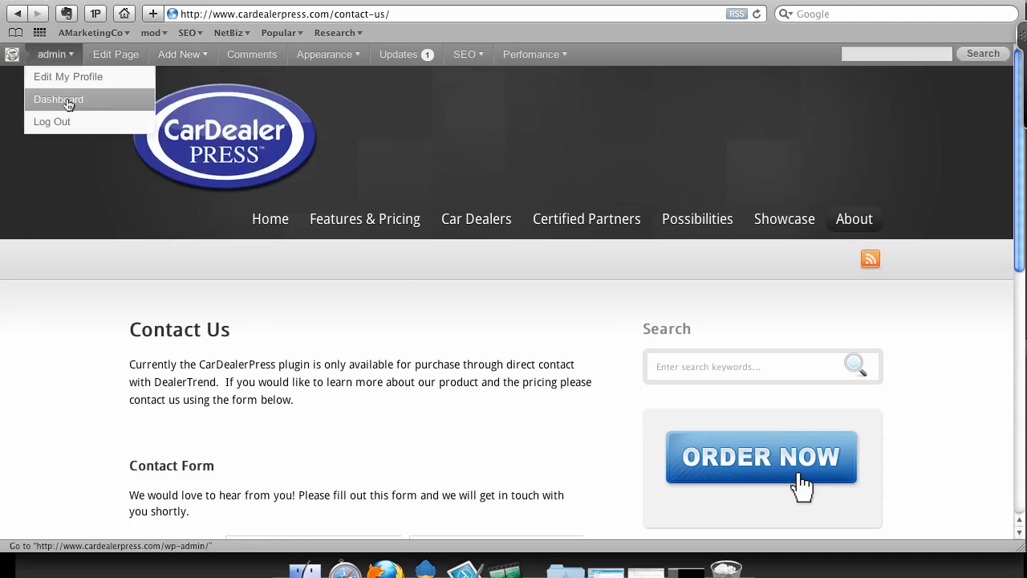
click(57, 100)
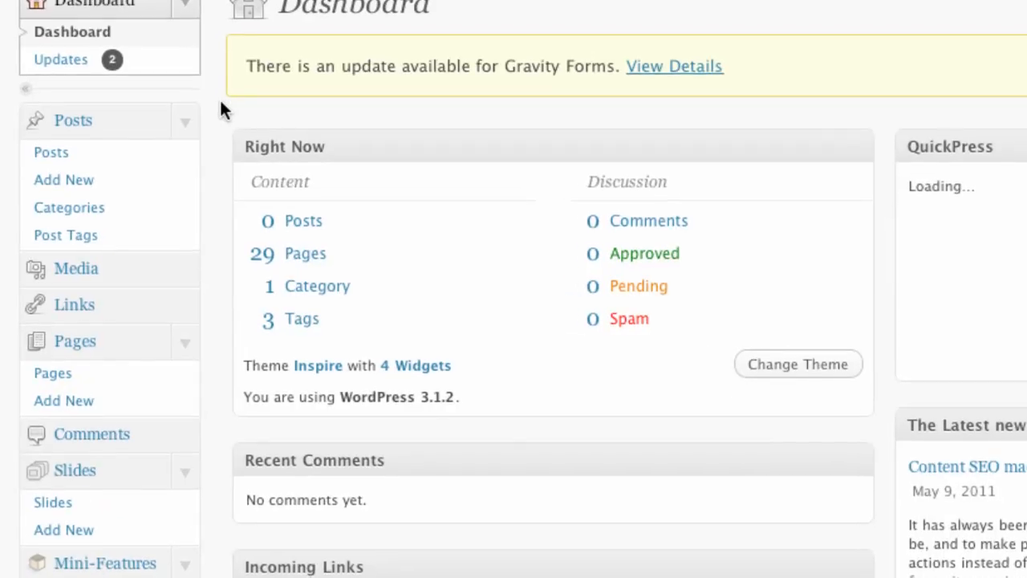
scroll(down, 3)
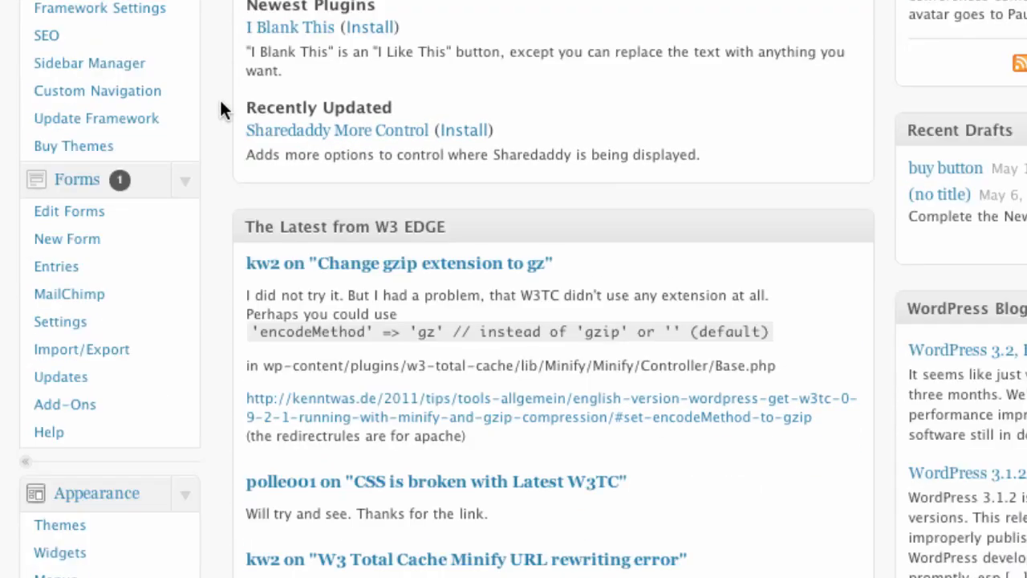
scroll(down, 3)
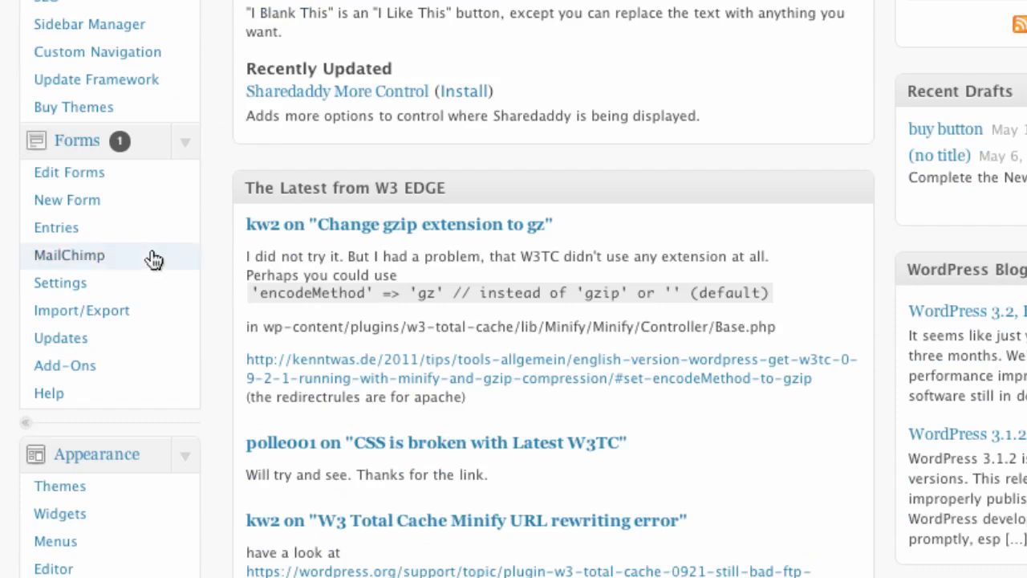
mouse_move(80, 311)
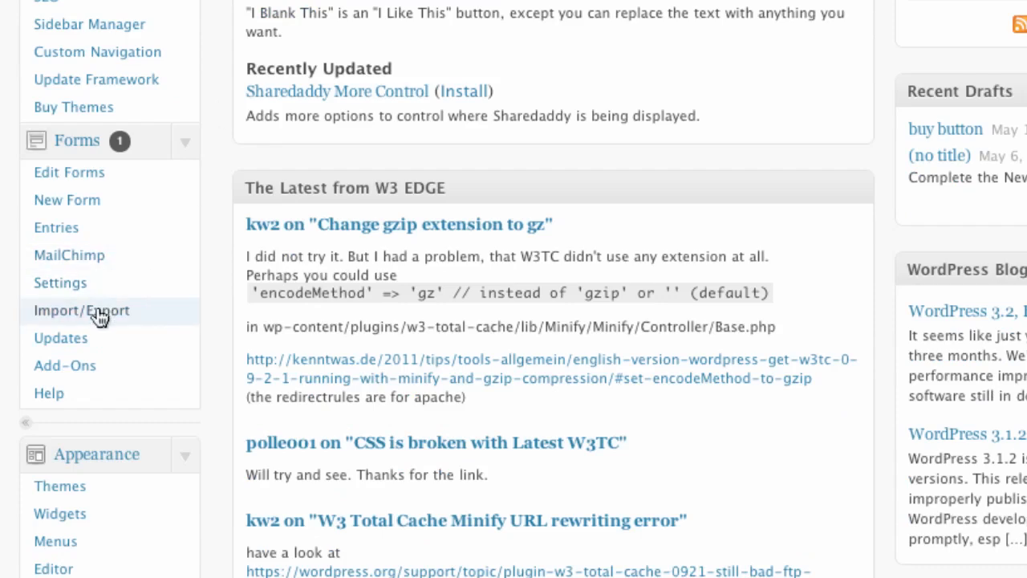
click(82, 311)
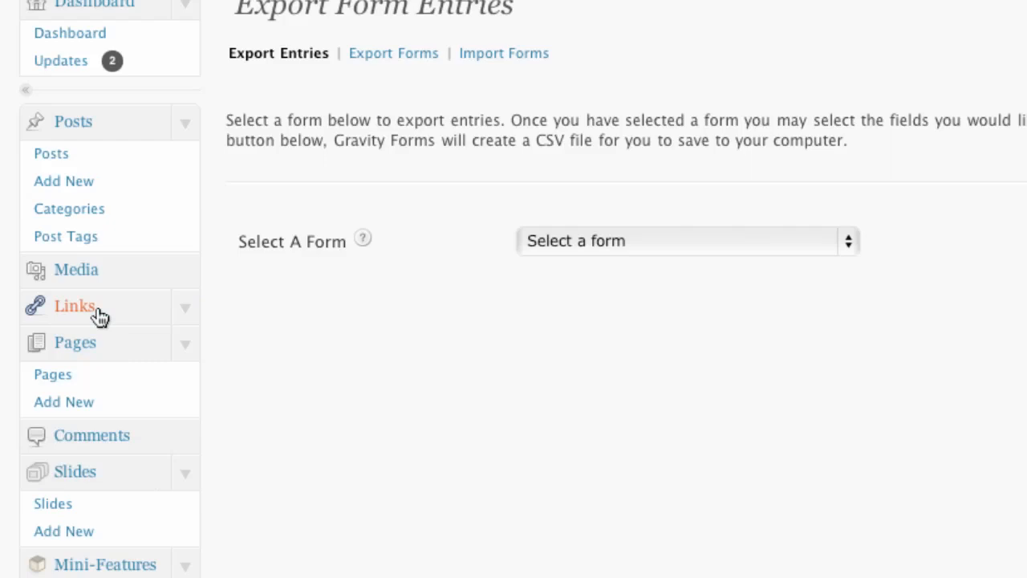
mouse_move(470, 62)
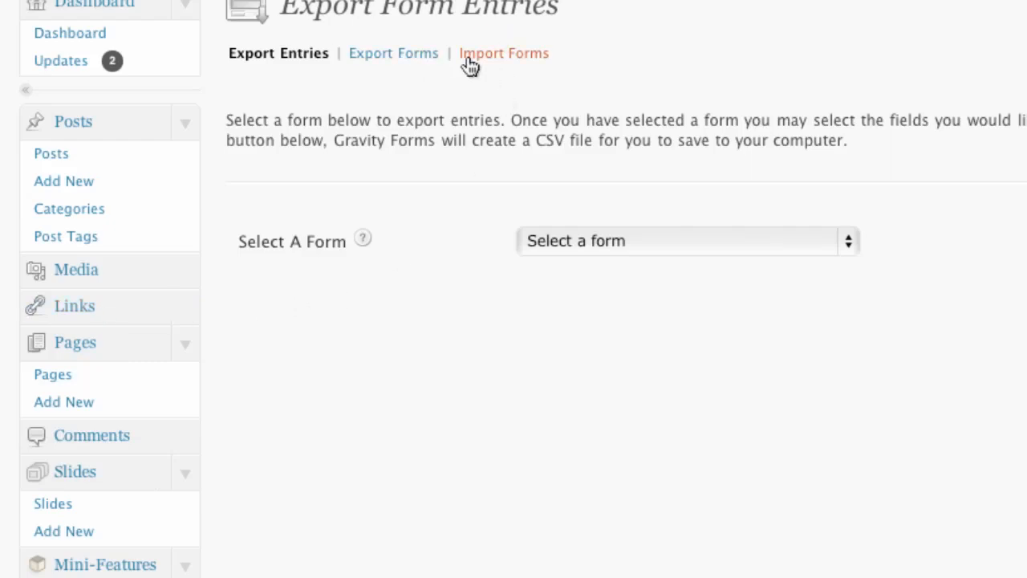
Import the Gravity Forms XML file, confirming one form imported successfully.
click(504, 53)
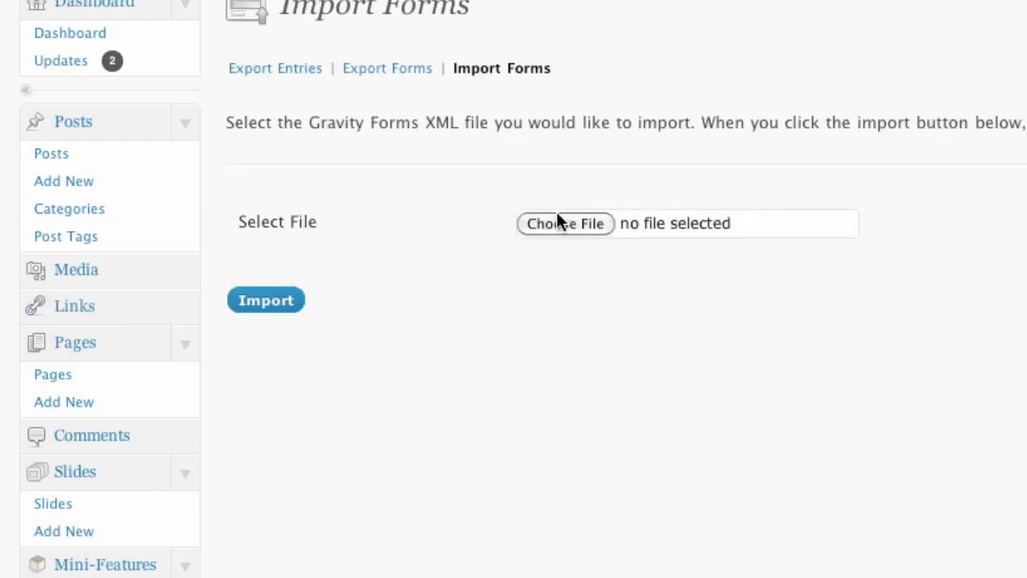
click(565, 223)
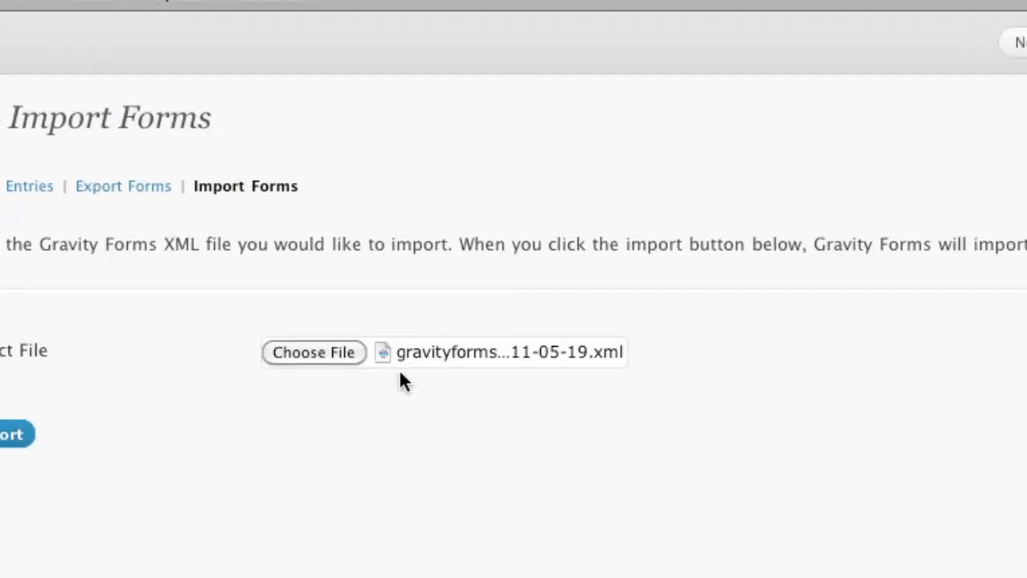
scroll(up, 3)
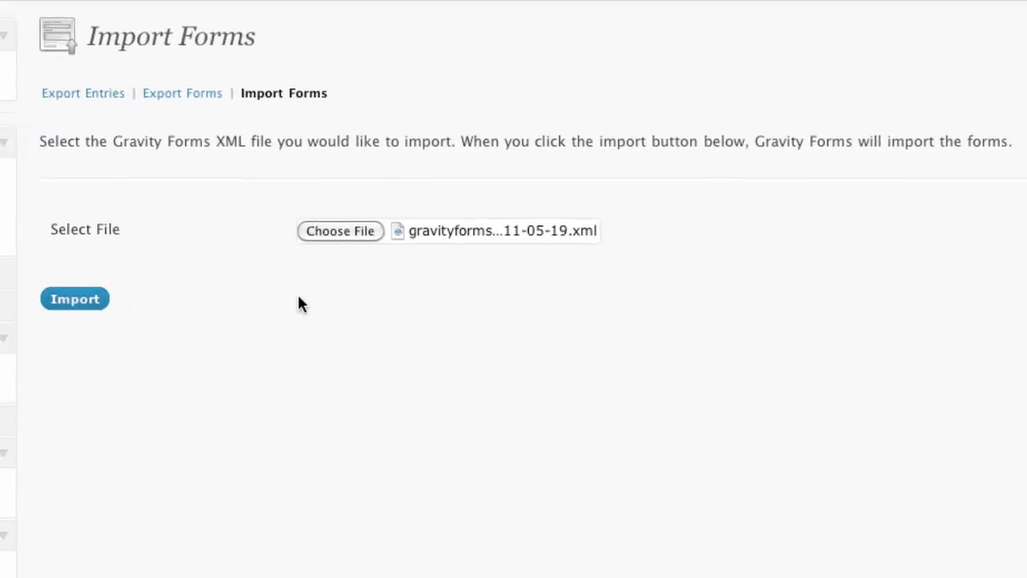
click(74, 297)
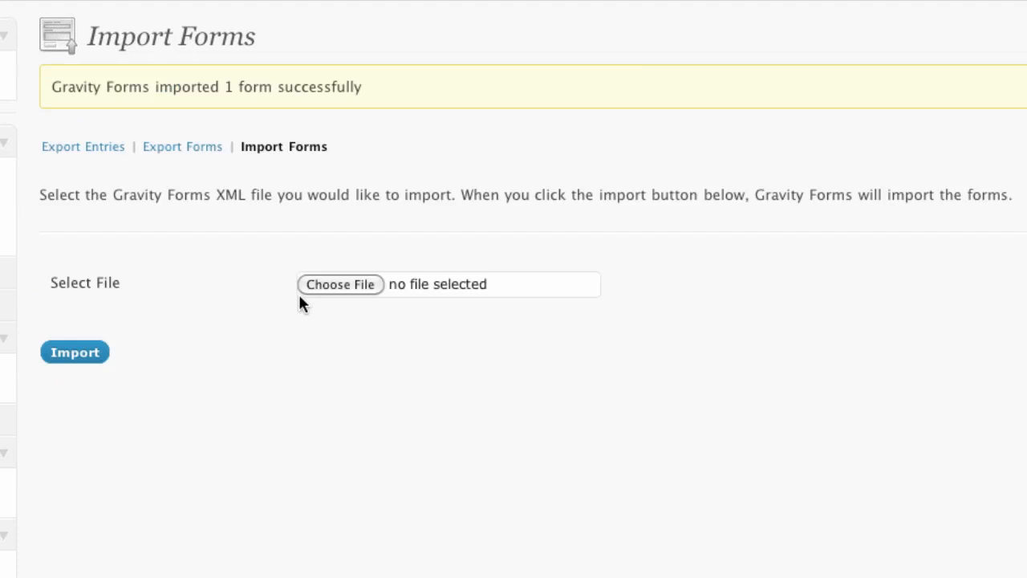
mouse_move(385, 170)
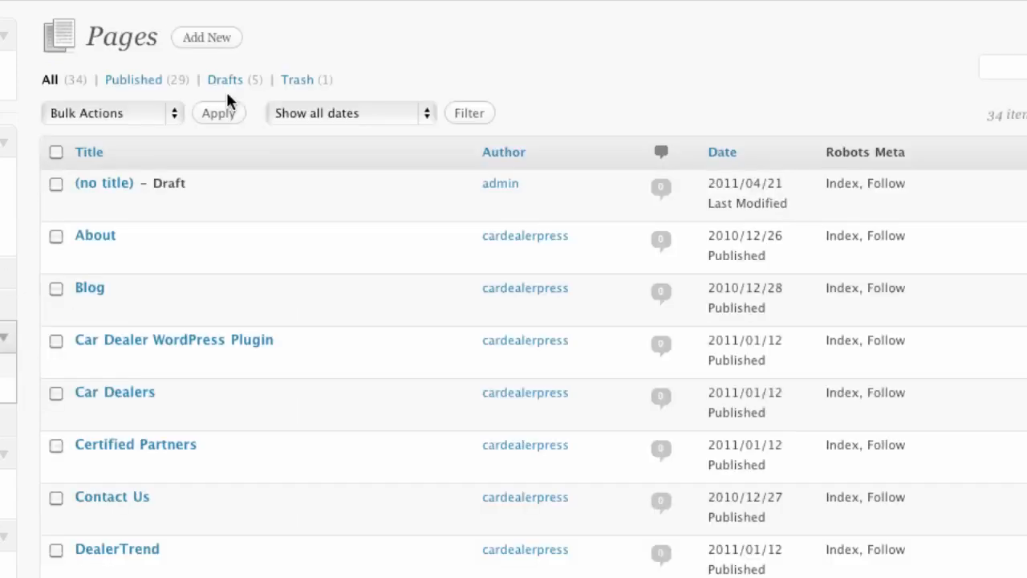
mouse_move(421, 92)
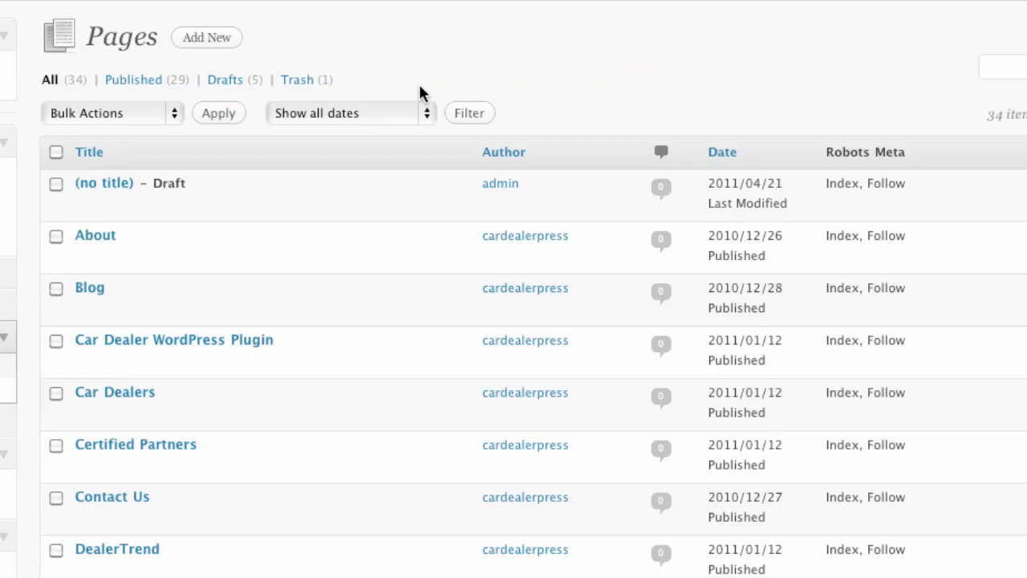
mouse_move(205, 38)
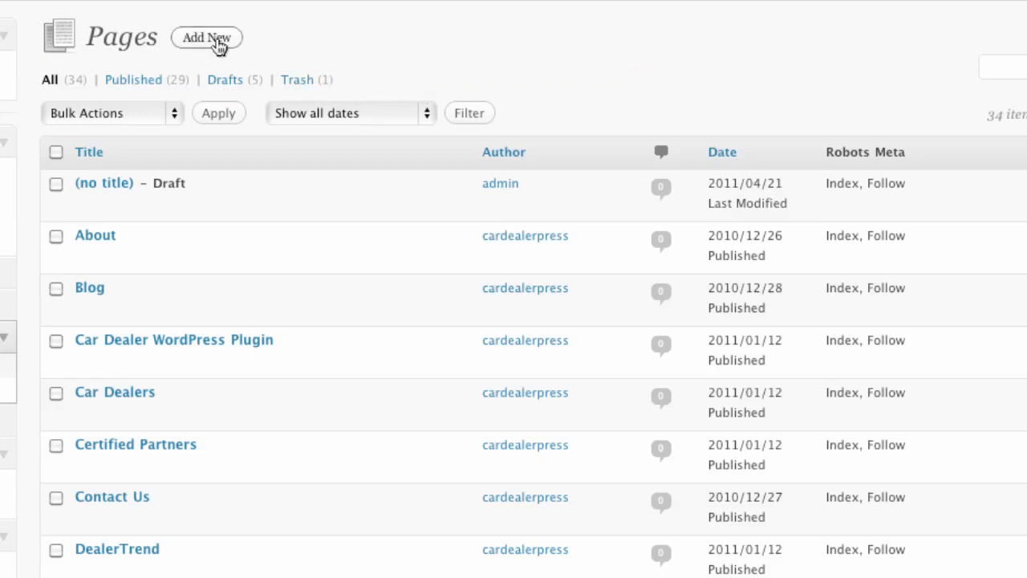
Create a new page titled Service holding the Schedule Service Appointment form shortcode.
click(205, 38)
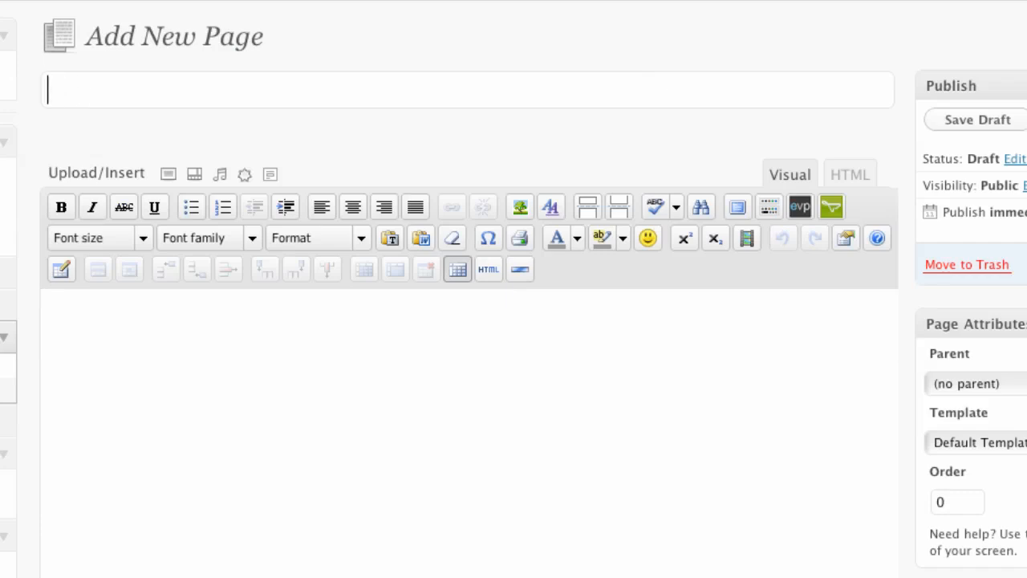
text(Service)
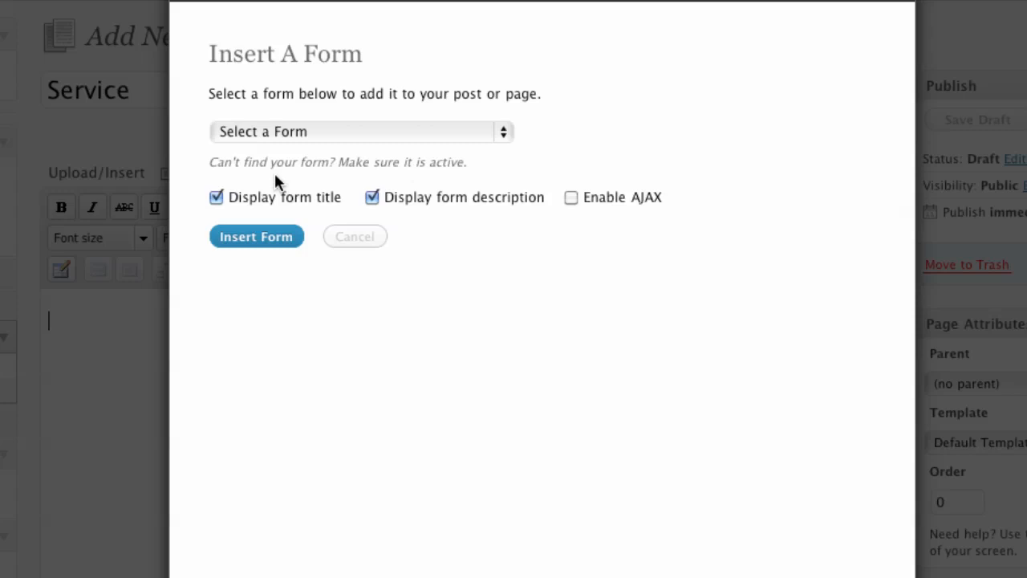
click(357, 131)
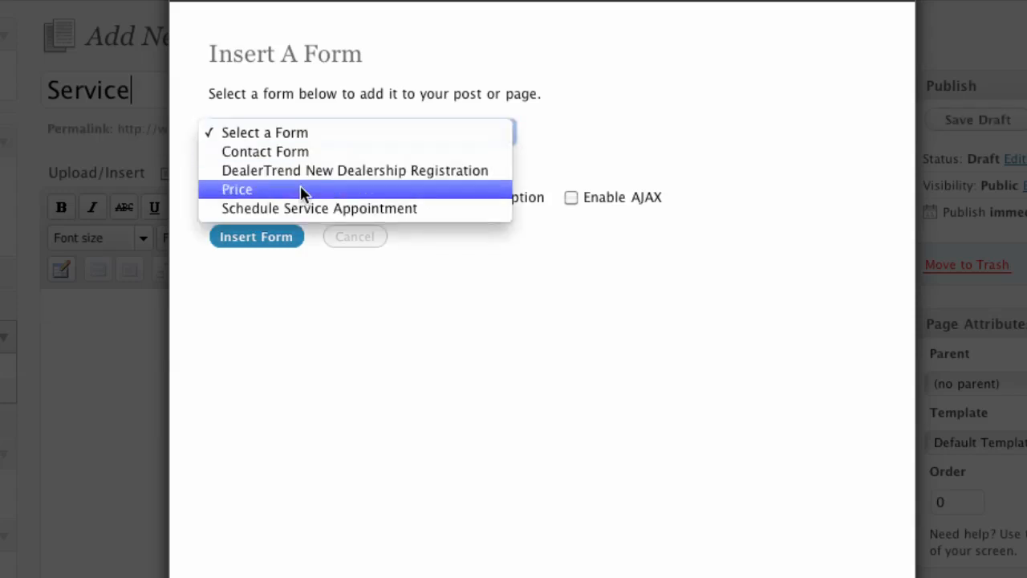
click(318, 208)
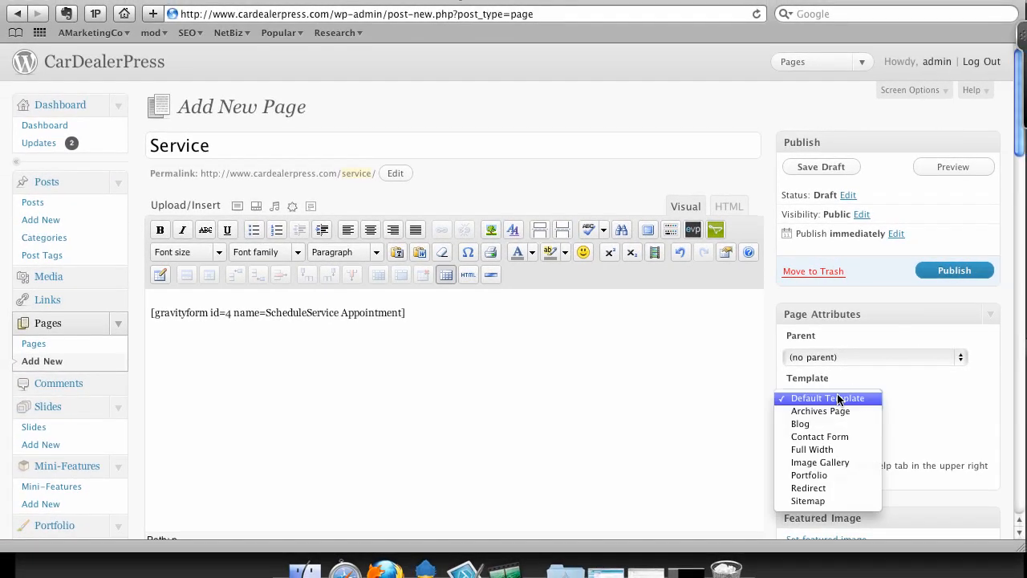
Set the page template to Full Width and save the Service page as a draft.
click(812, 449)
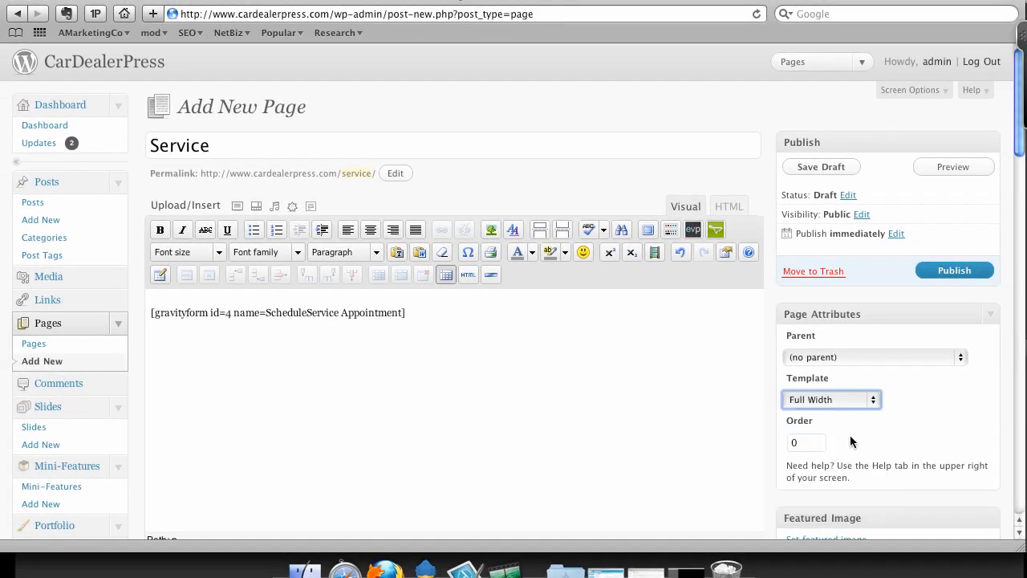
mouse_move(841, 165)
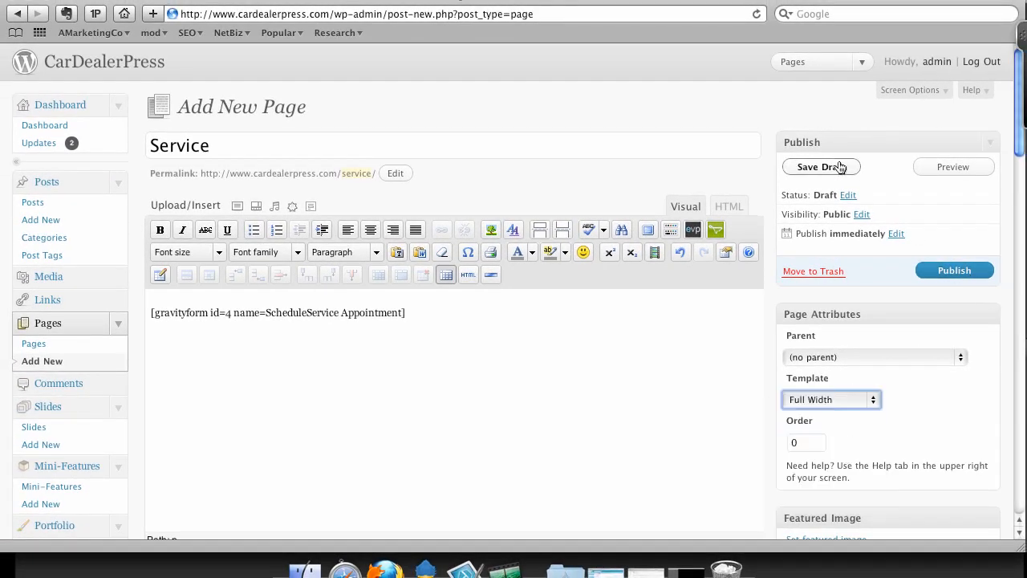
click(821, 165)
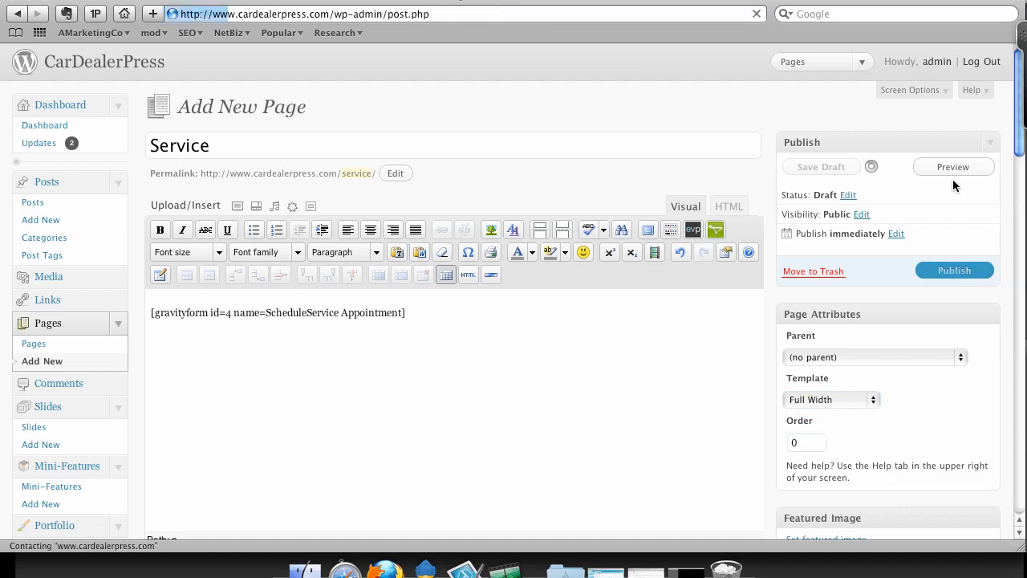
click(819, 165)
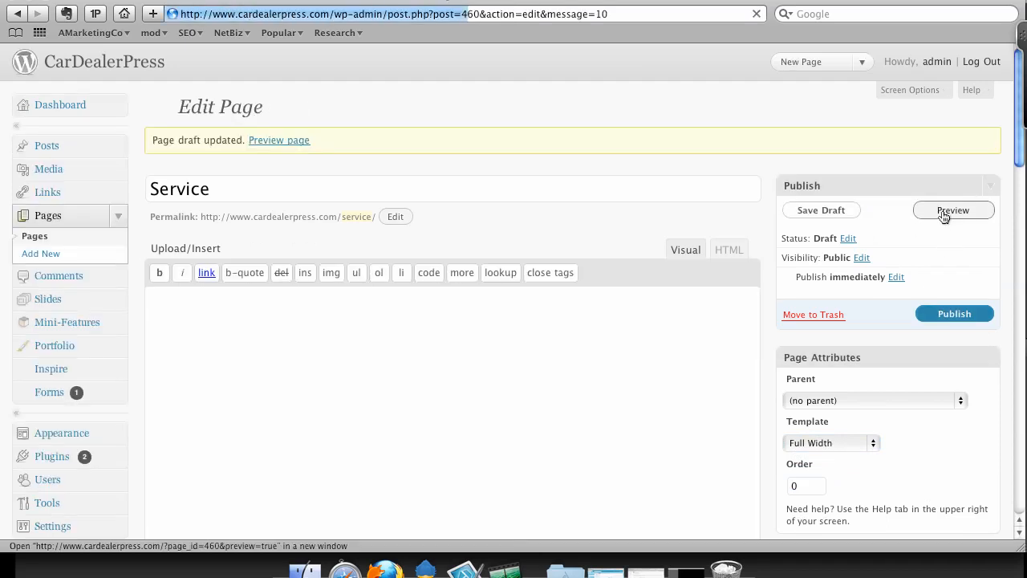
Preview the draft Service page and choose 2001 as the vehicle year.
click(953, 208)
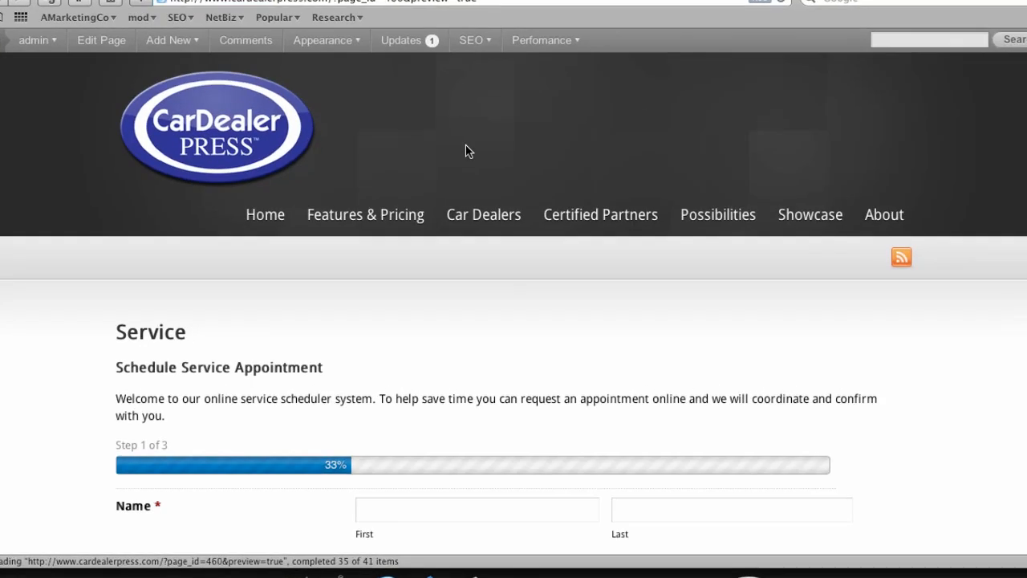
scroll(down, 3)
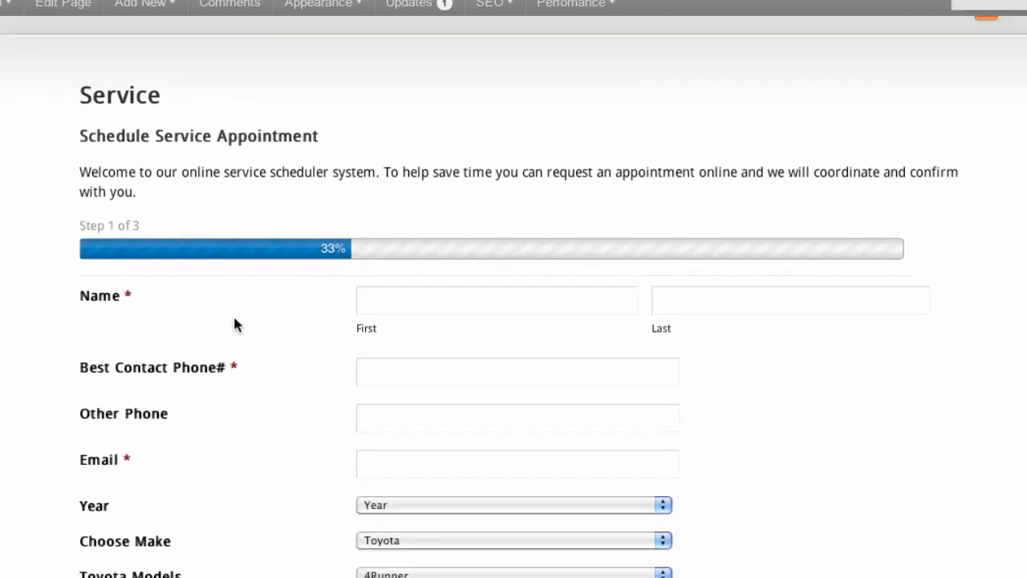
mouse_move(276, 279)
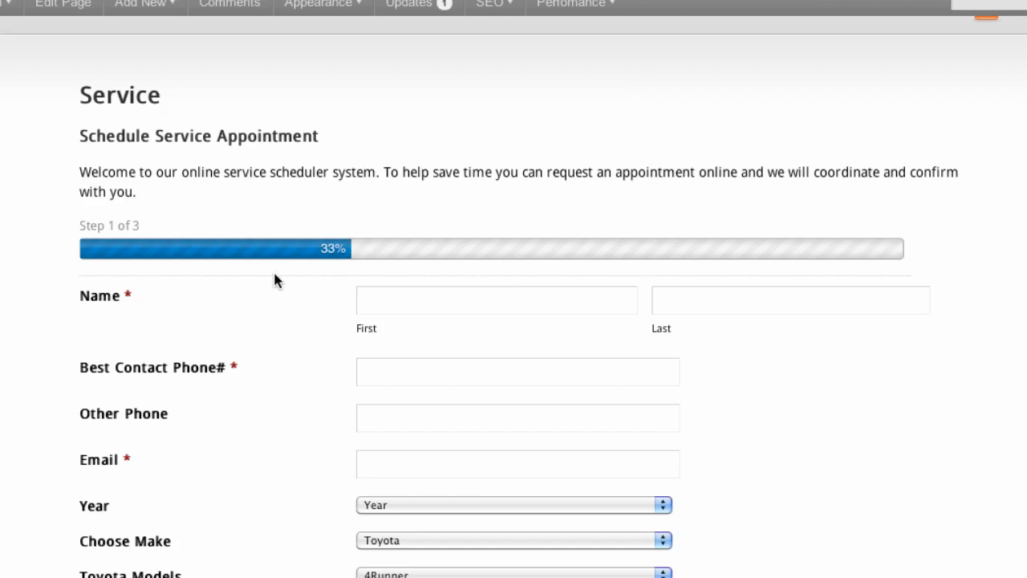
scroll(down, 3)
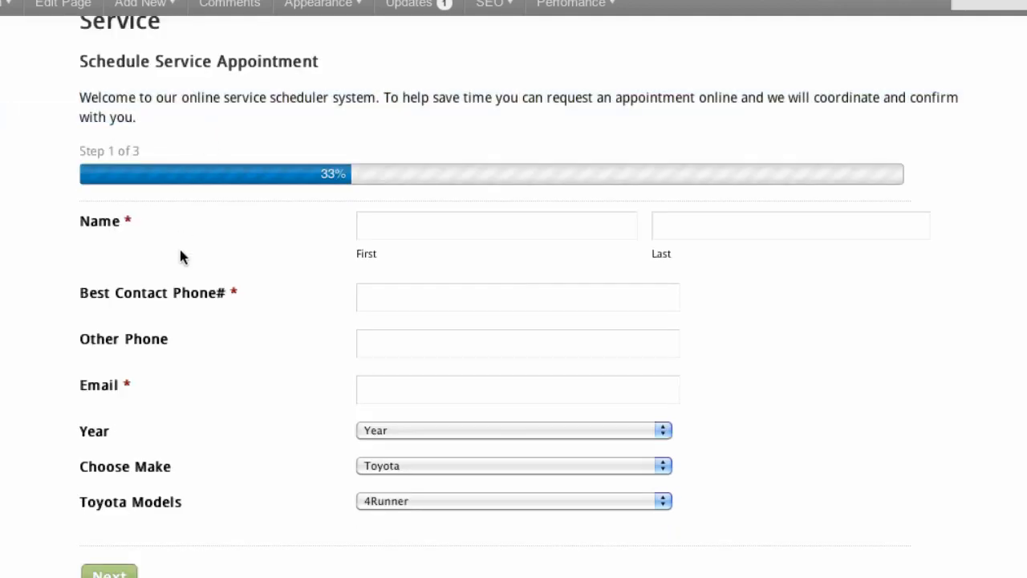
scroll(down, 3)
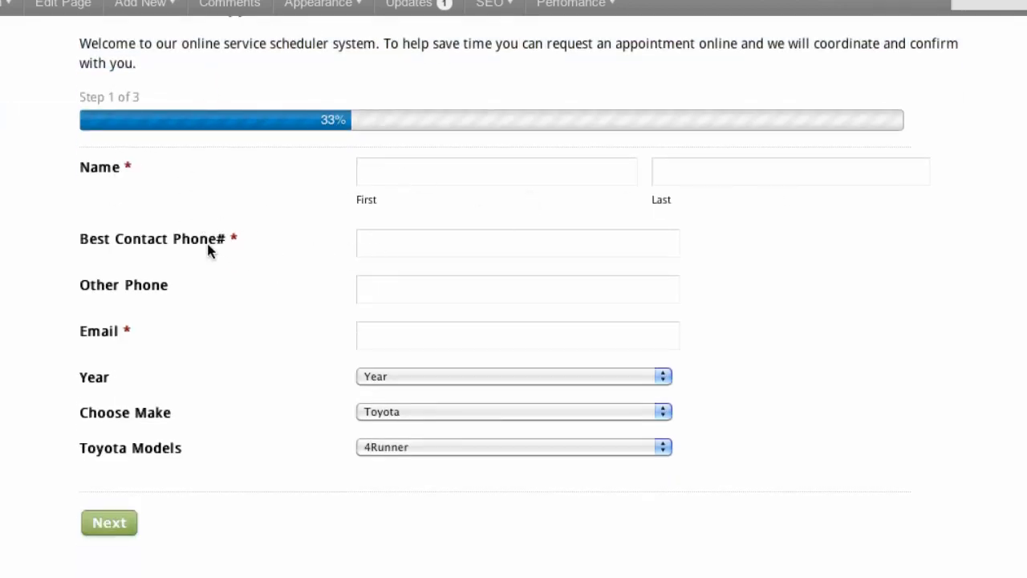
mouse_move(426, 366)
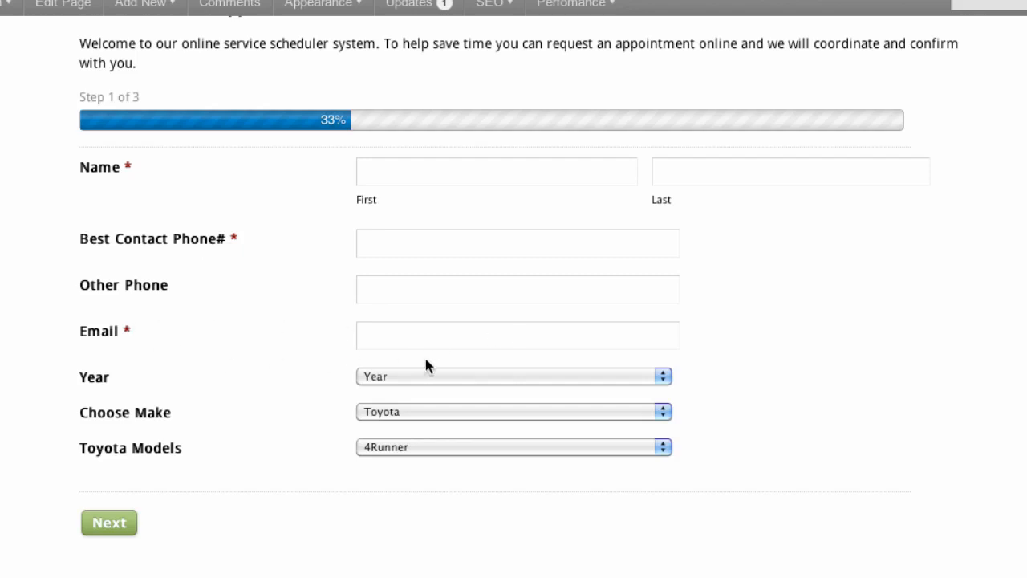
click(513, 376)
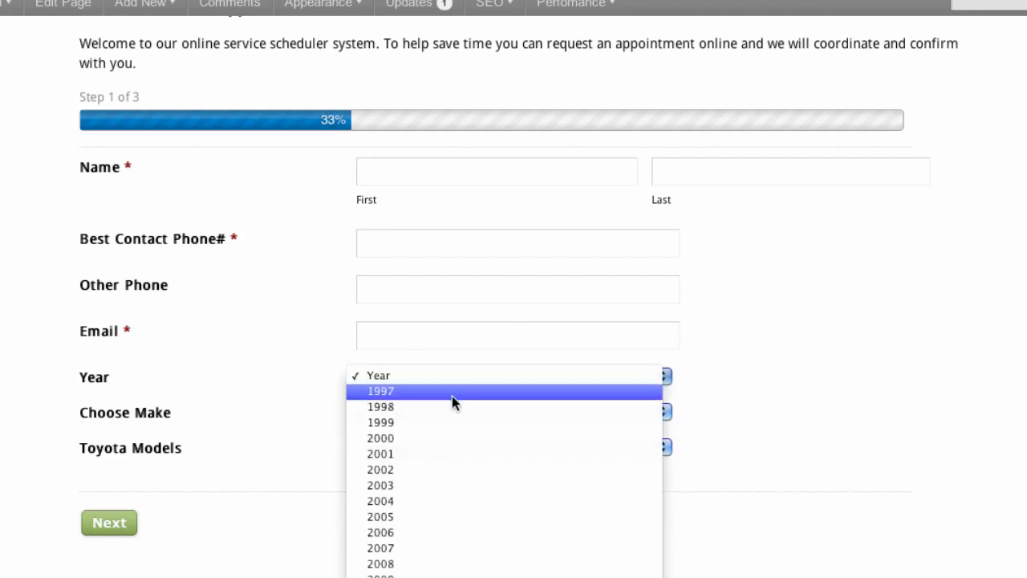
click(378, 452)
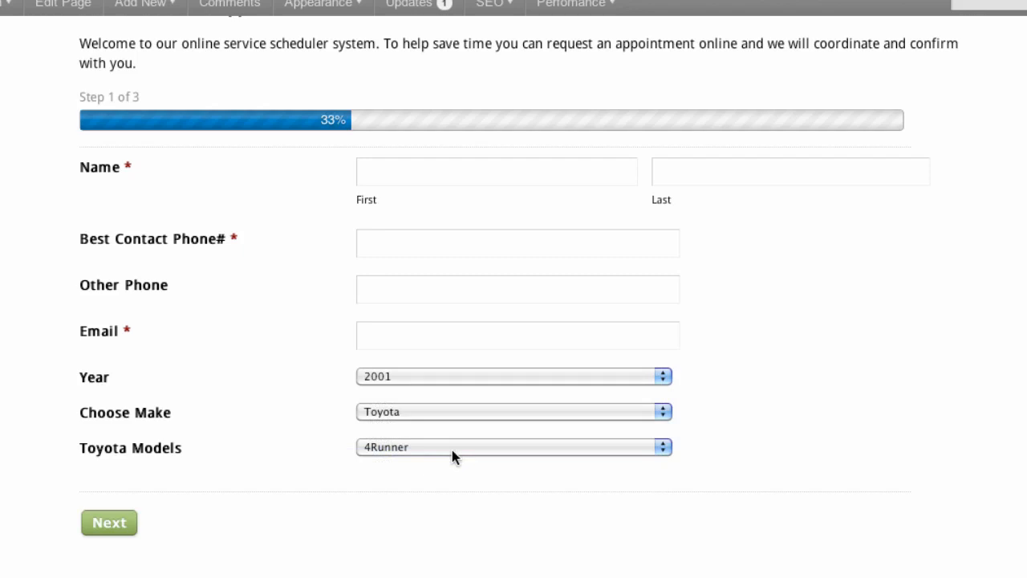
Test the Other make option, then settle on make Toyota with model Land Cruiser.
click(514, 411)
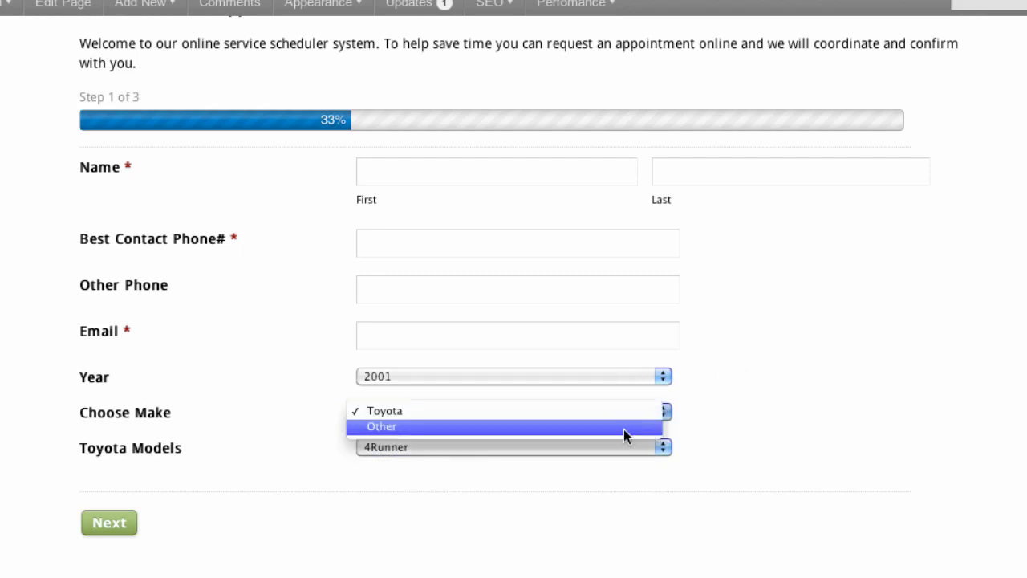
click(382, 427)
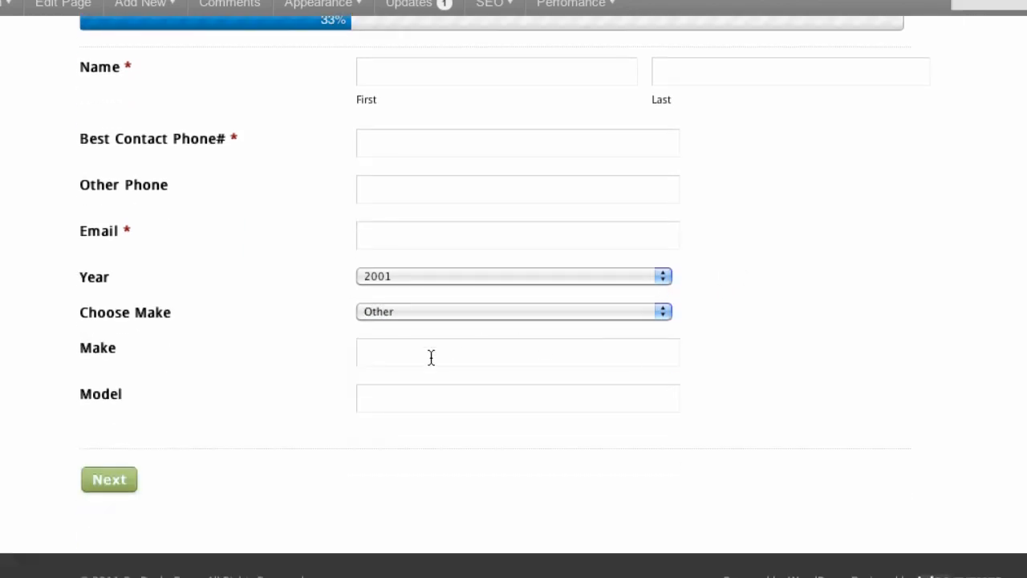
click(513, 312)
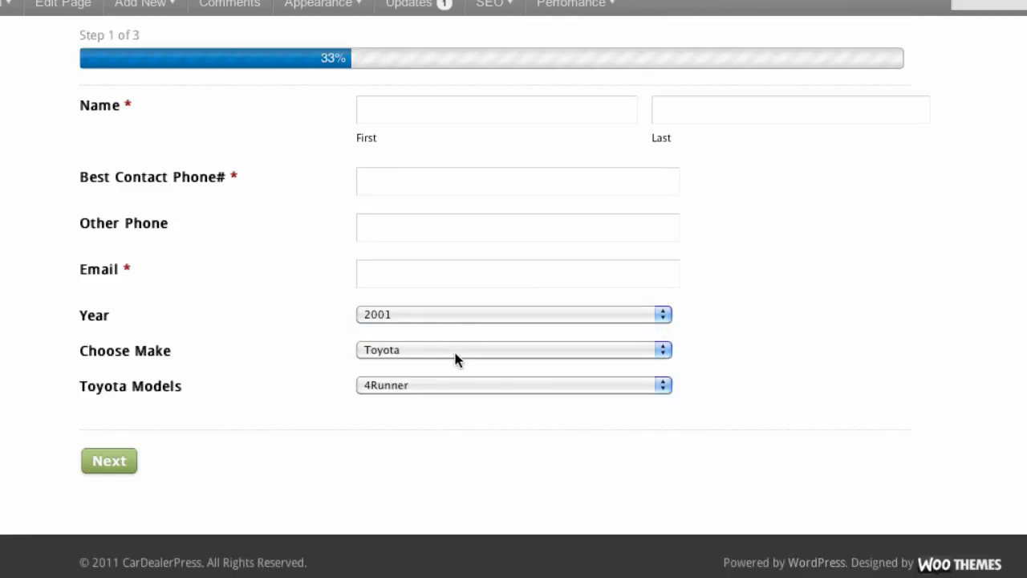
click(513, 350)
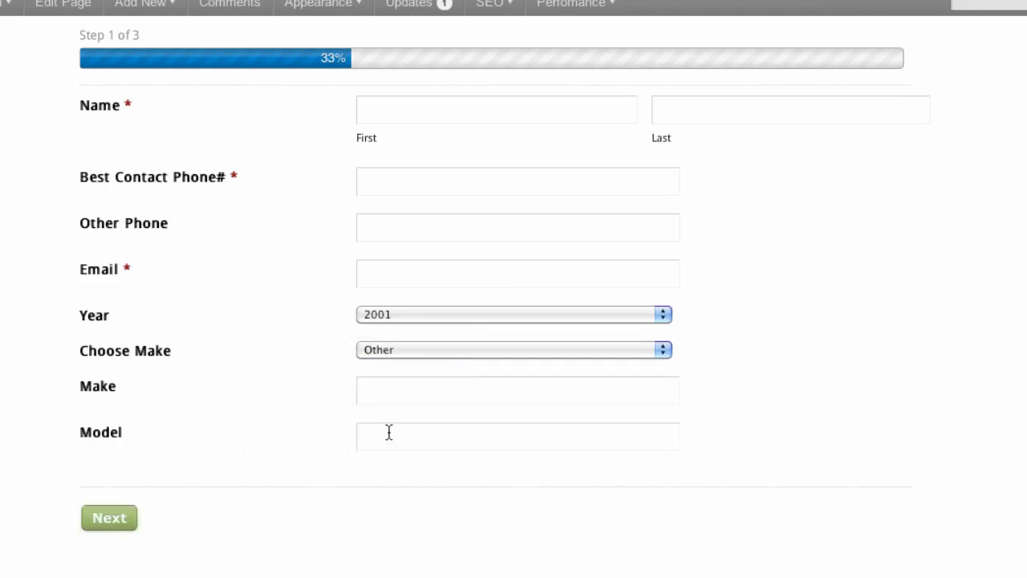
mouse_move(635, 424)
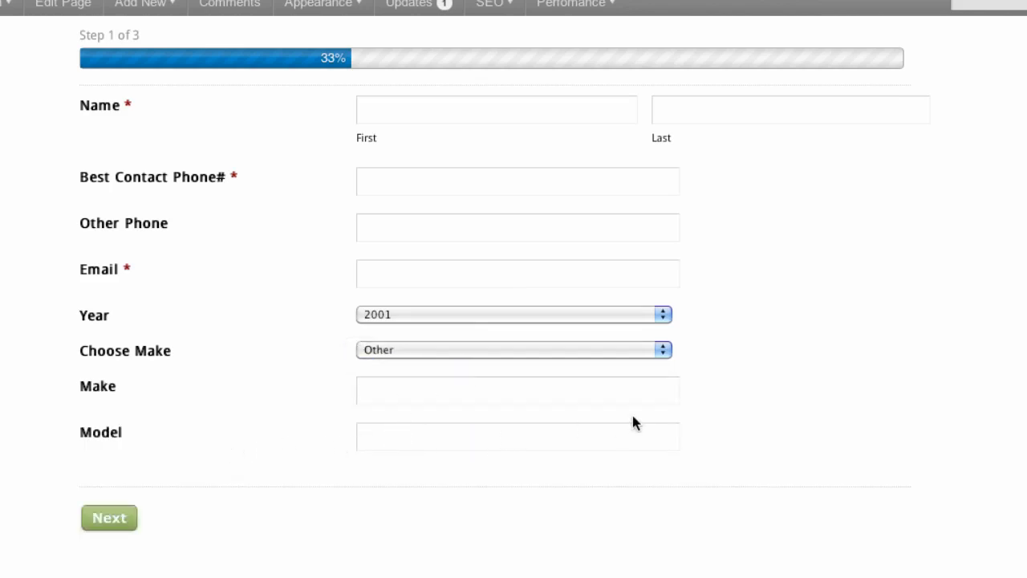
click(513, 349)
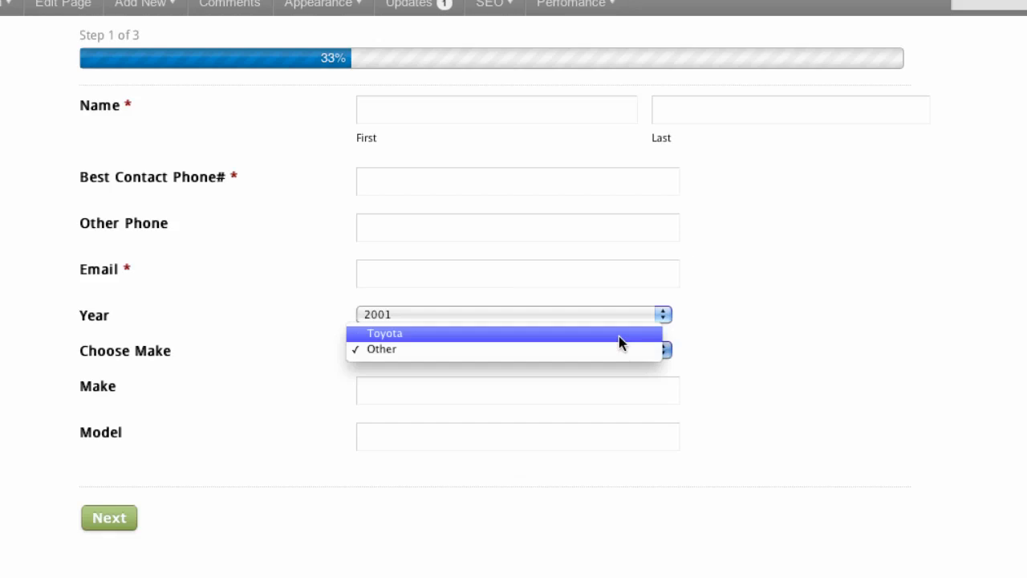
click(383, 332)
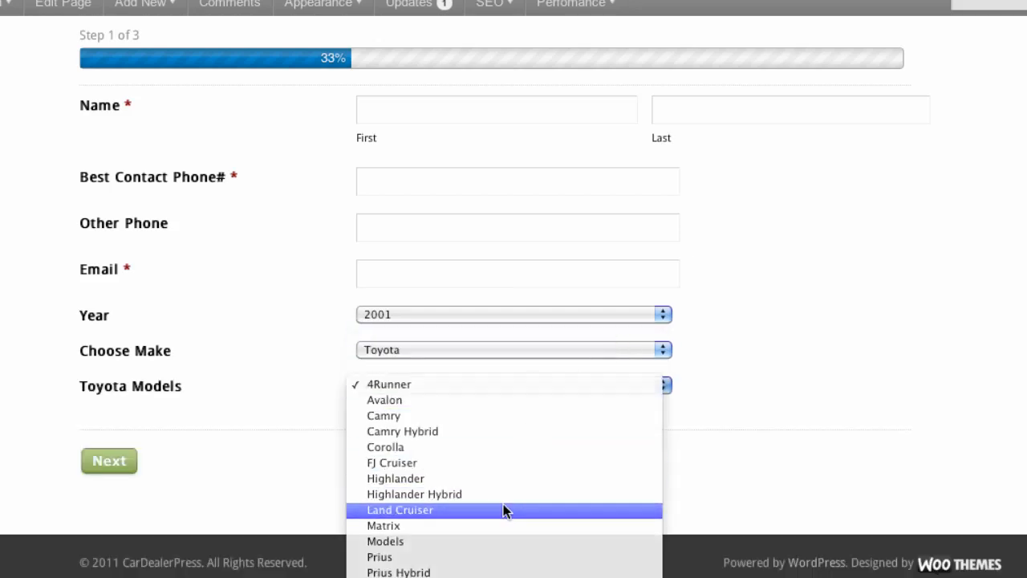
click(399, 510)
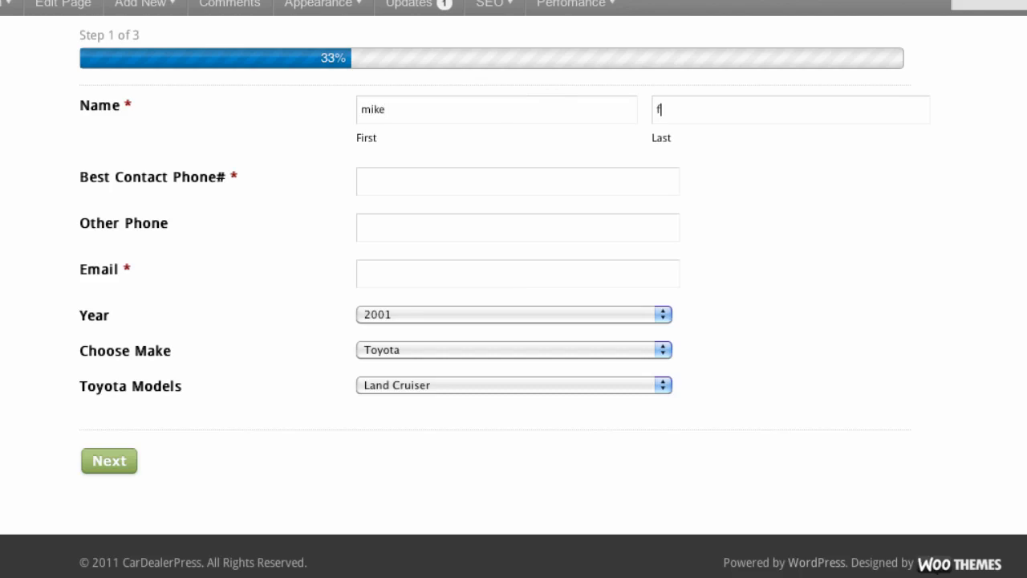
text(itzpatrick)
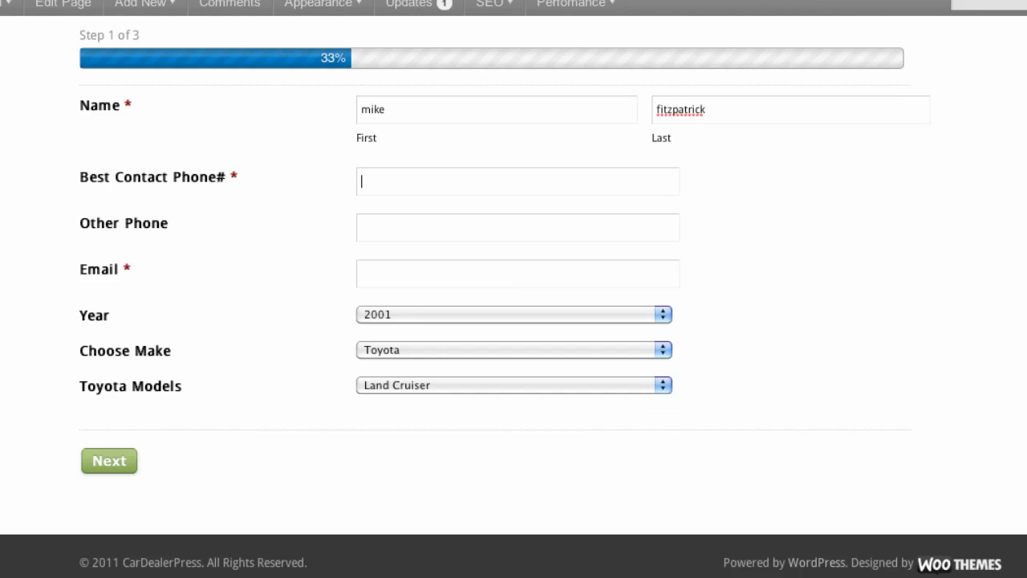
text(77777777777)
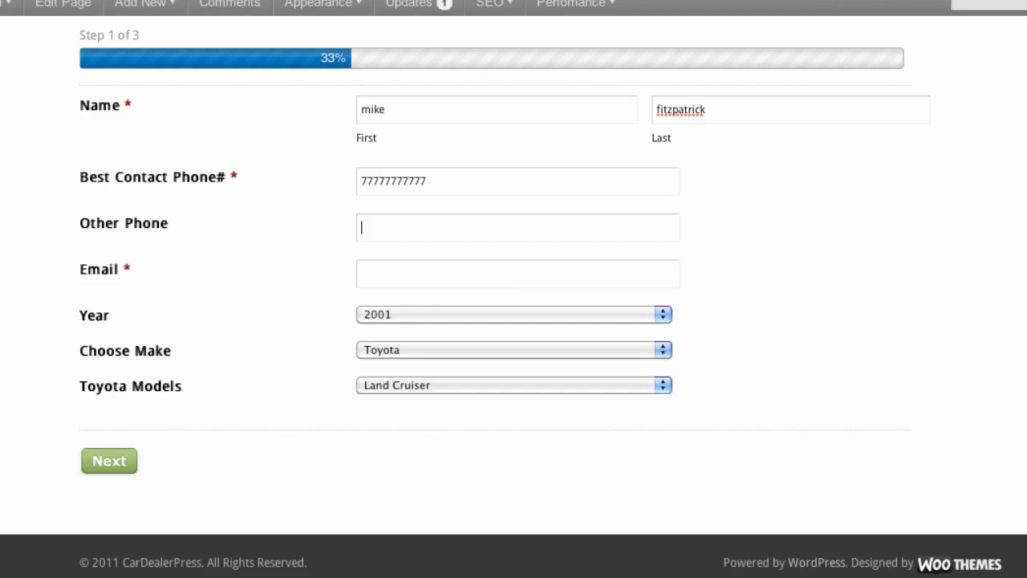
click(517, 272)
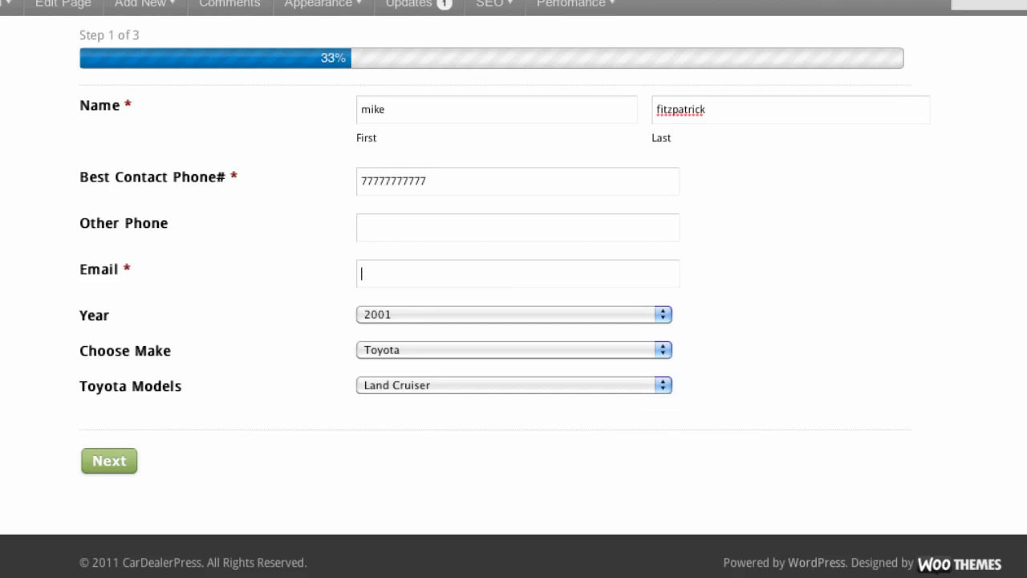
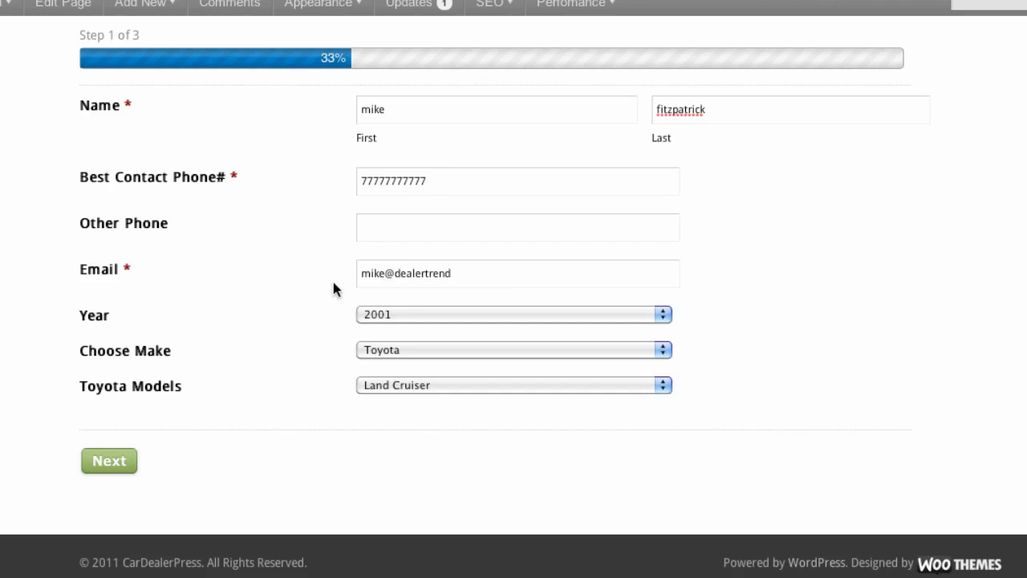
mouse_move(273, 446)
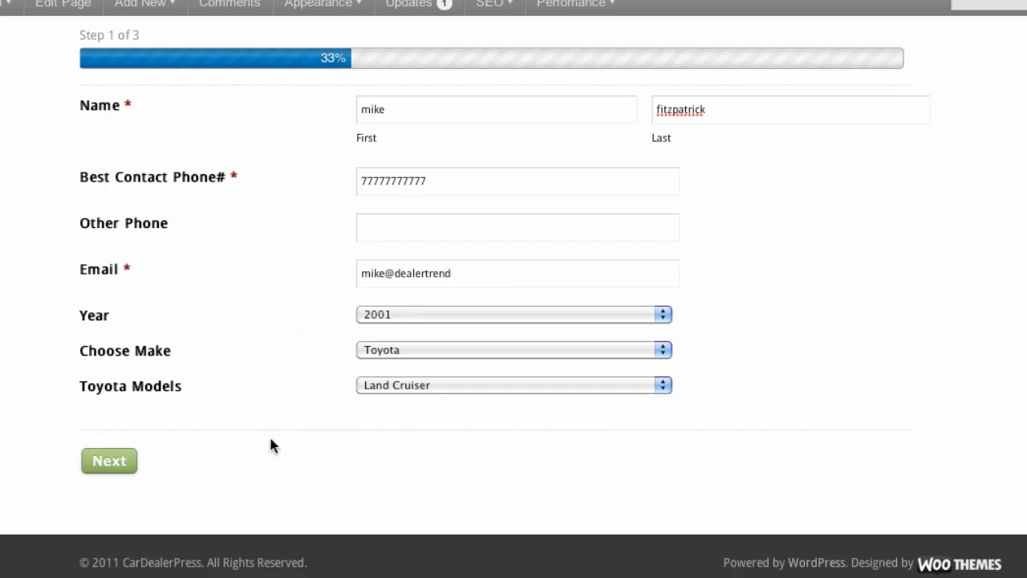
click(109, 459)
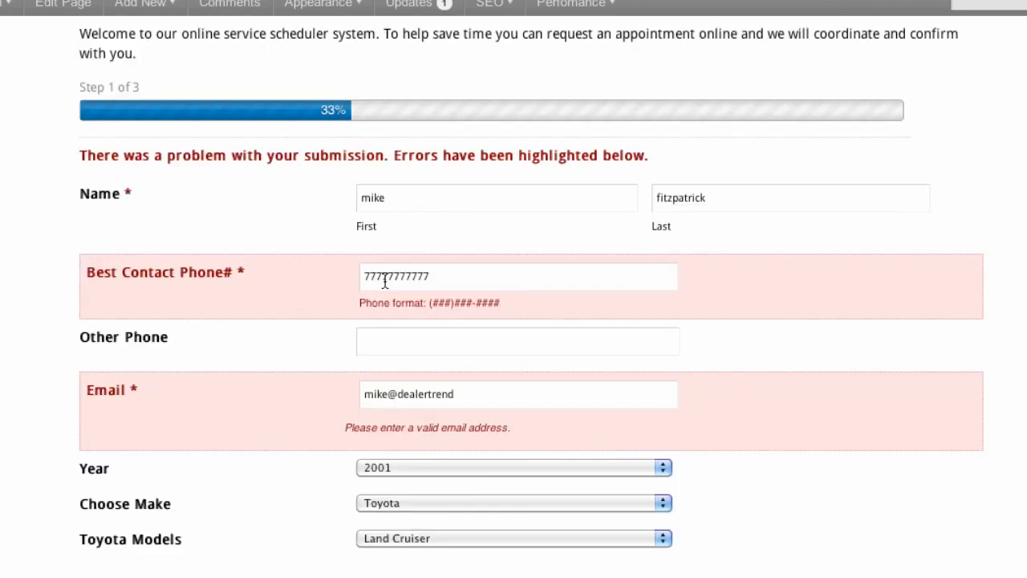
mouse_move(436, 270)
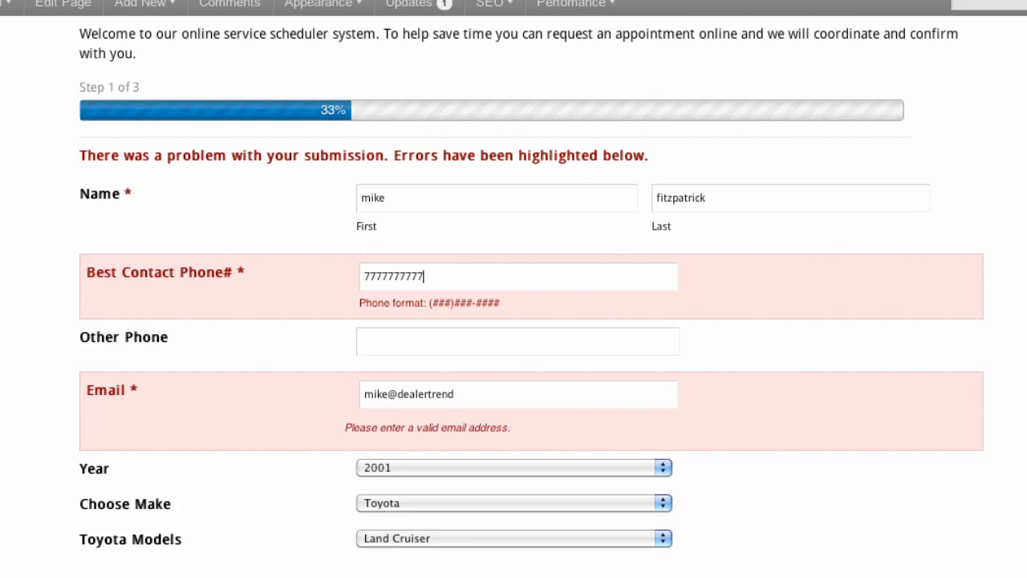
Correct the phone format and complete the email with '.com' so step 1 is accepted.
scroll(down, 3)
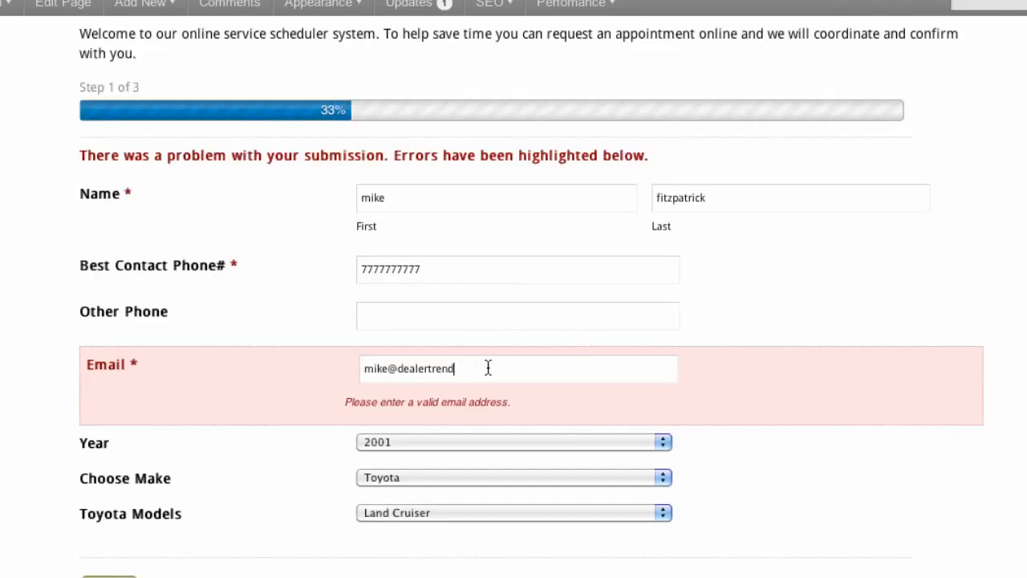
text(.com)
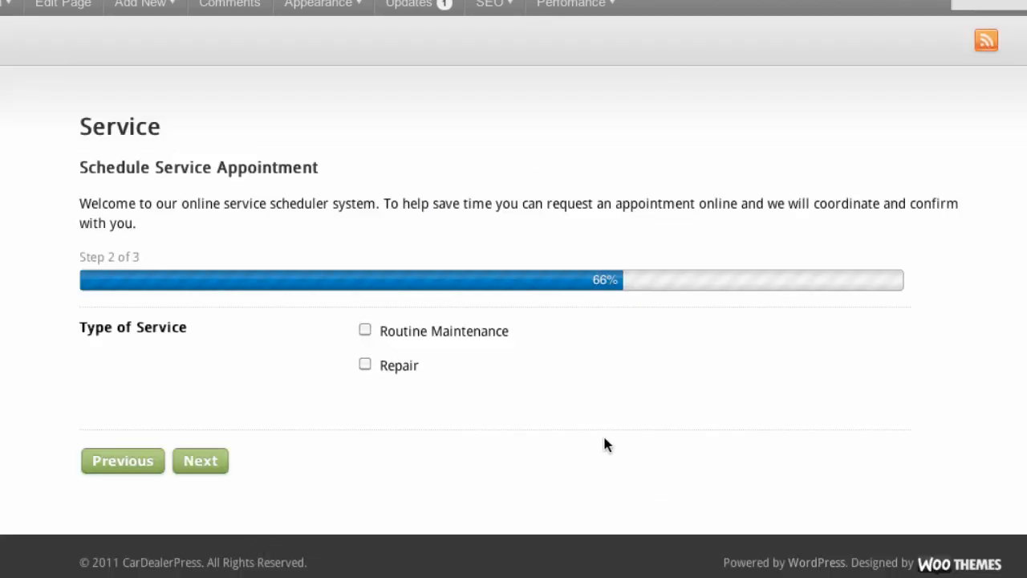
mouse_move(488, 226)
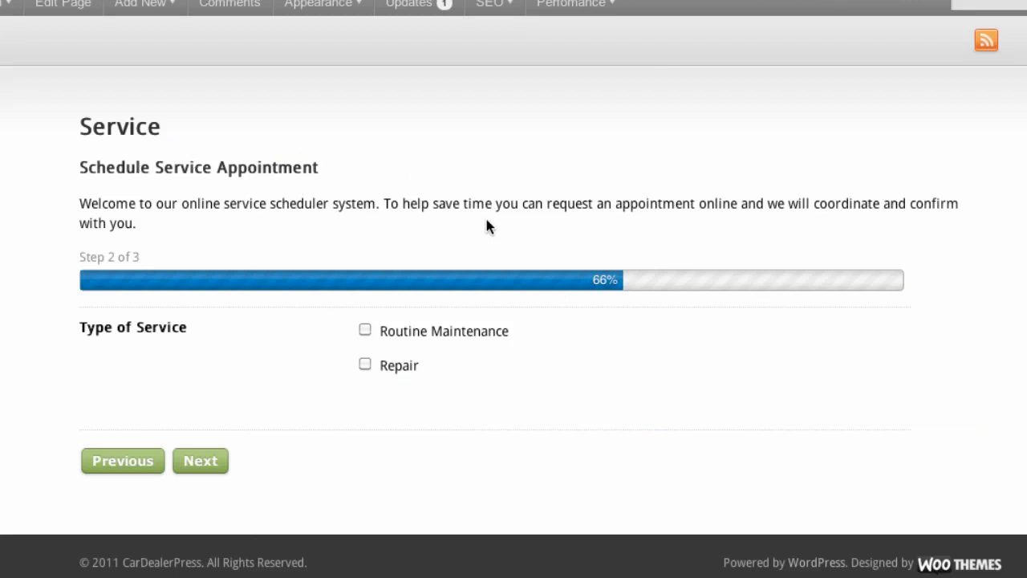
mouse_move(356, 332)
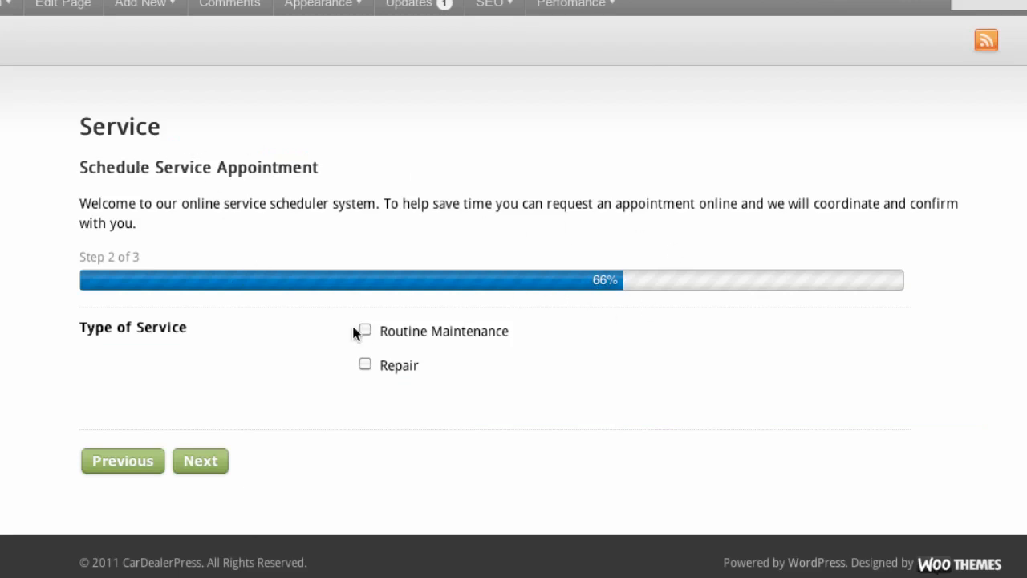
Tick Repair as the Type of Service on step 2, revealing the list of repair options.
click(365, 330)
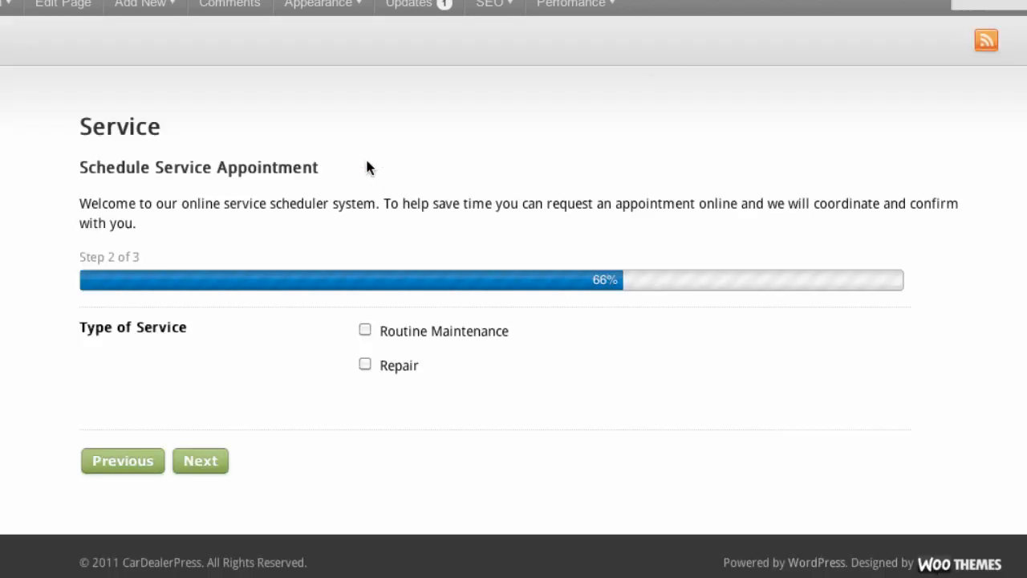
click(364, 363)
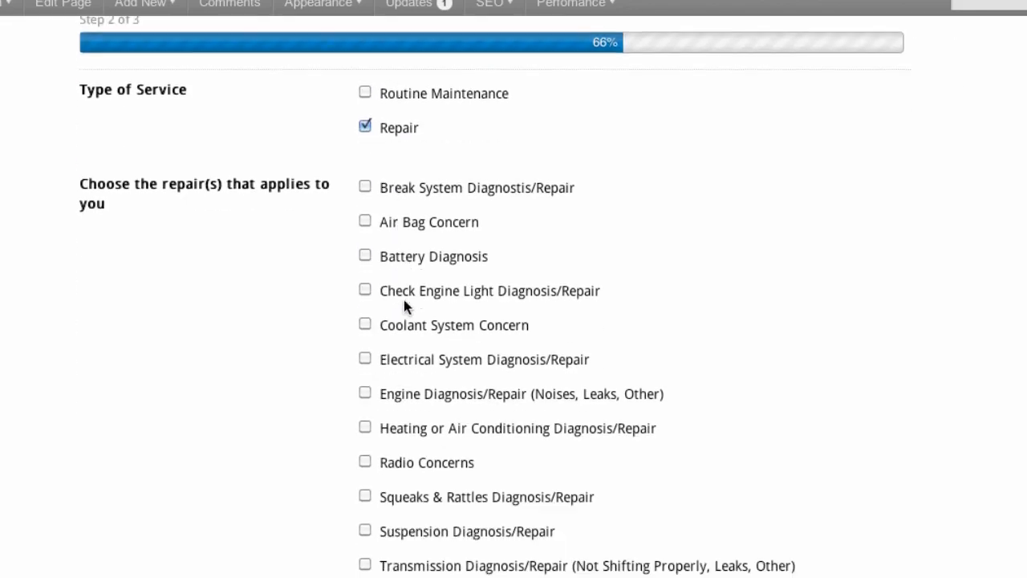
scroll(up, 3)
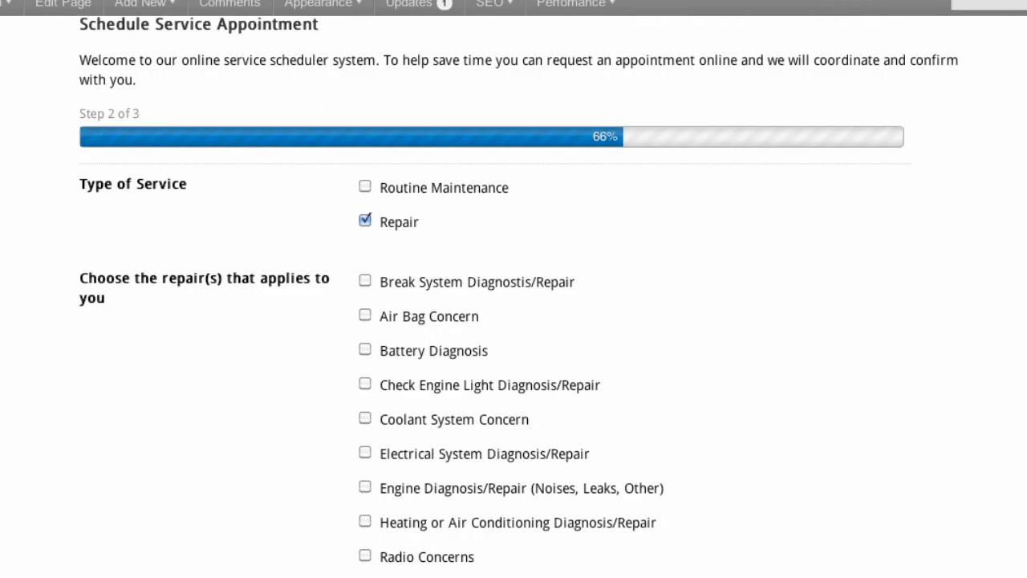
scroll(down, 3)
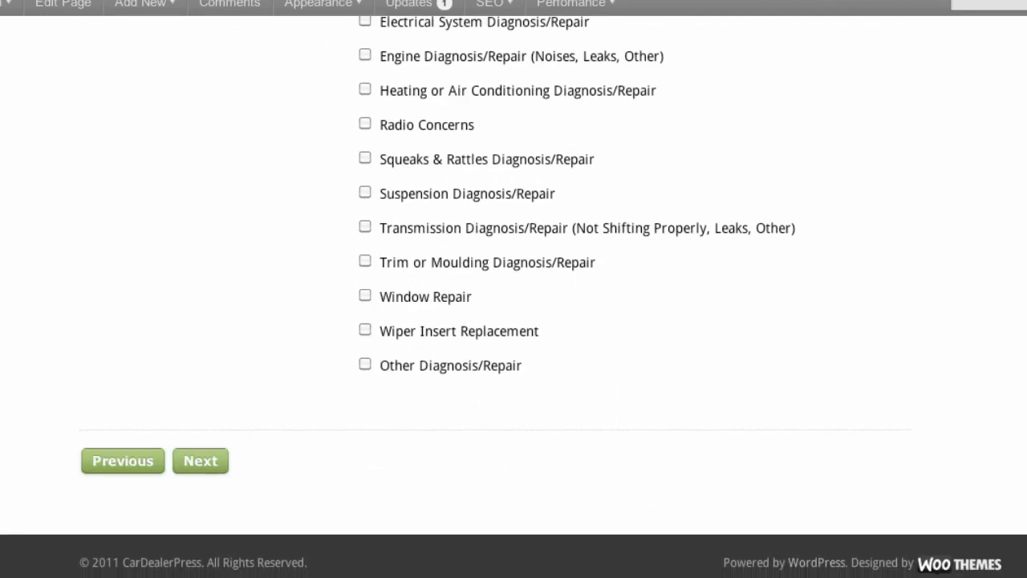
mouse_move(809, 295)
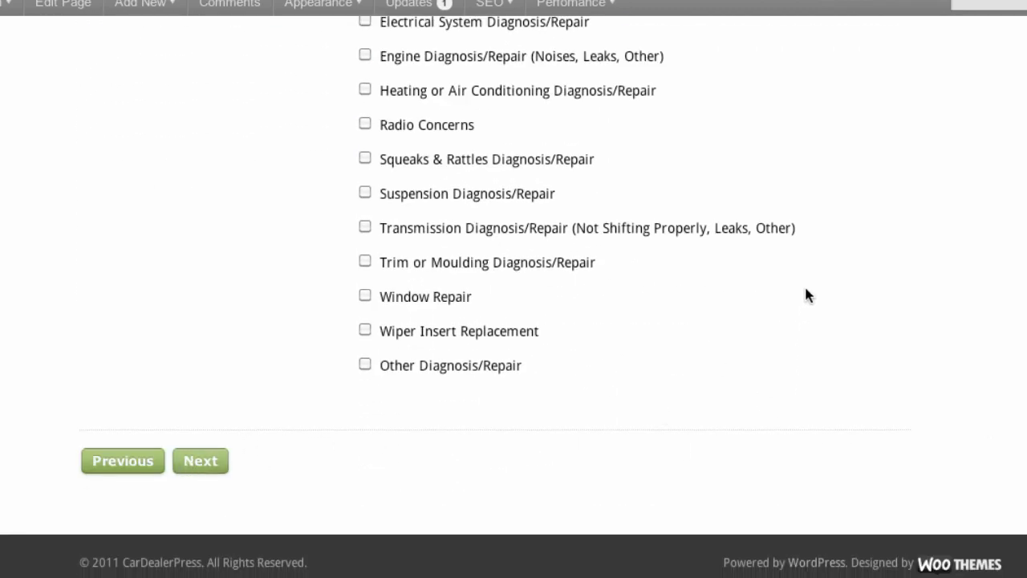
Advance to step 3 of 3 and review the drop-off, appointment day and preferred time fields.
click(199, 460)
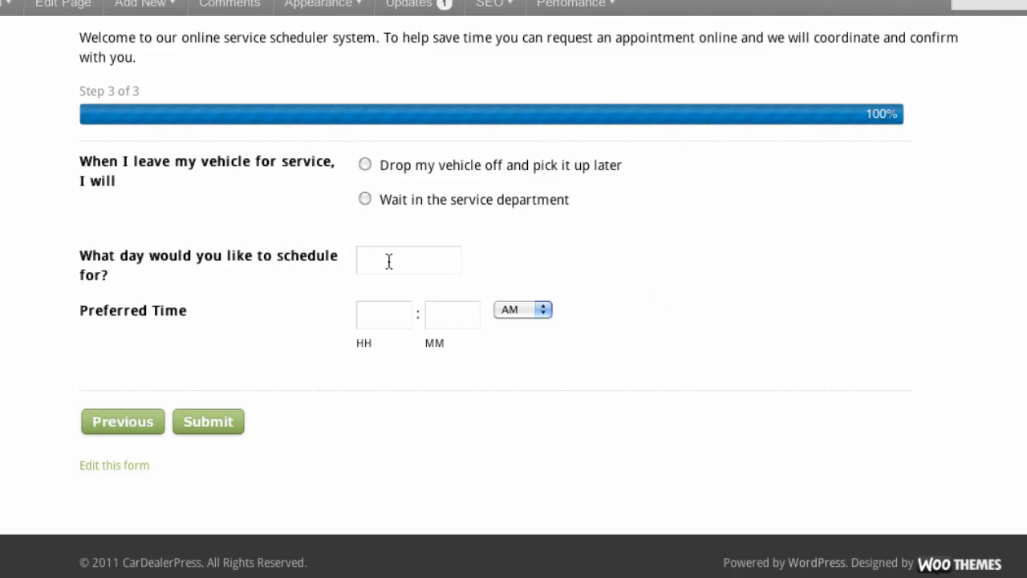
click(408, 260)
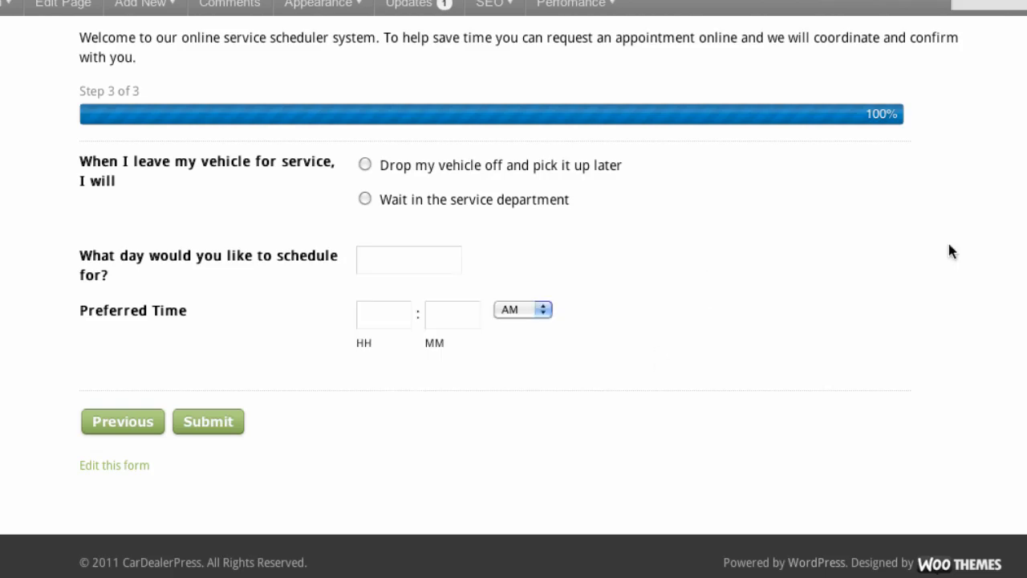
scroll(up, 3)
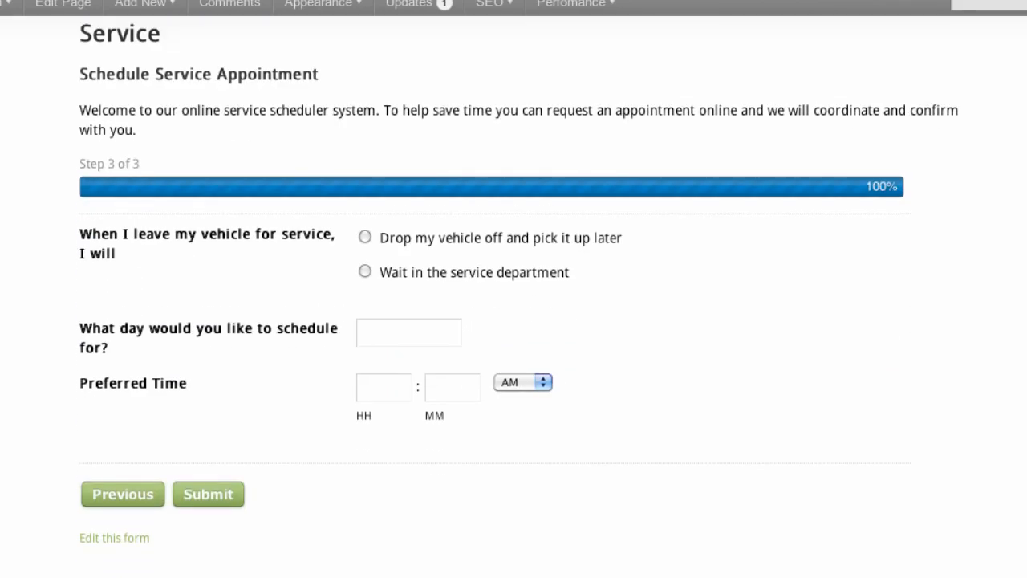